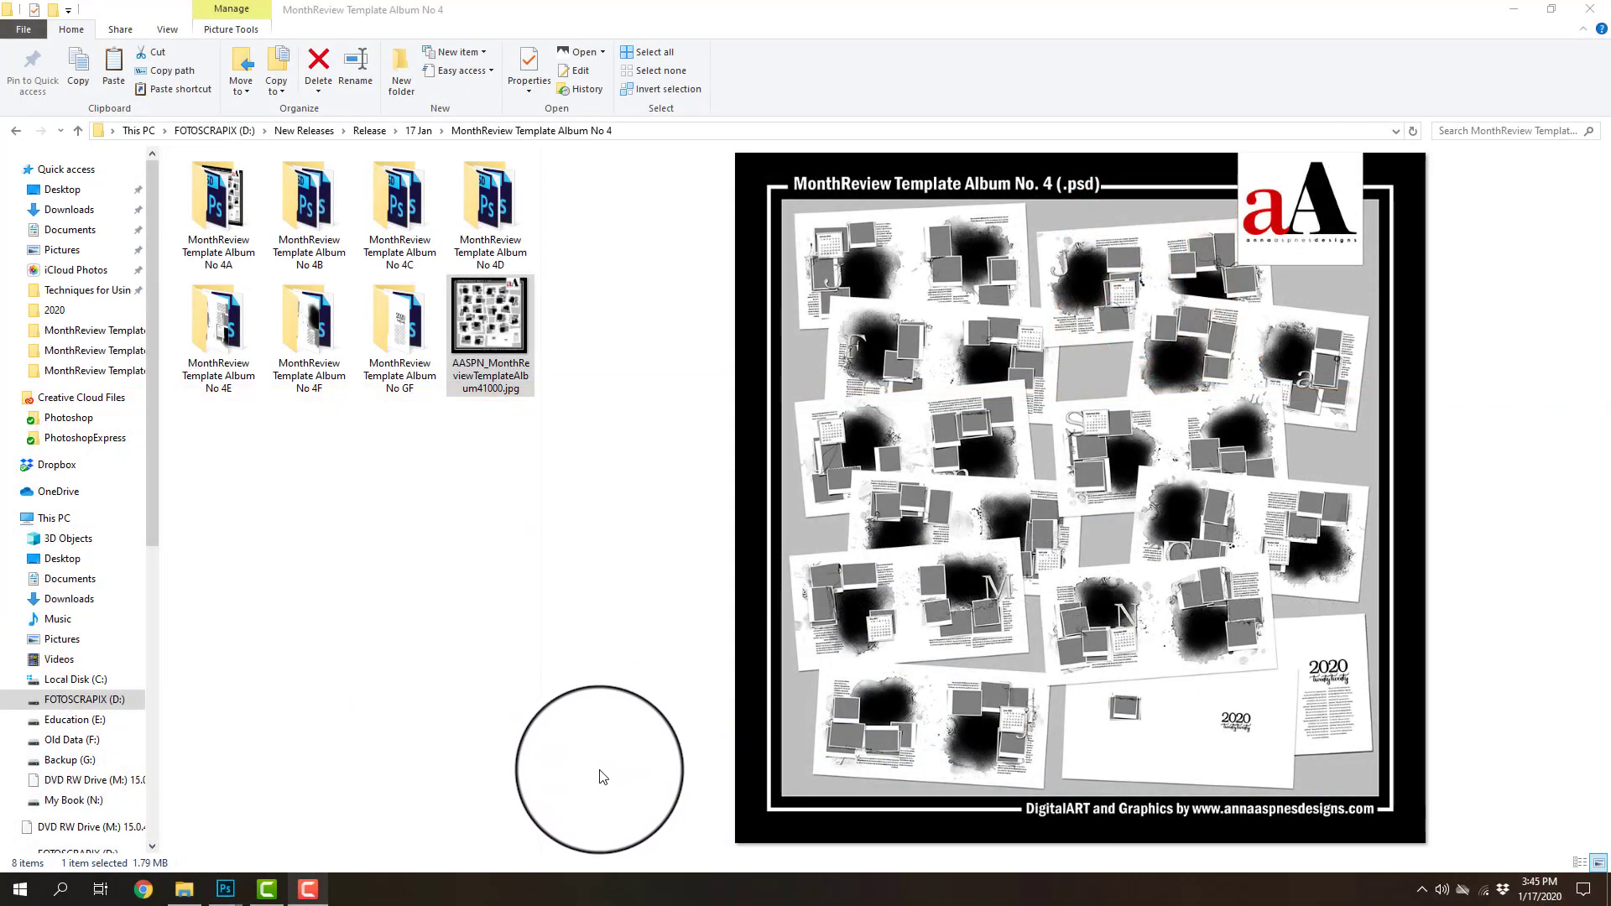
mouse_move(594, 784)
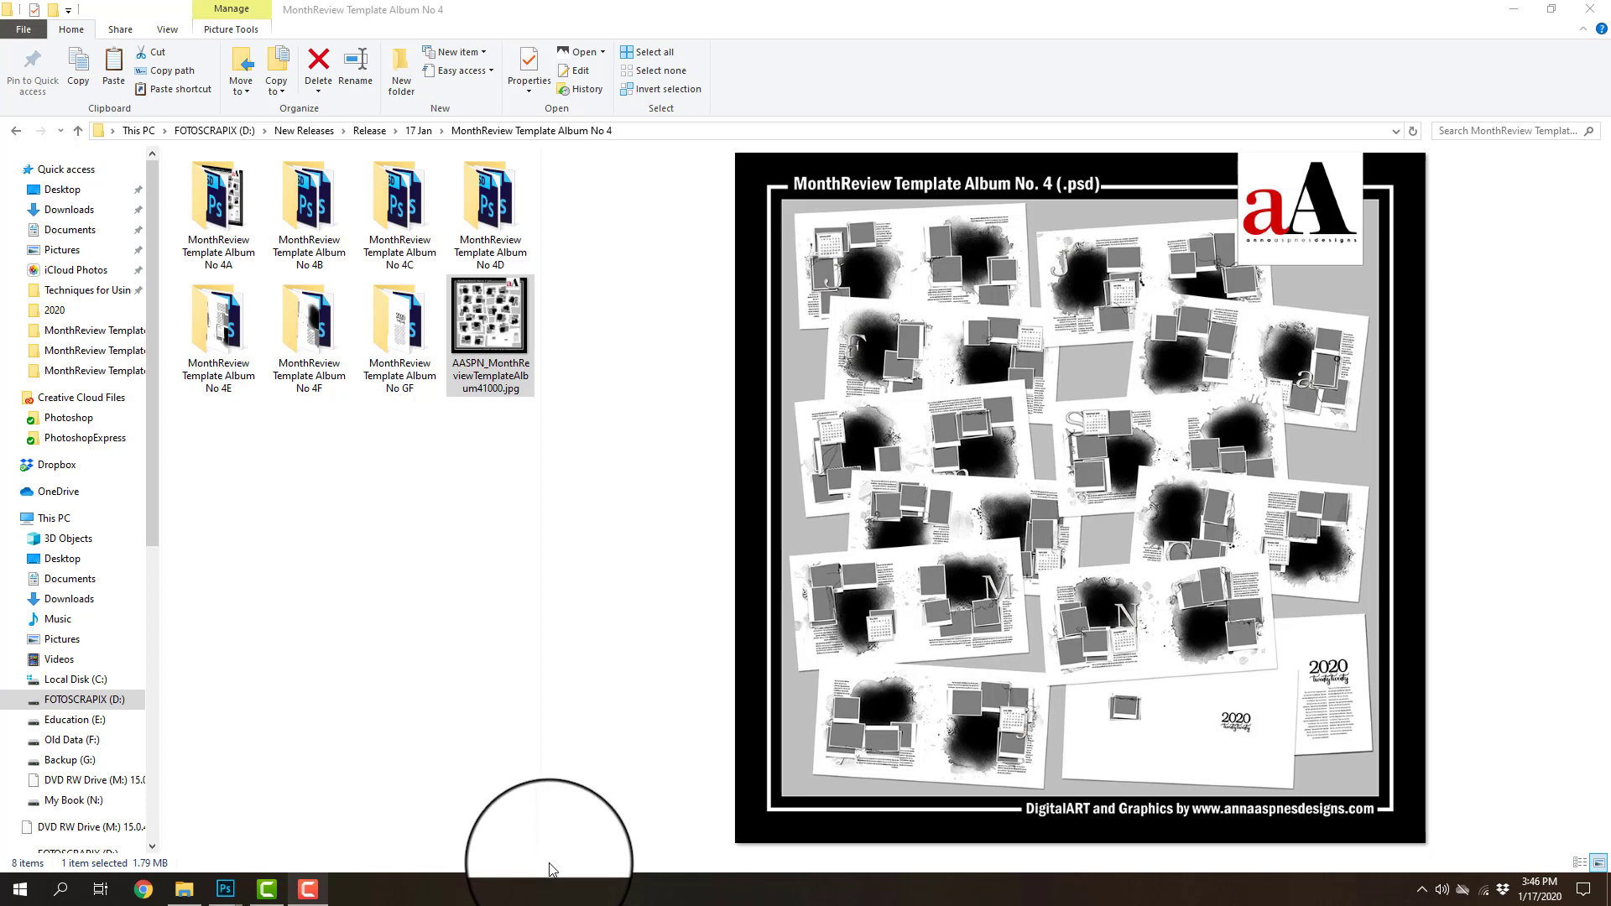
mouse_move(552, 878)
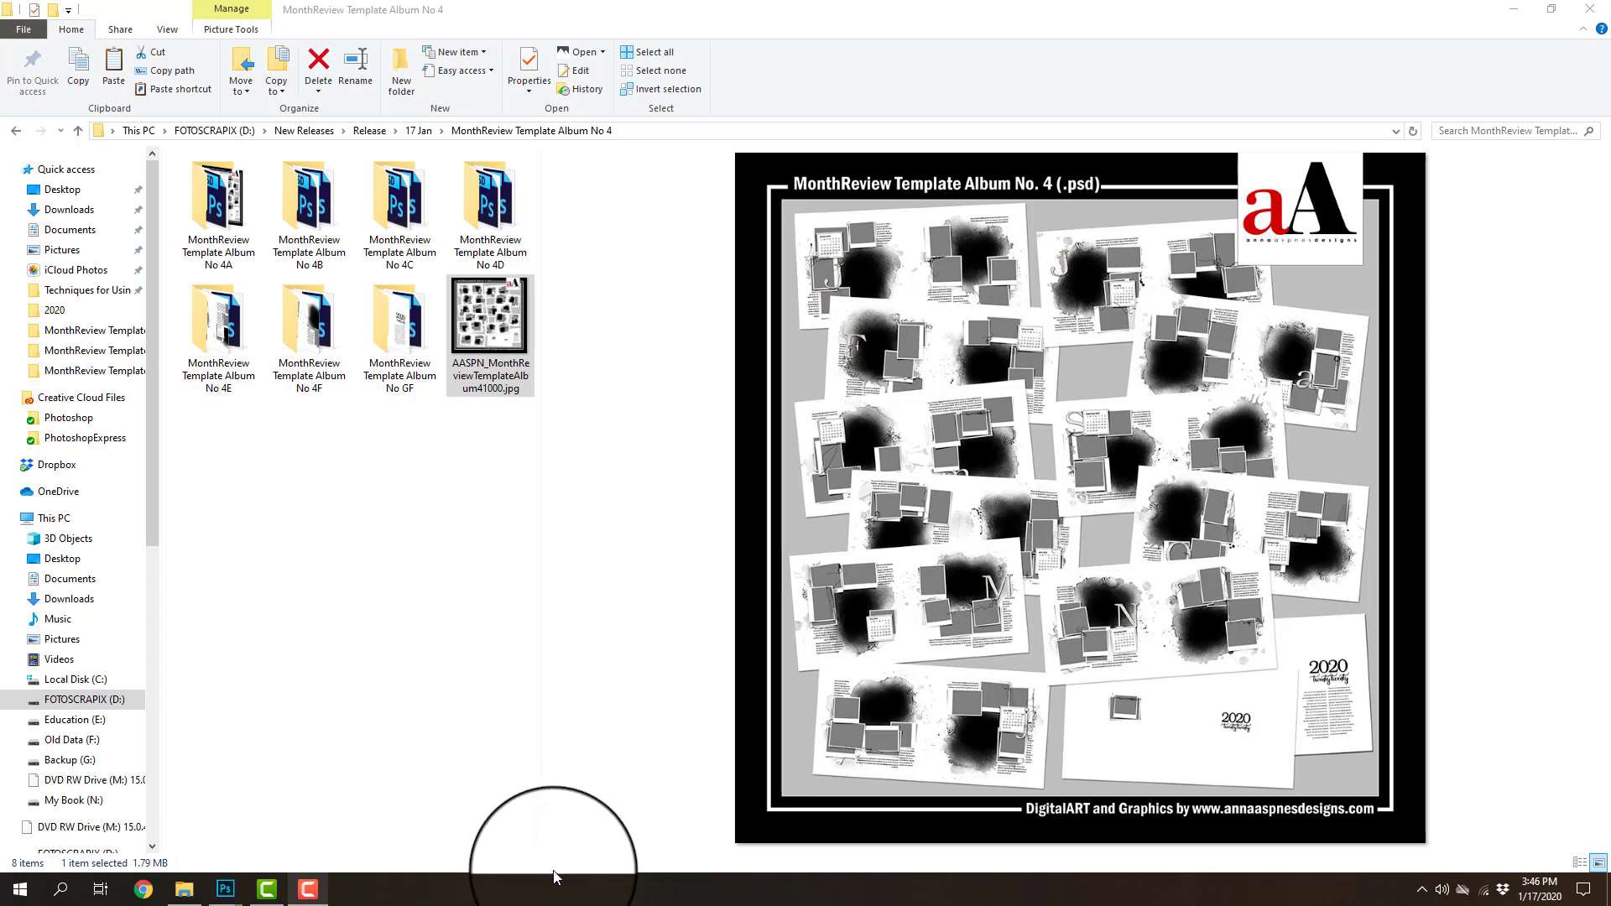
mouse_move(560, 894)
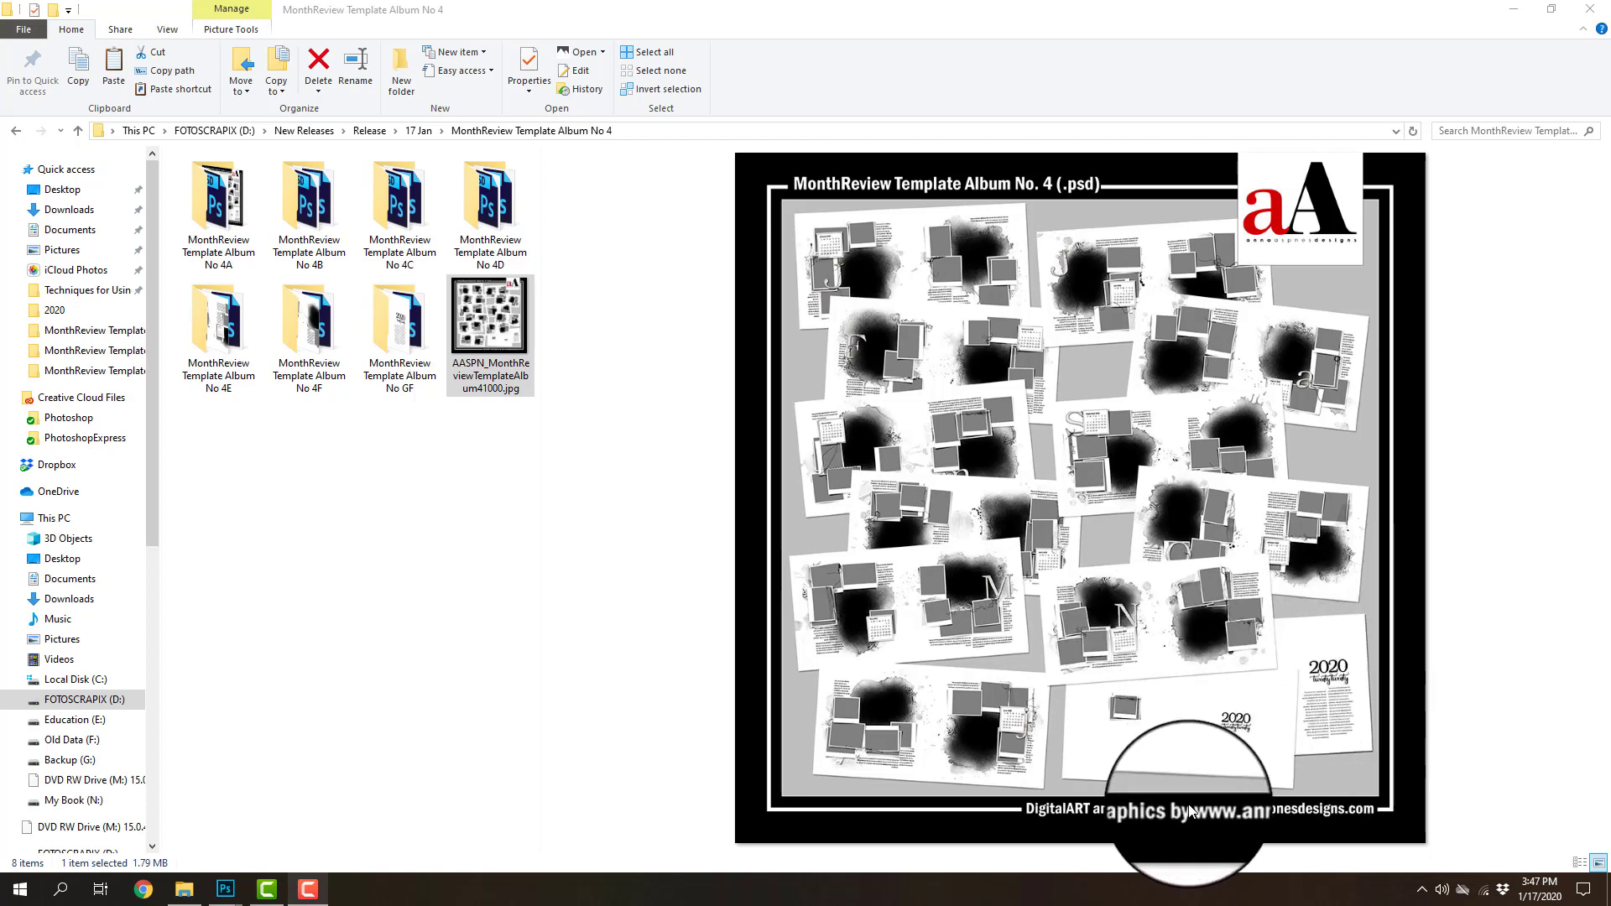
mouse_move(1146, 848)
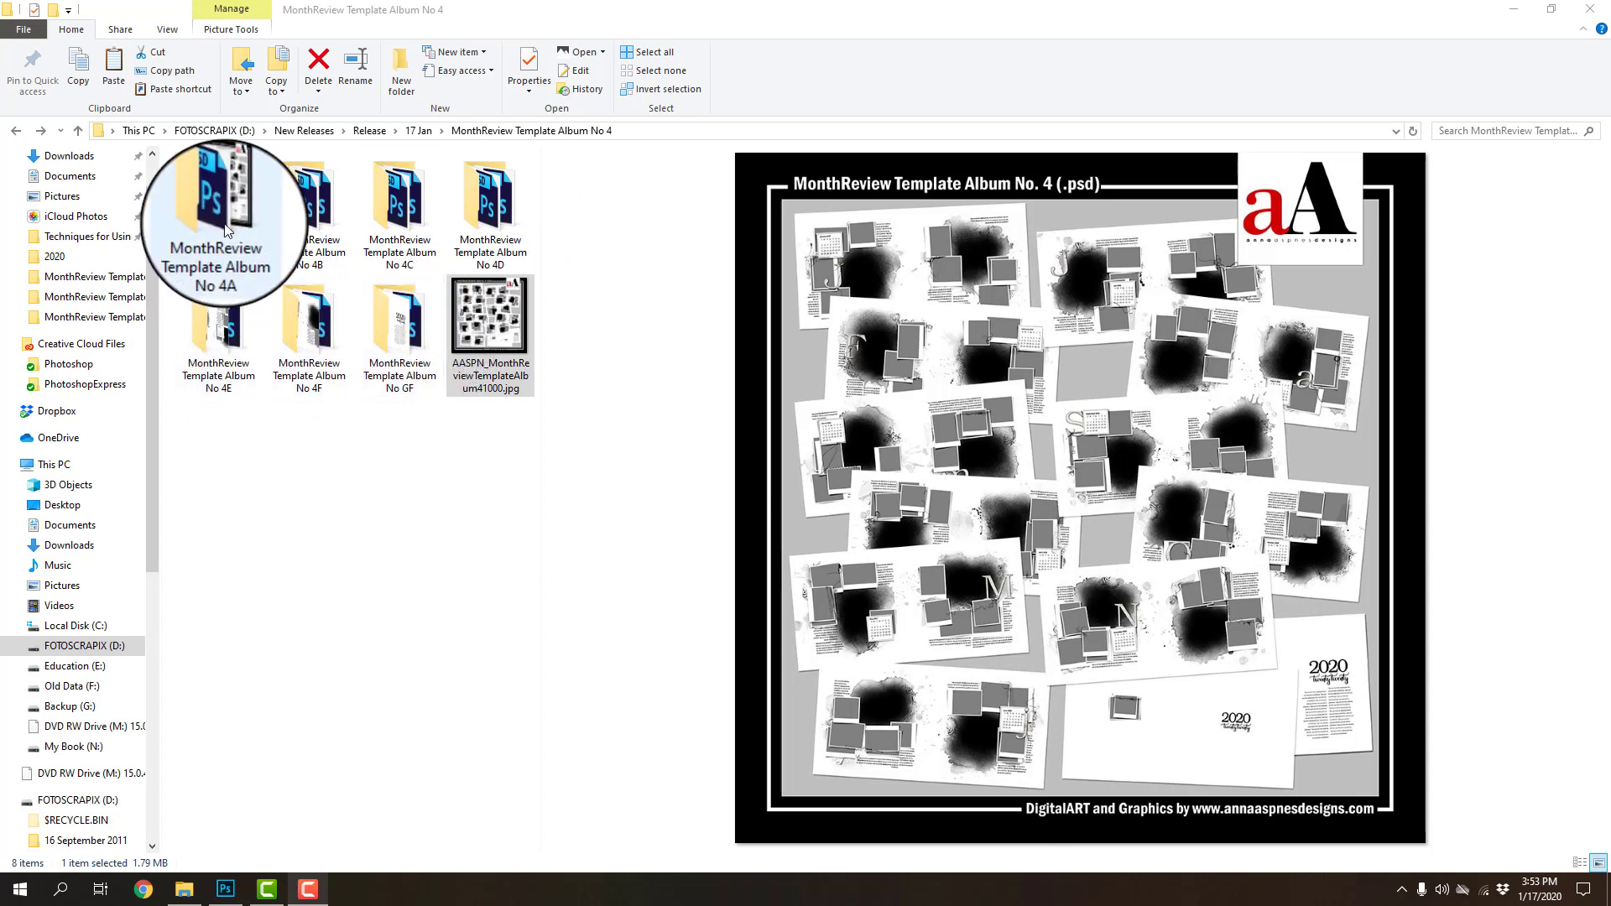
Look inside the No GF folder's PhotoBook CoverSet, then preview its IntroPage JPG.
double_click(218, 205)
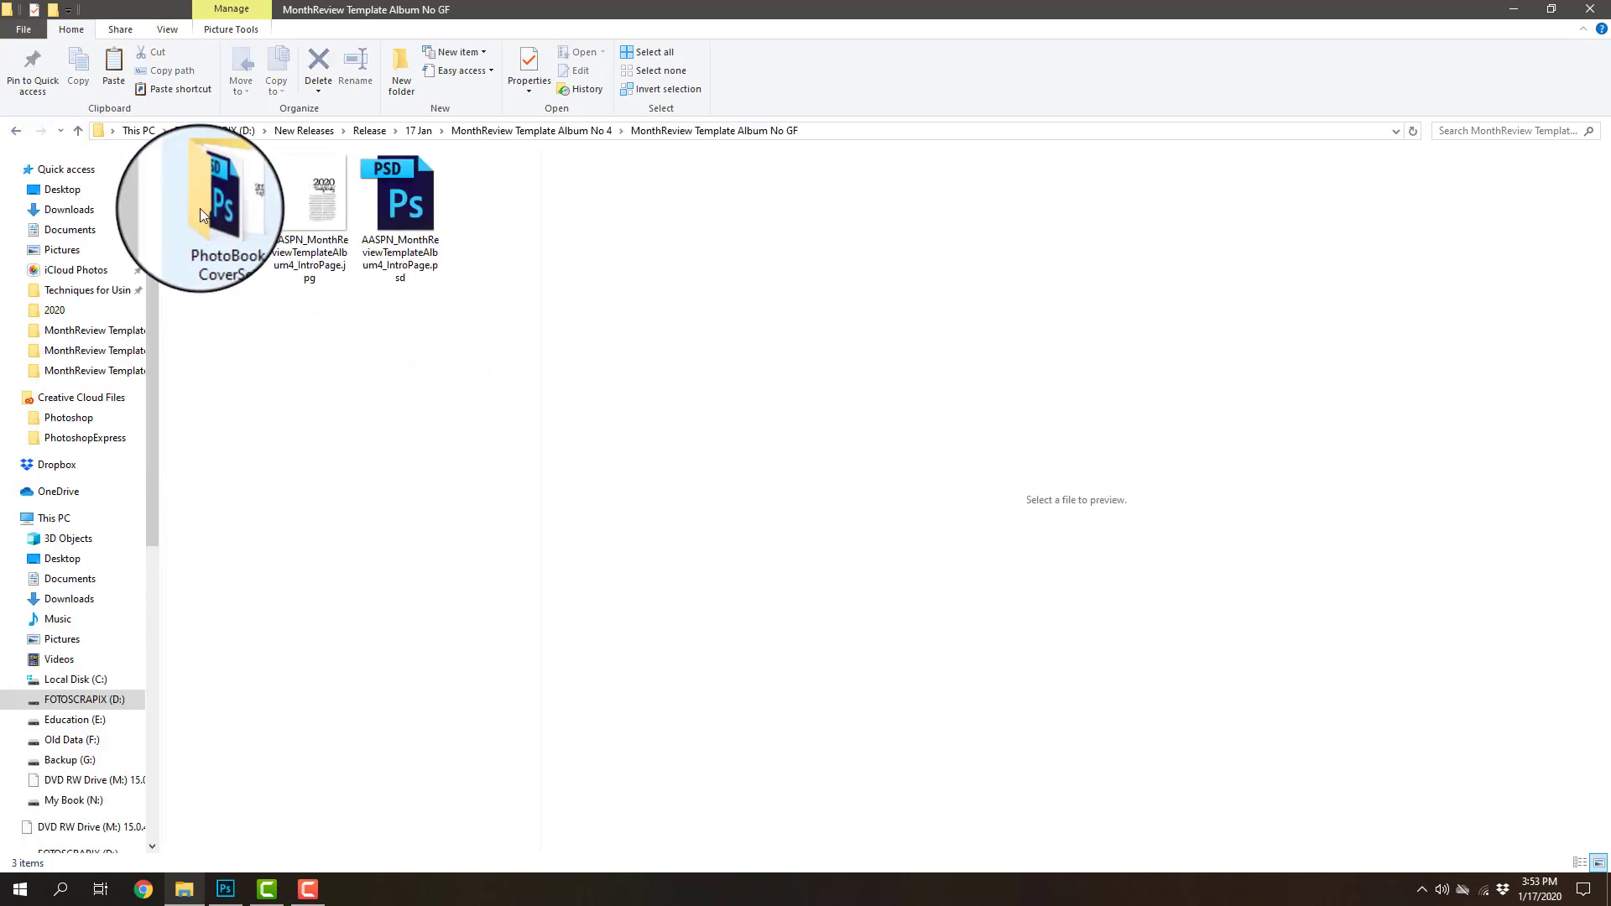
double_click(216, 195)
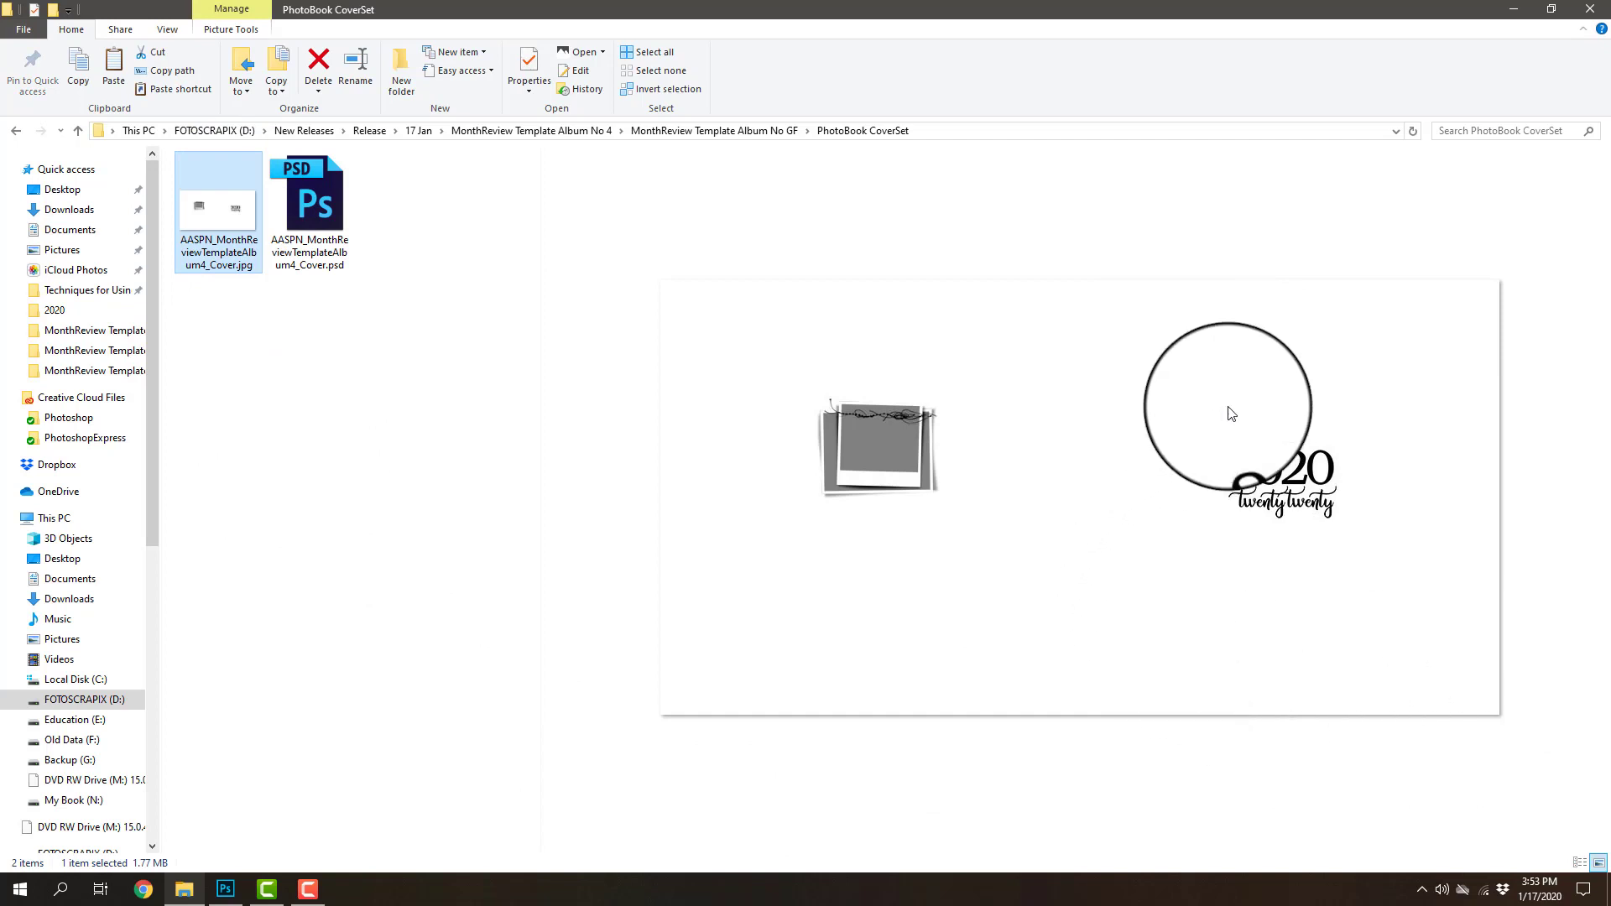
left_click_drag(1225, 414, 982, 658)
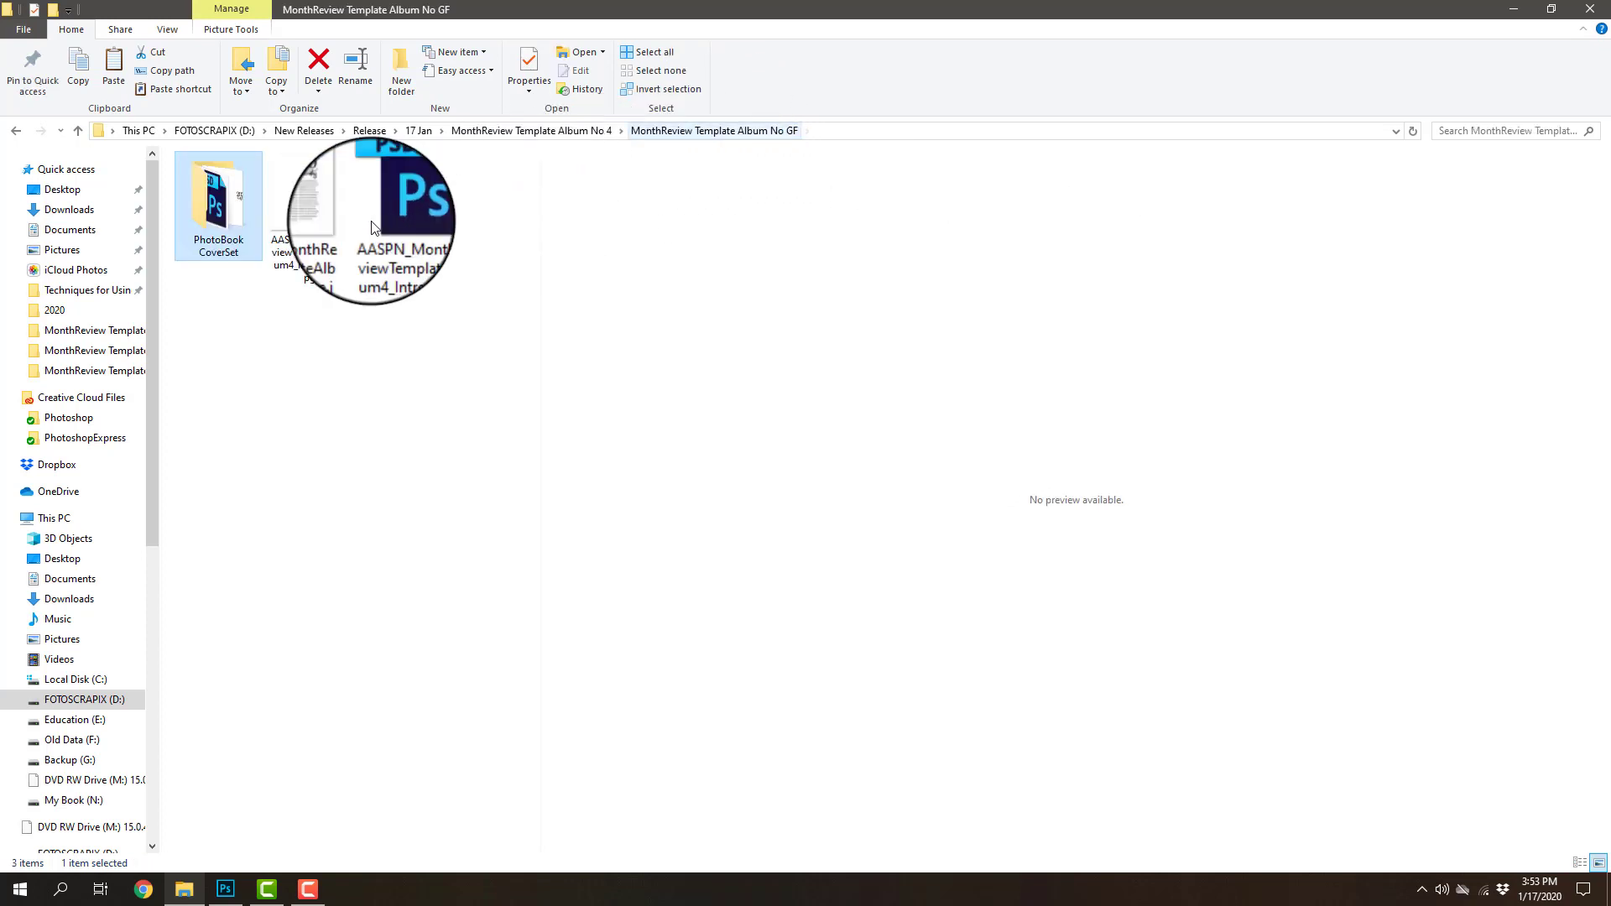
left_click(308, 194)
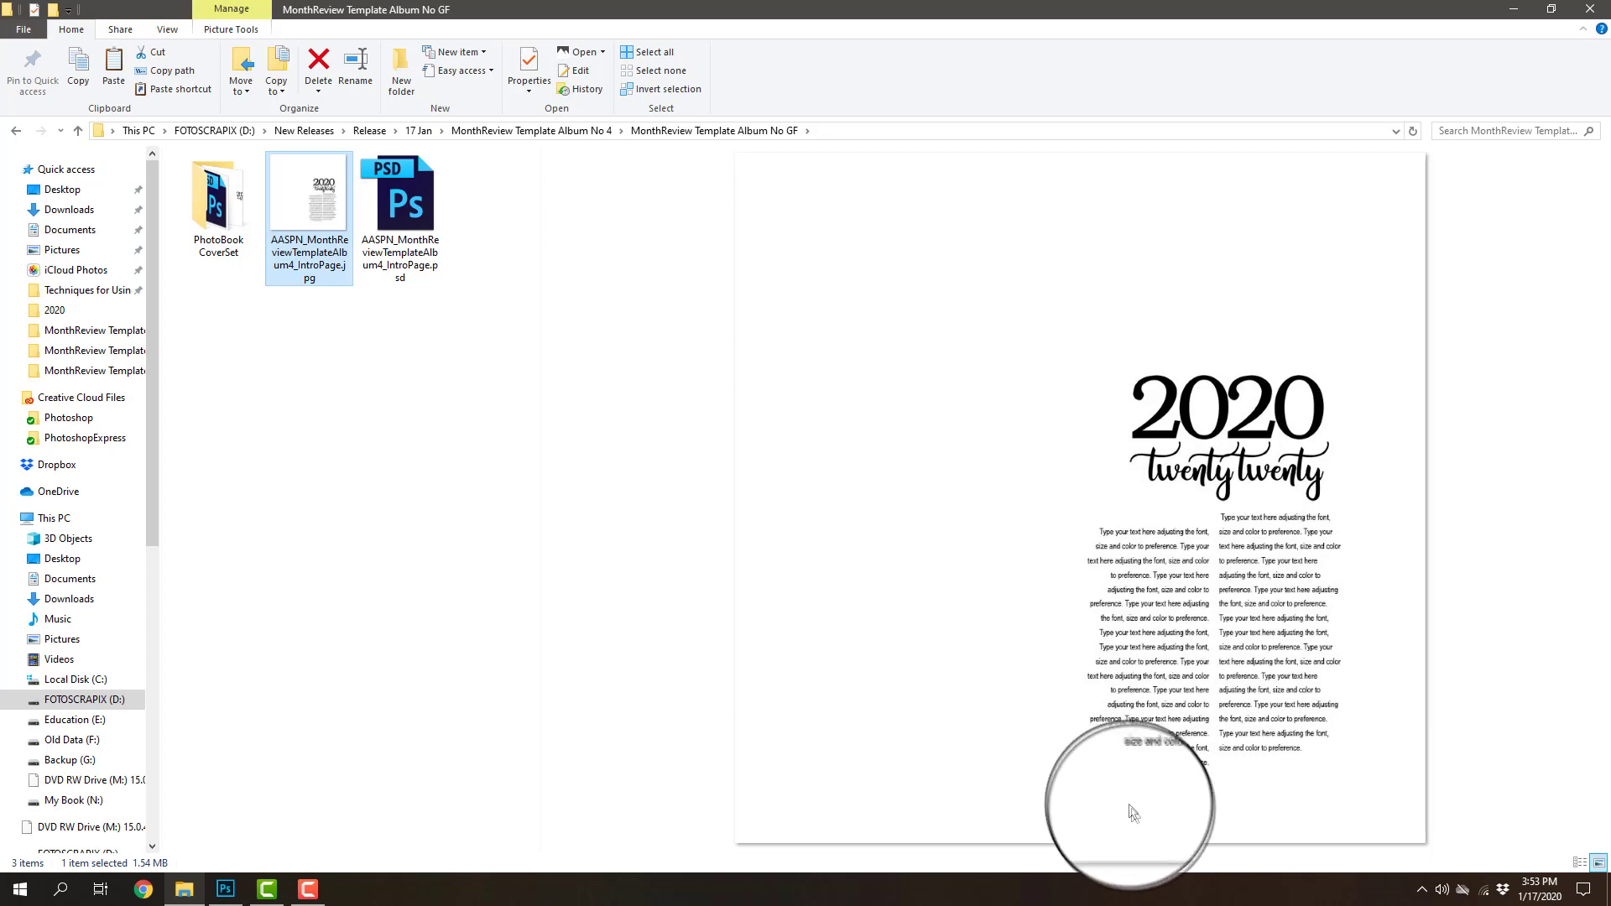
mouse_move(1136, 823)
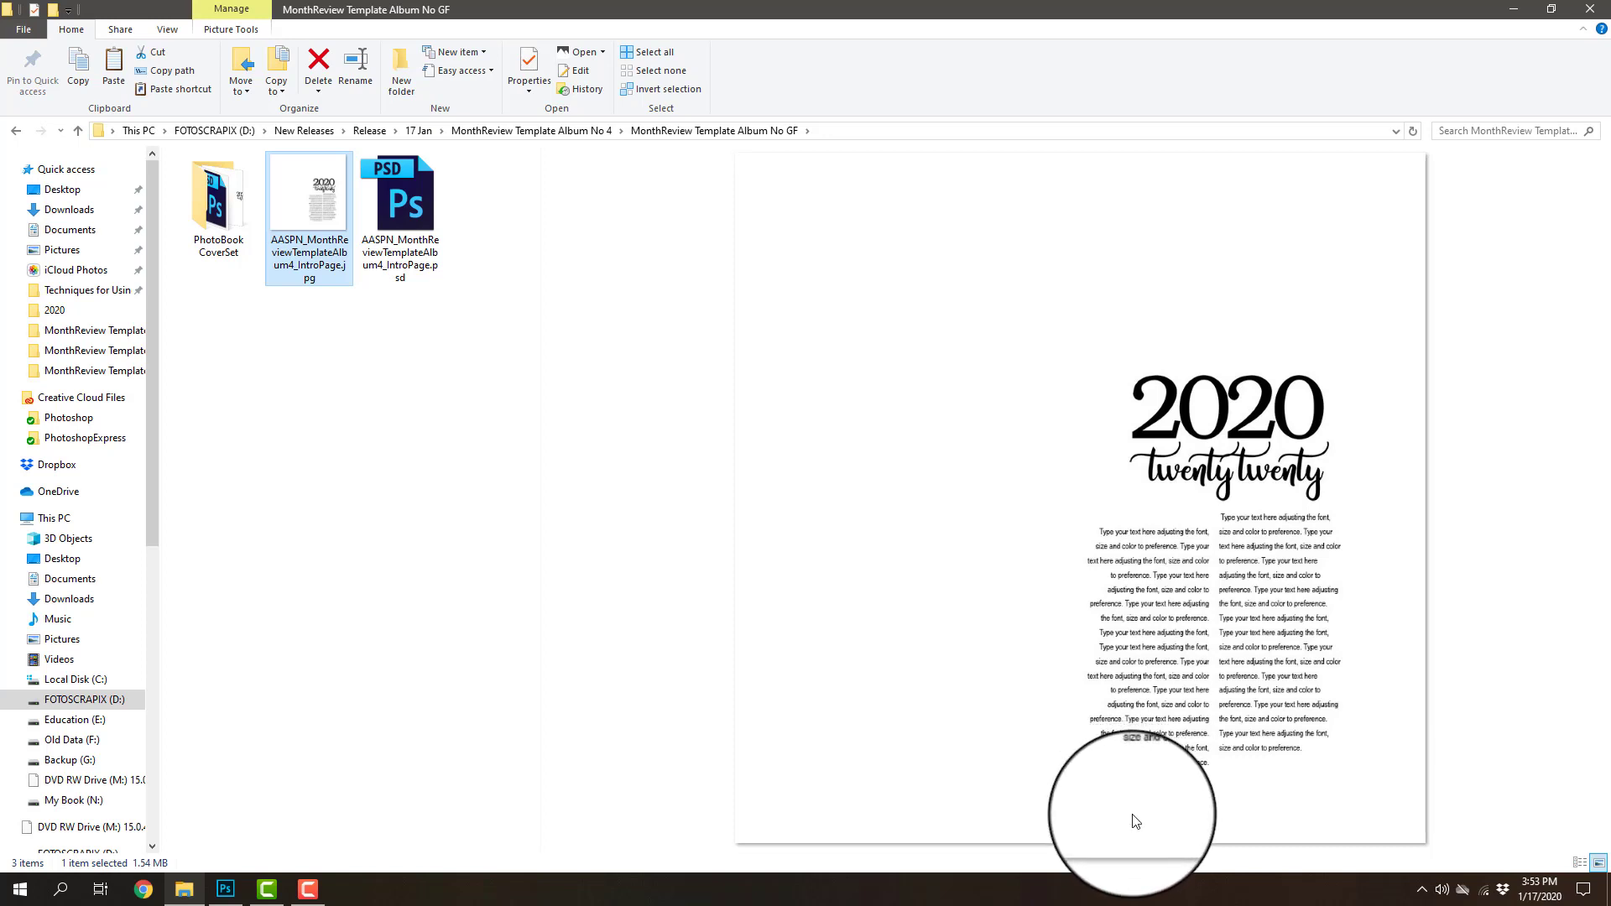
mouse_move(1147, 843)
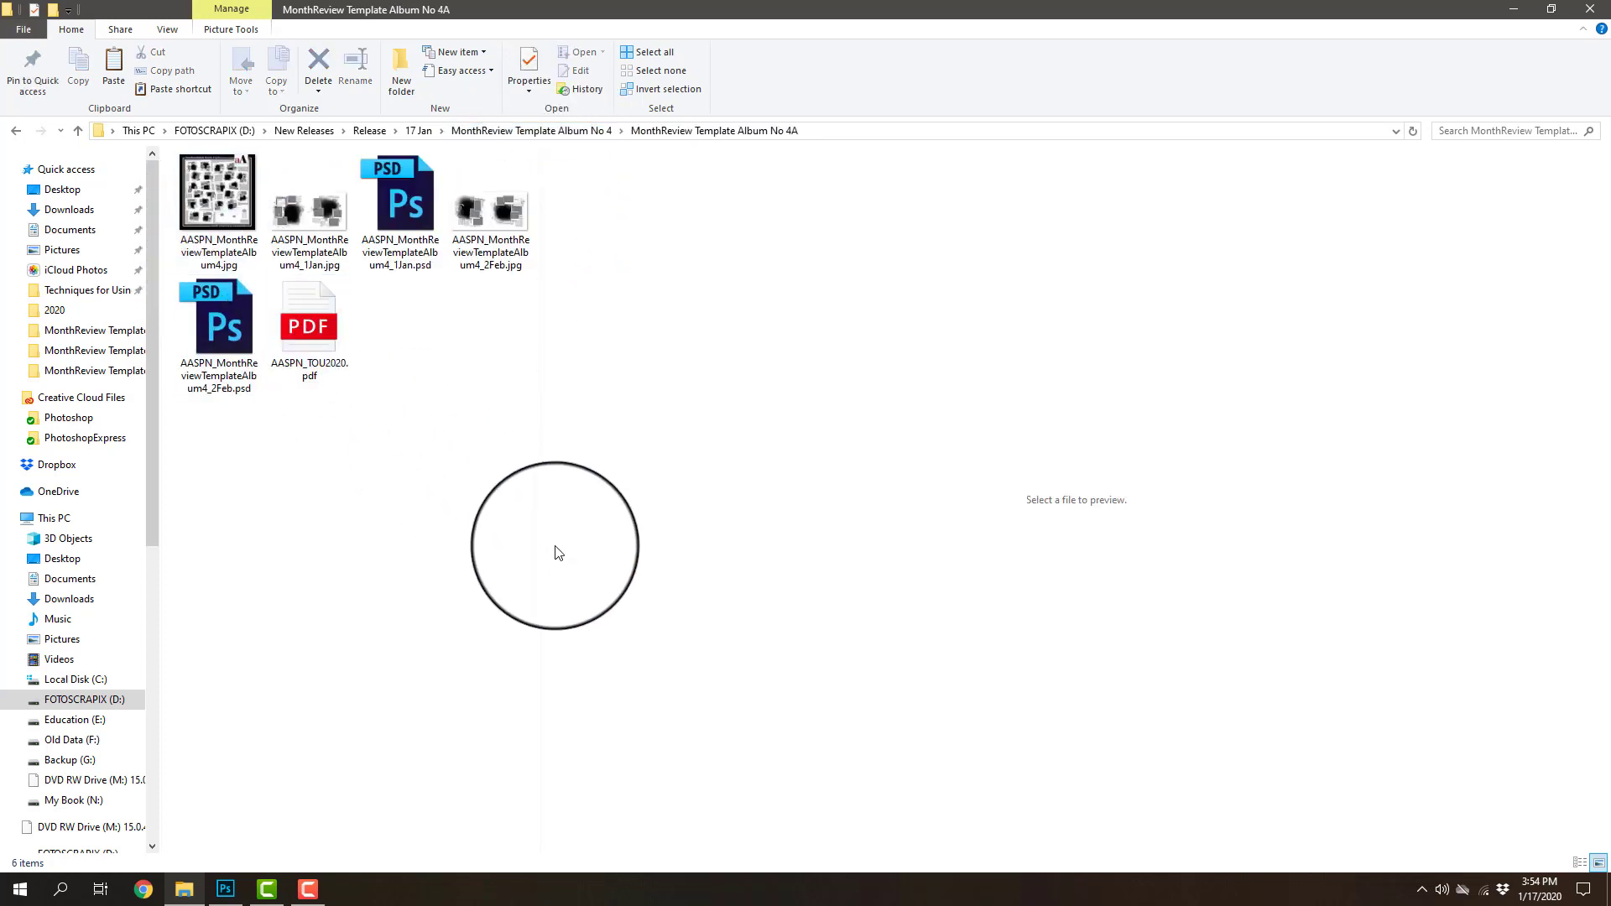
Open the 1Jan PSD from the Album No 4A folder into Photoshop.
left_click(399, 195)
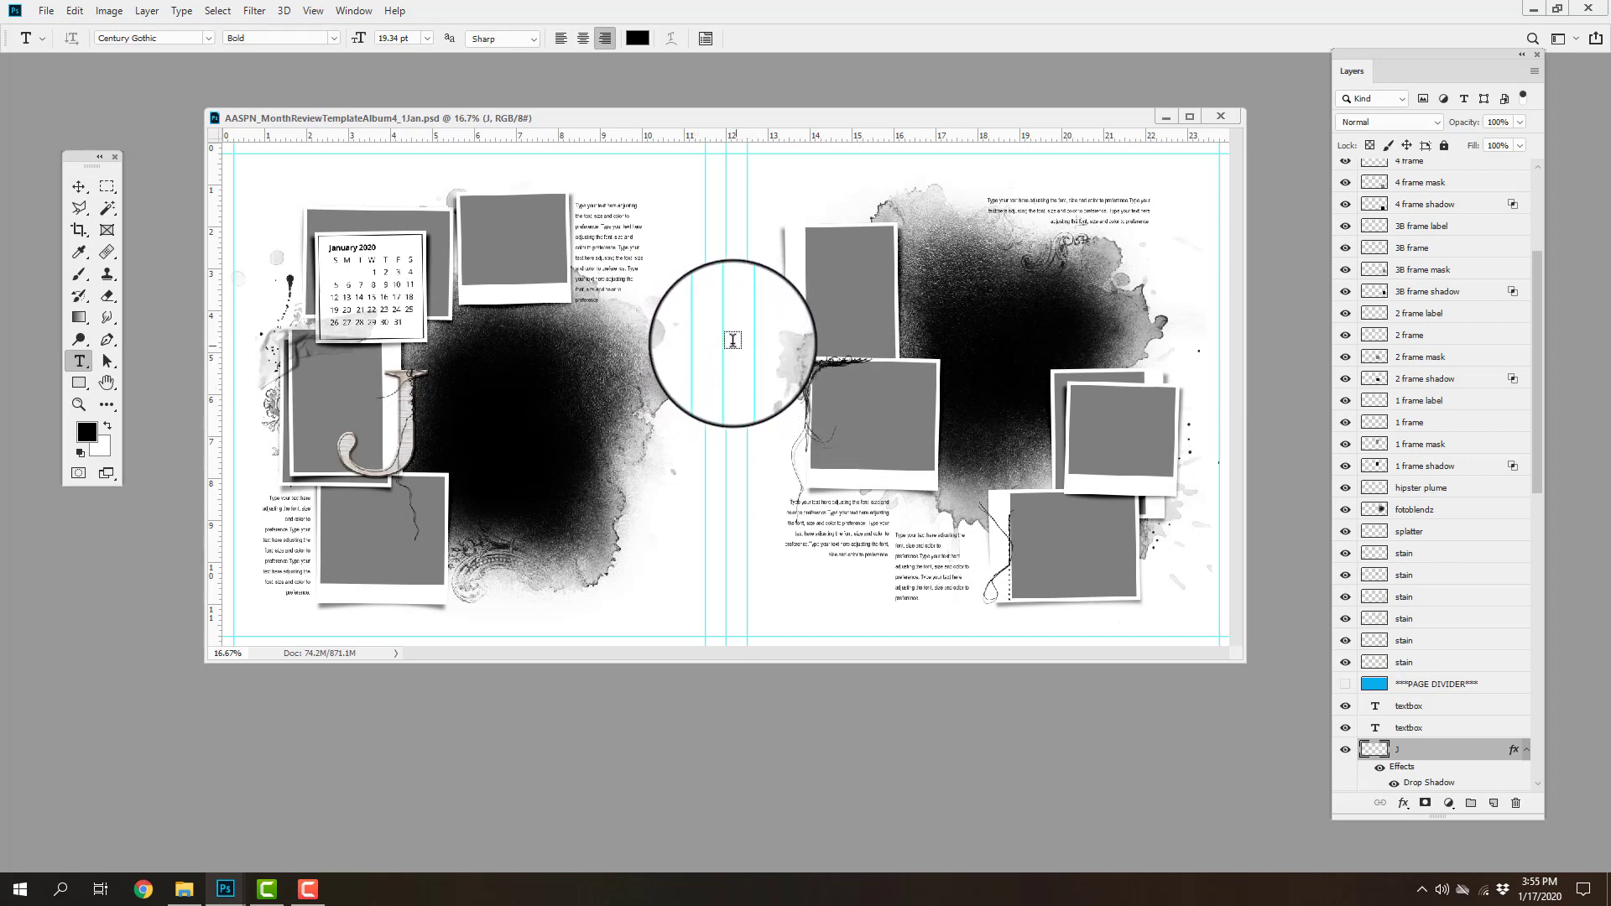
mouse_move(747, 353)
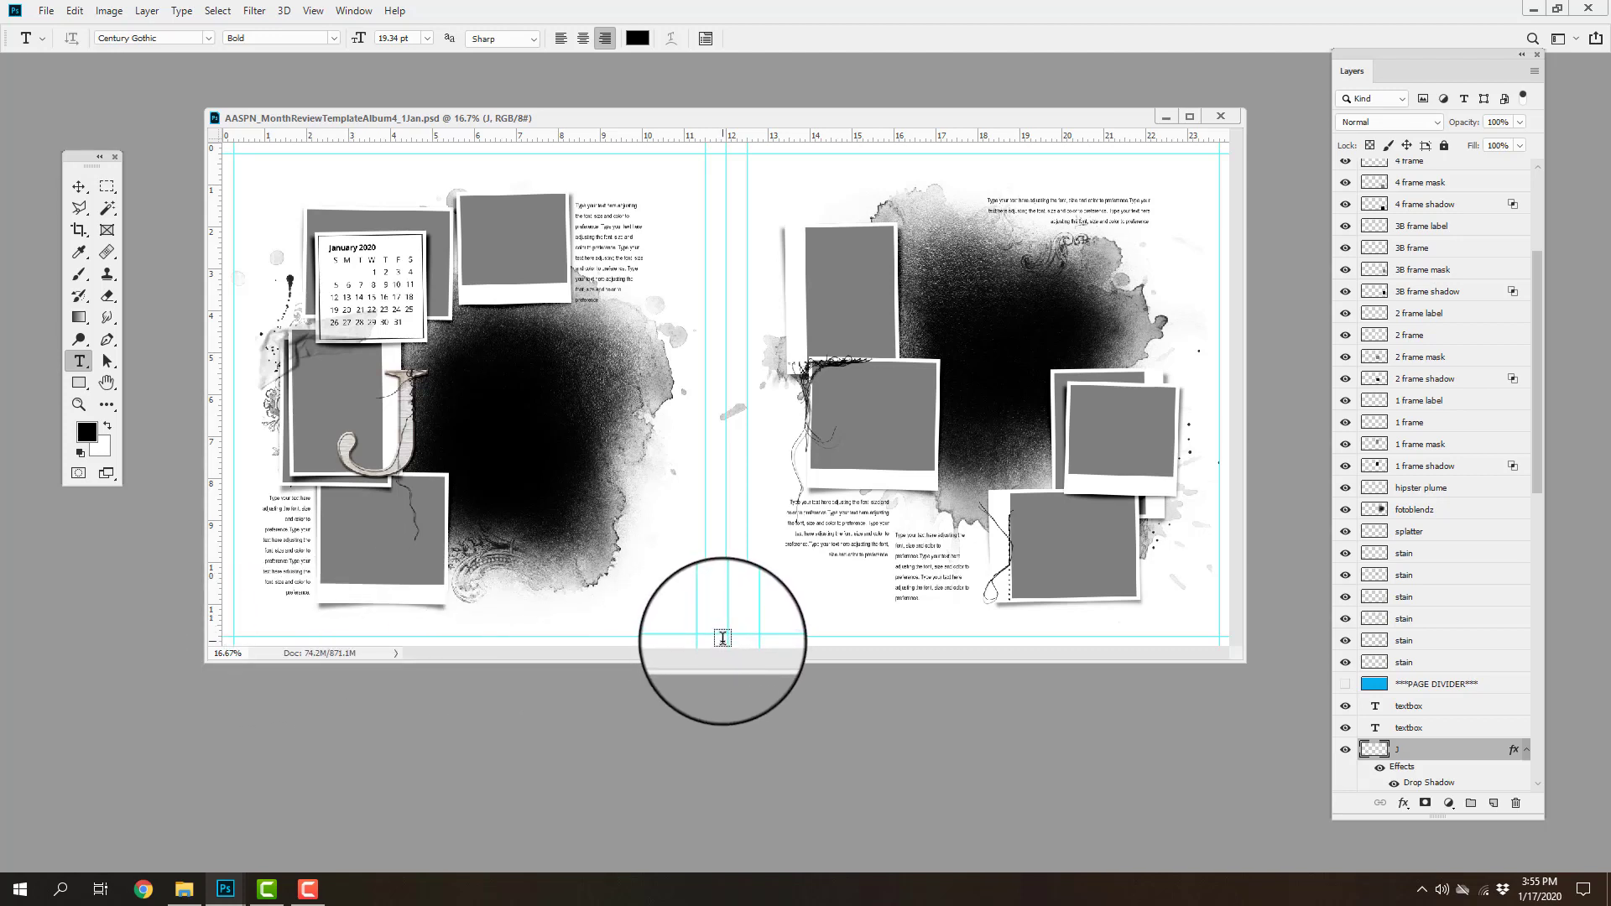
mouse_move(735, 440)
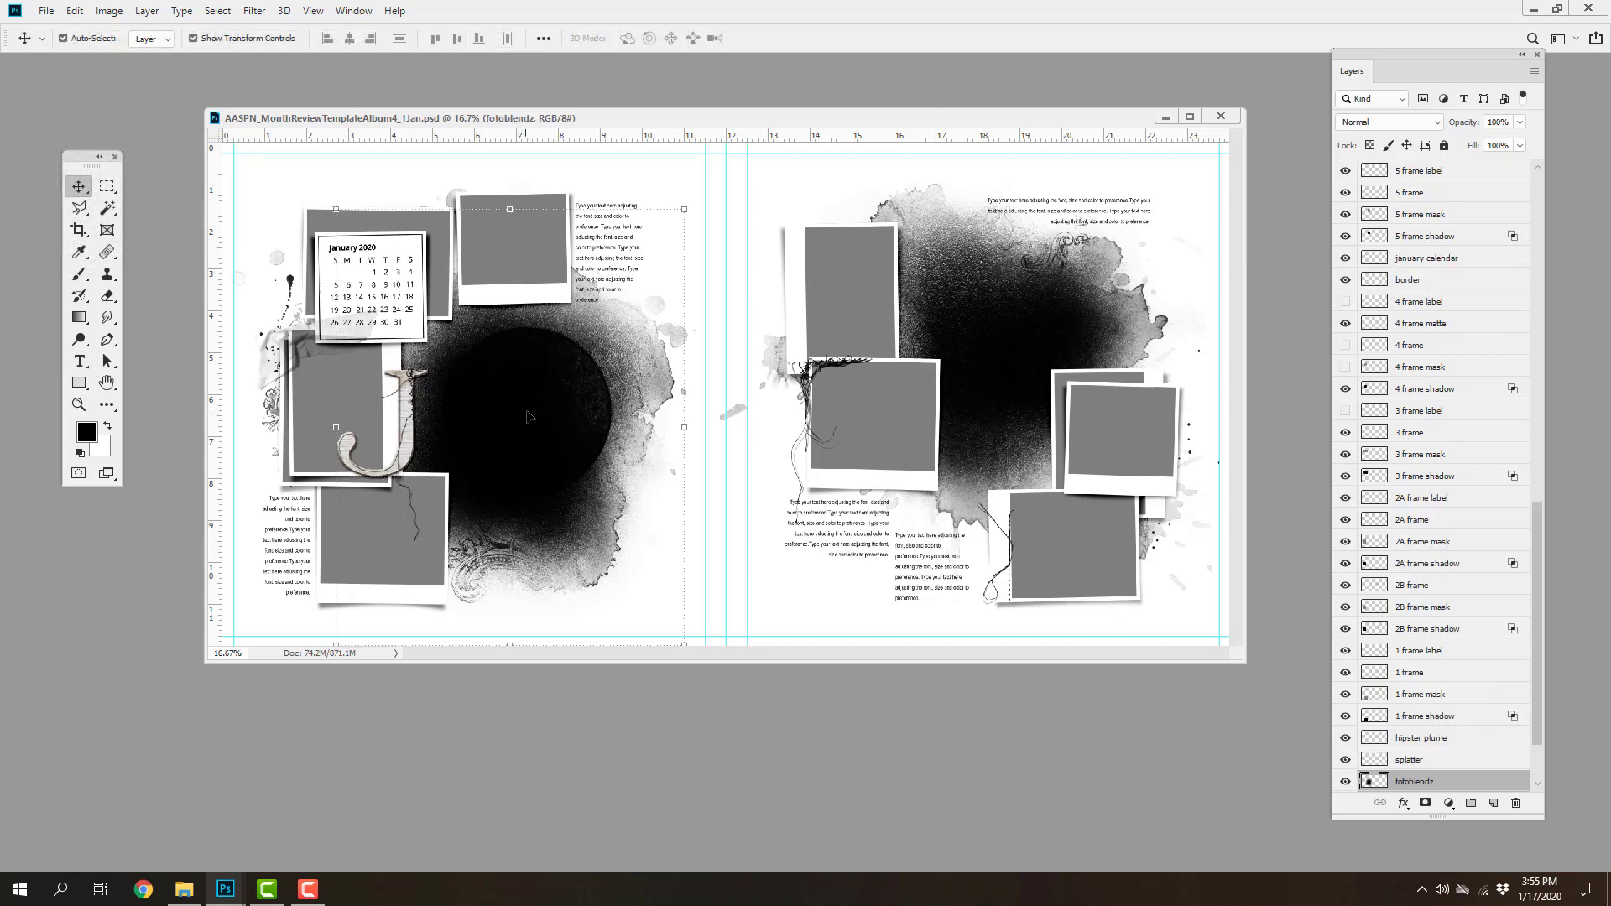
scroll("down", 3)
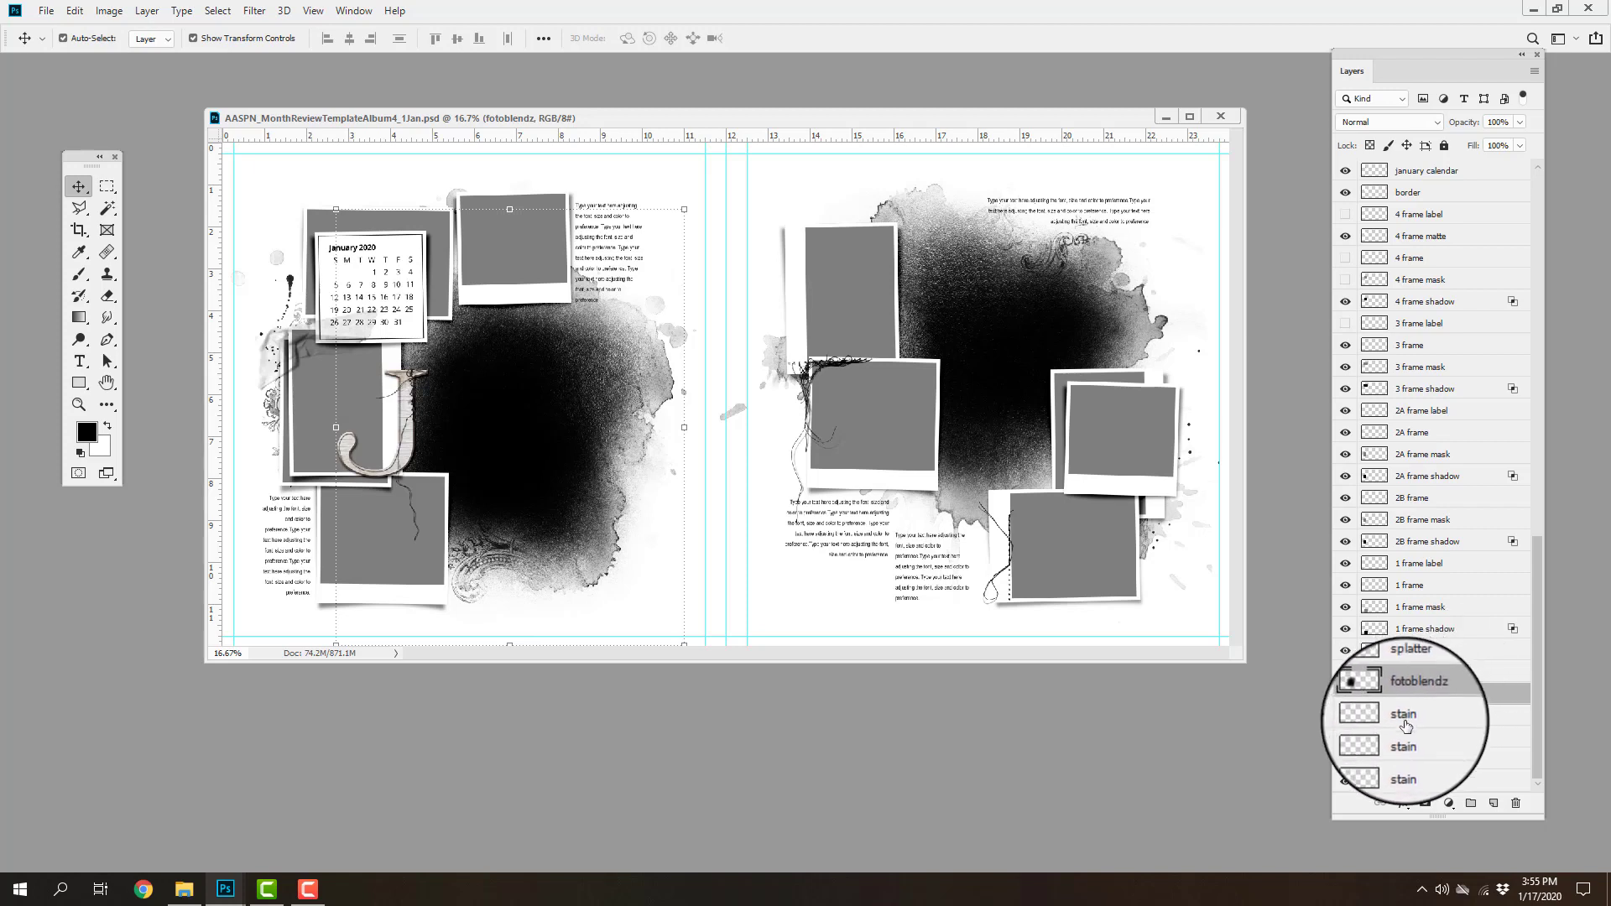
scroll("down", 3)
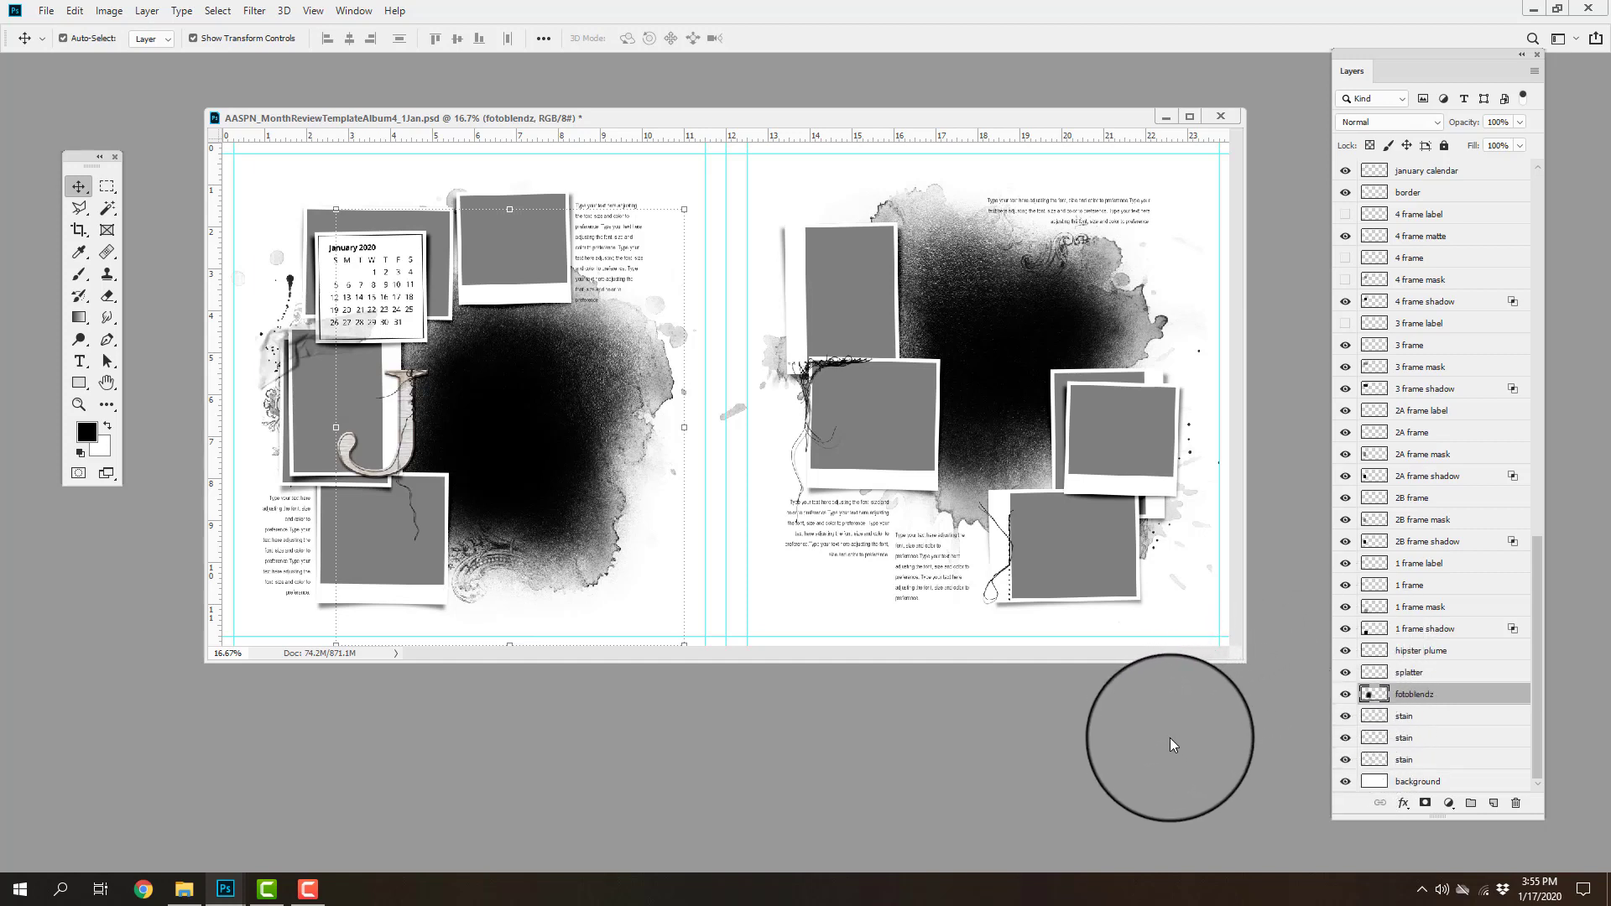
mouse_move(1161, 759)
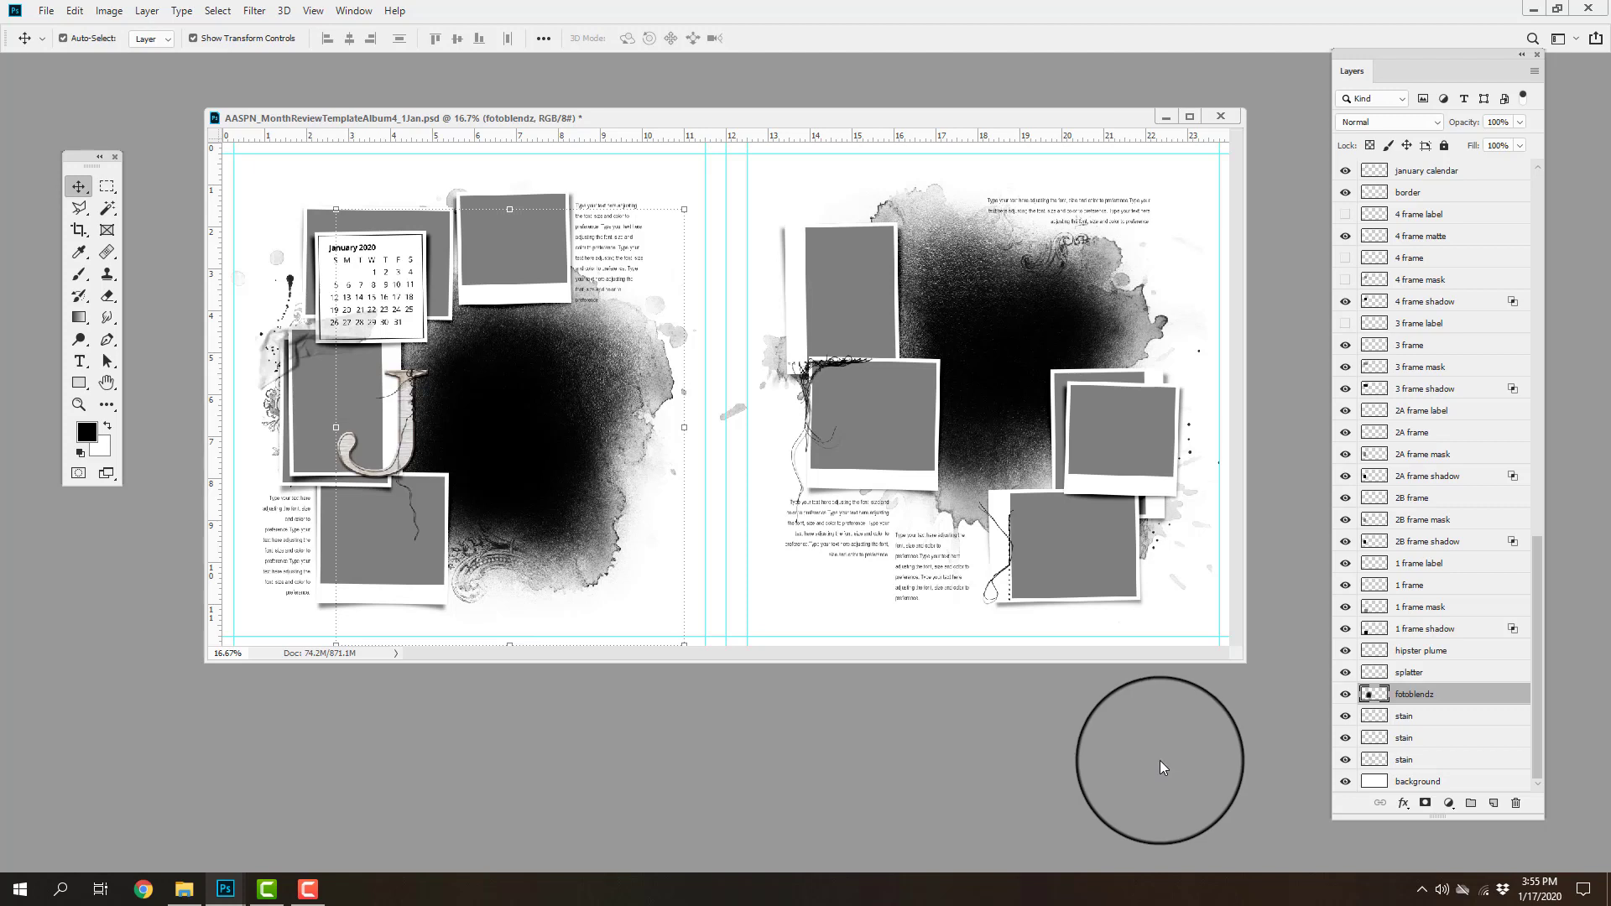
mouse_move(1166, 803)
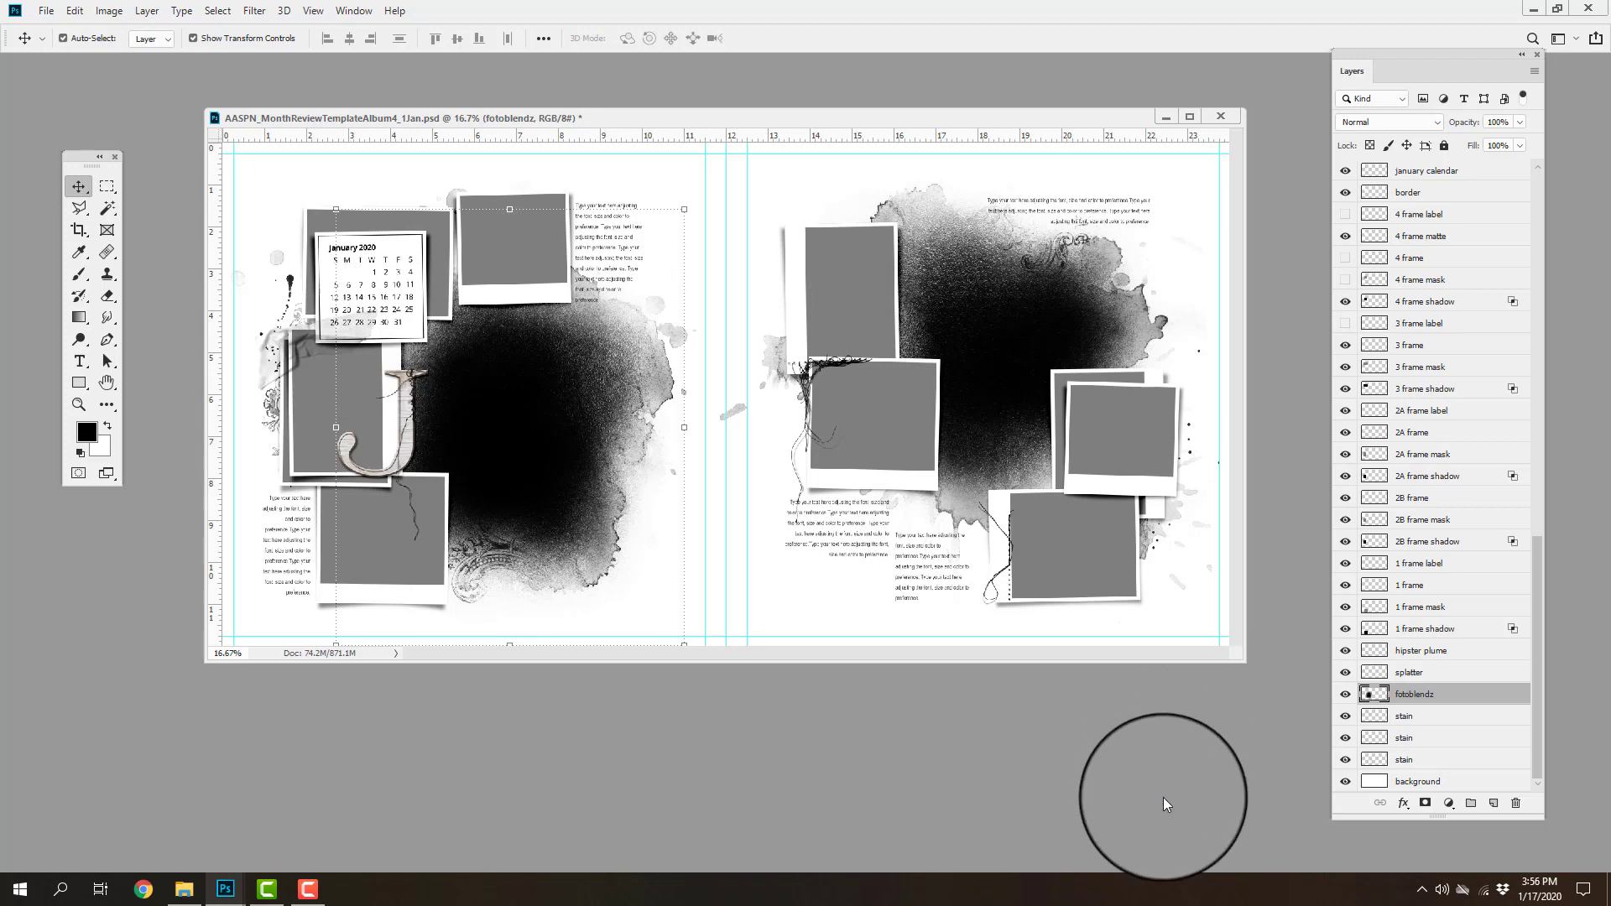
mouse_move(1163, 807)
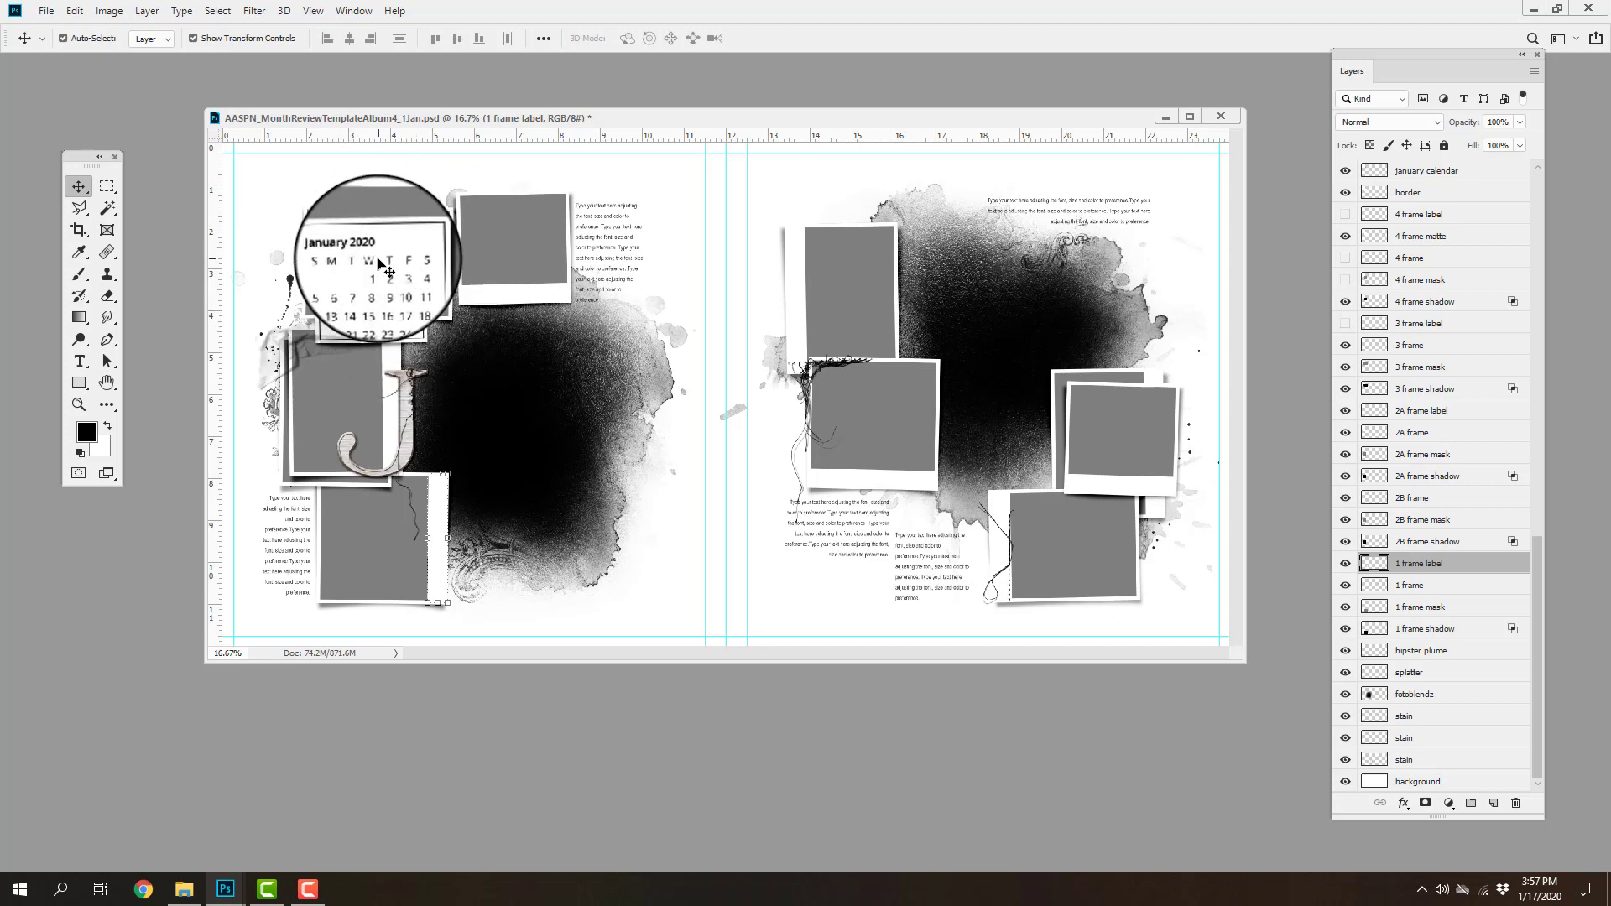
left_click(1408, 191)
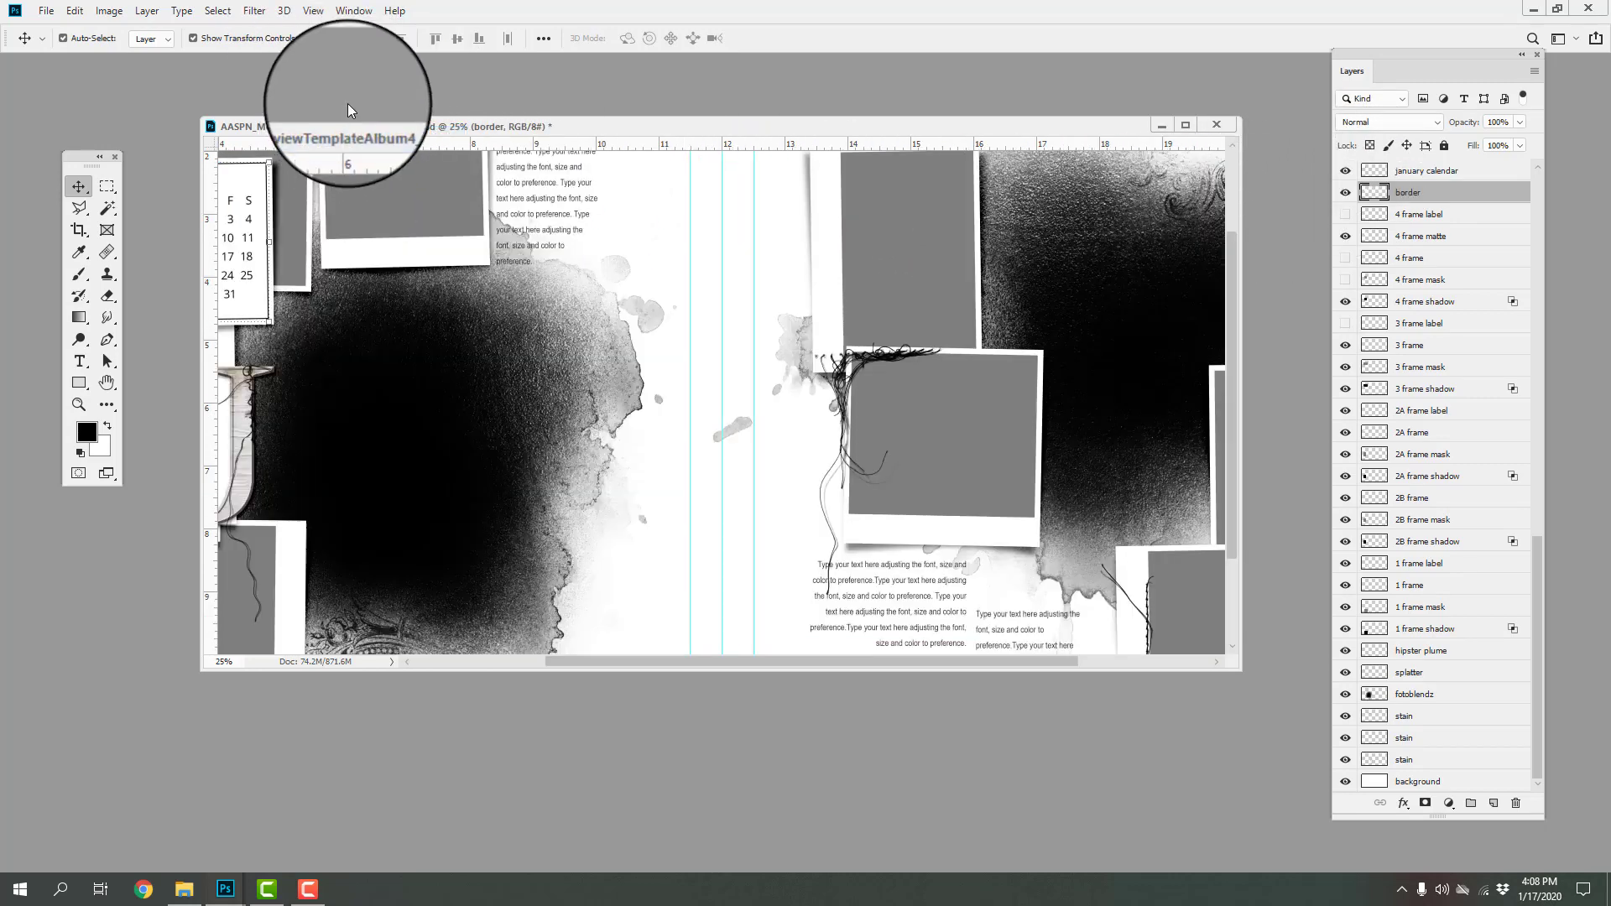
Zoom in on the January spread via View > Zoom In.
left_click(313, 10)
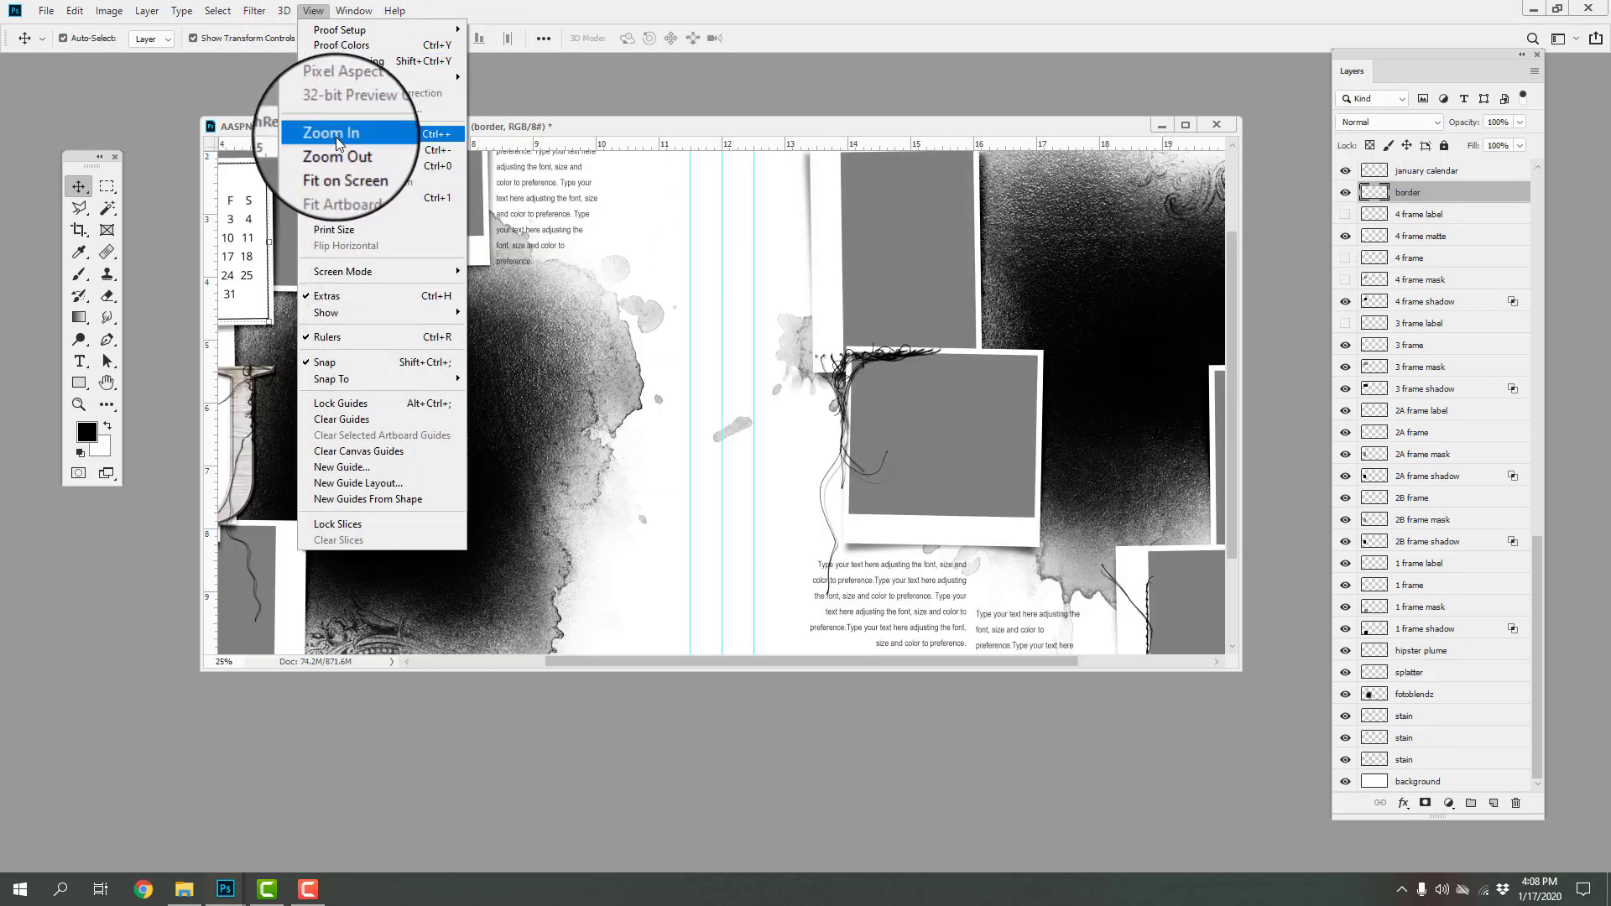
left_click(330, 131)
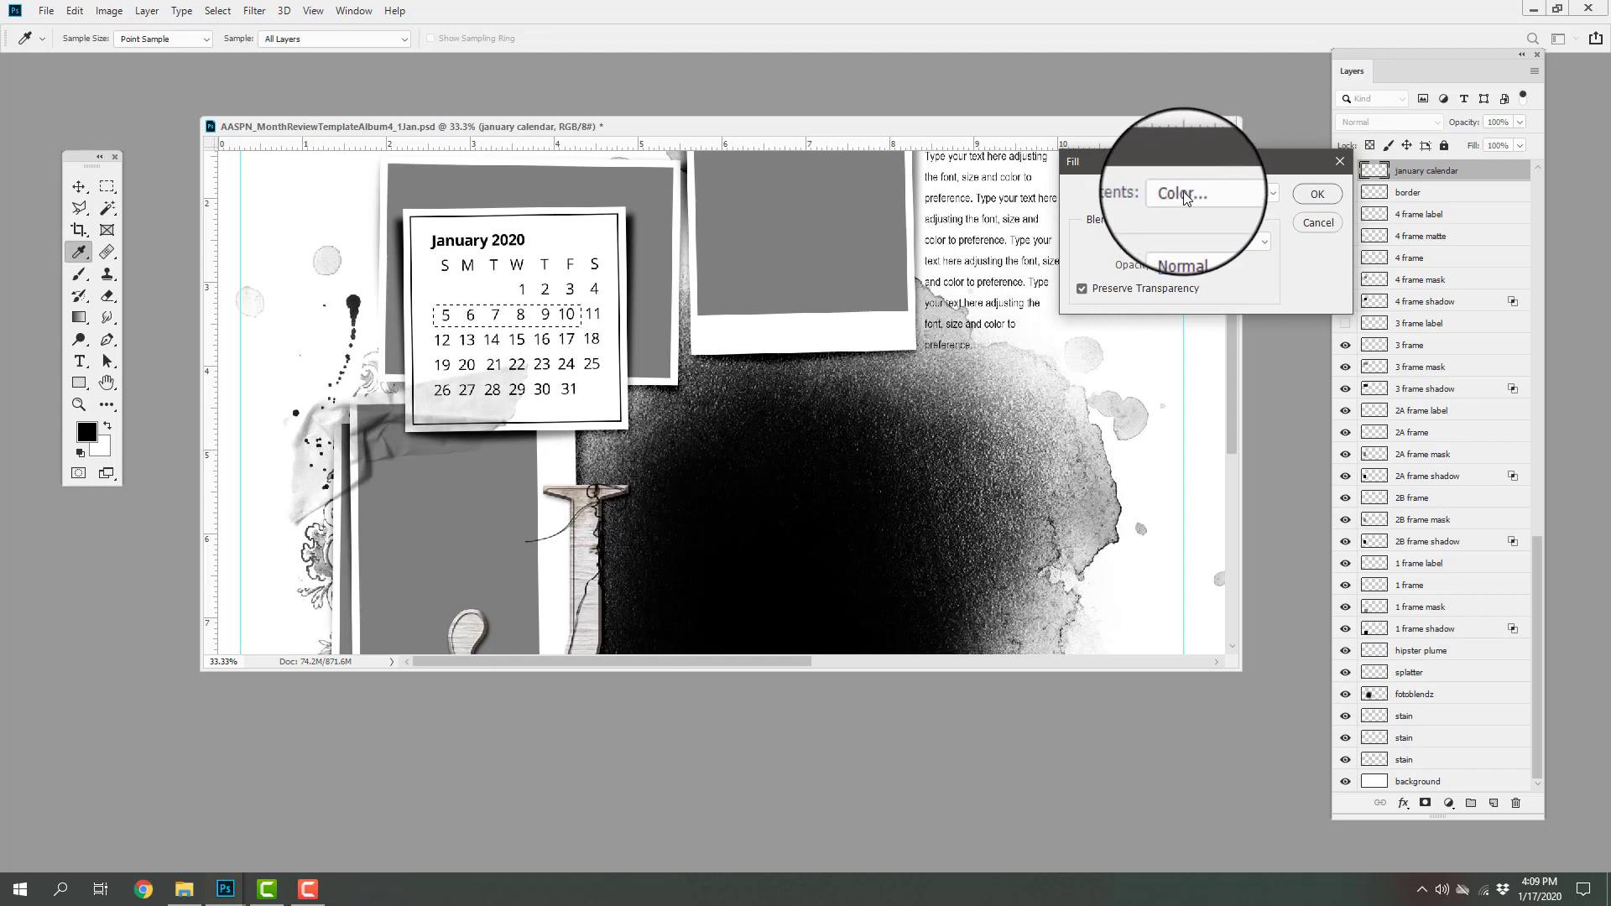
Fill the selected dates 5–10 with red (#be040d) using Edit > Fill with Color.
left_click(1207, 193)
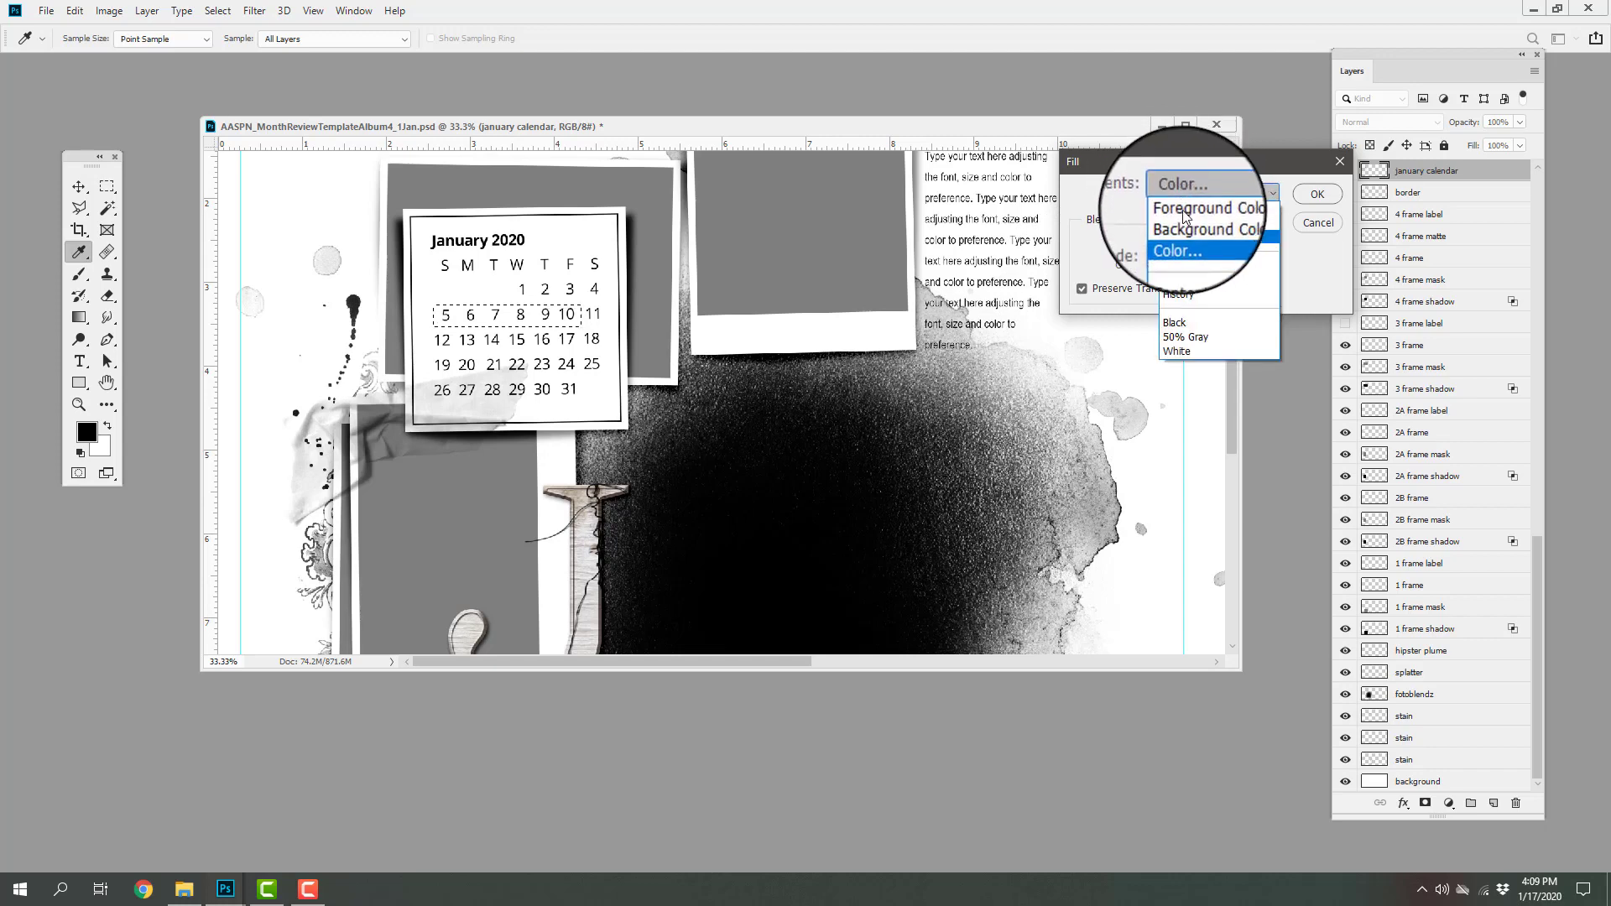
left_click(1180, 252)
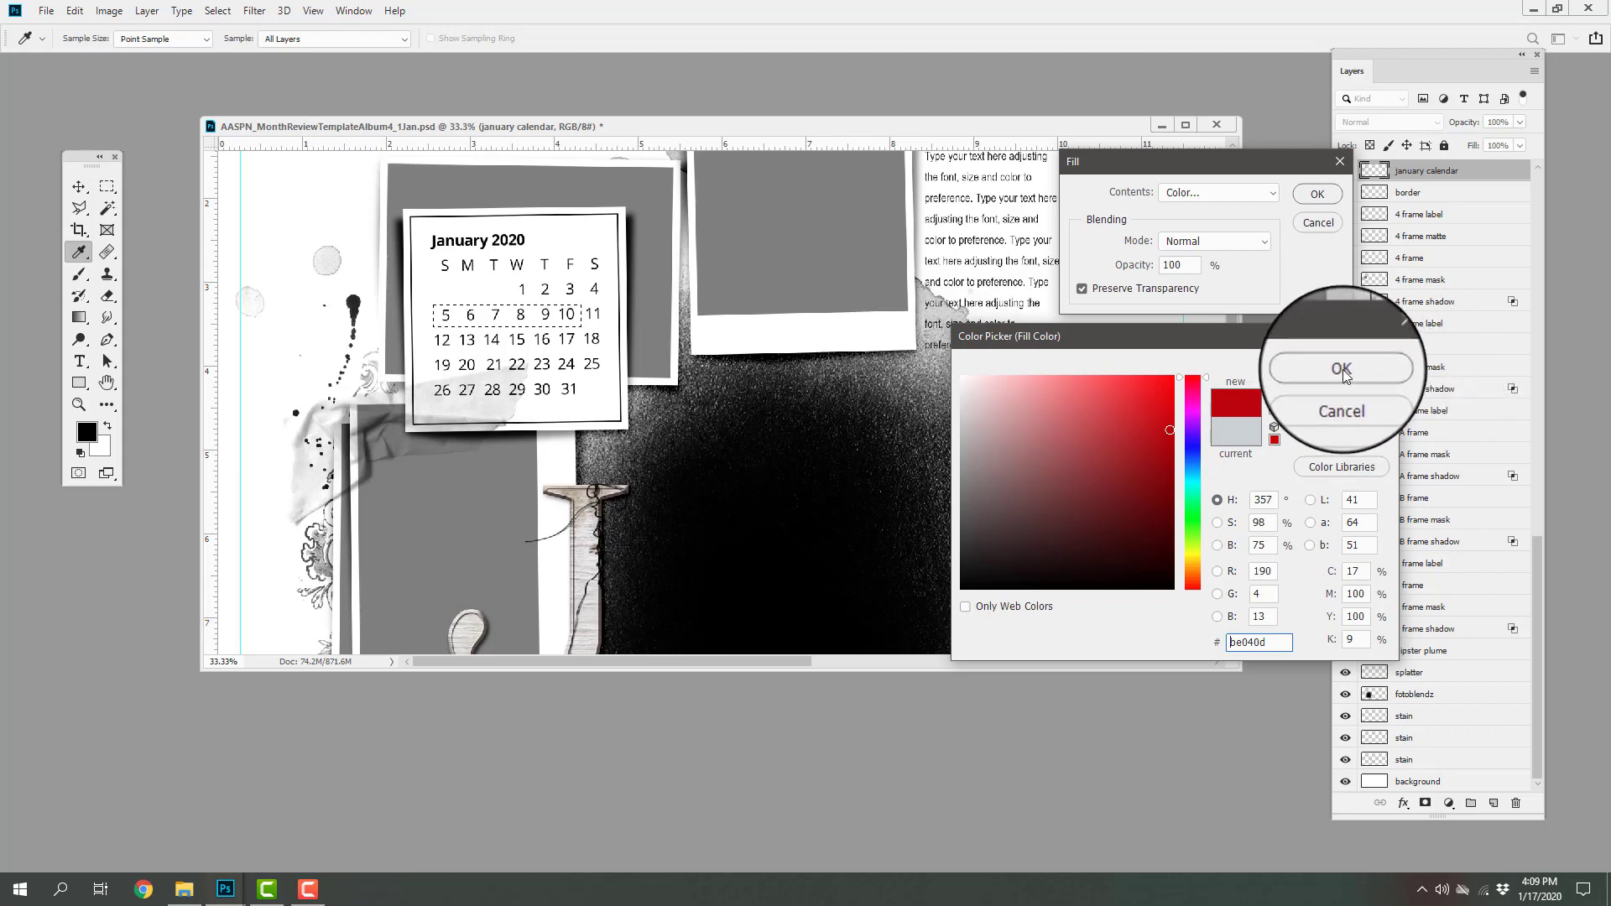
left_click(1341, 368)
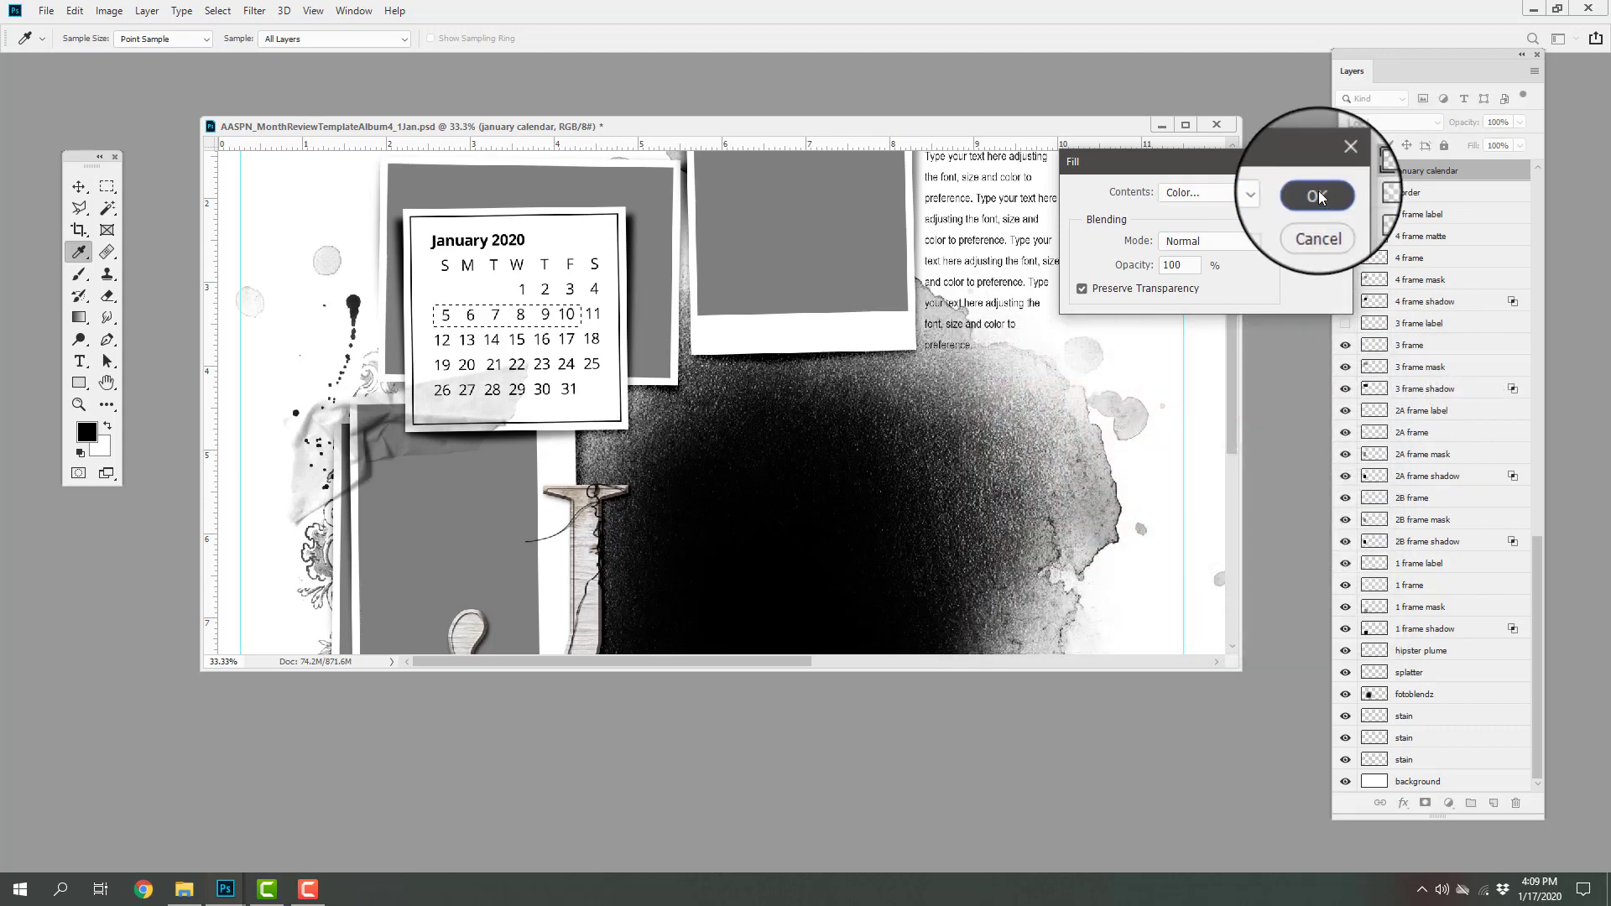
left_click(1319, 194)
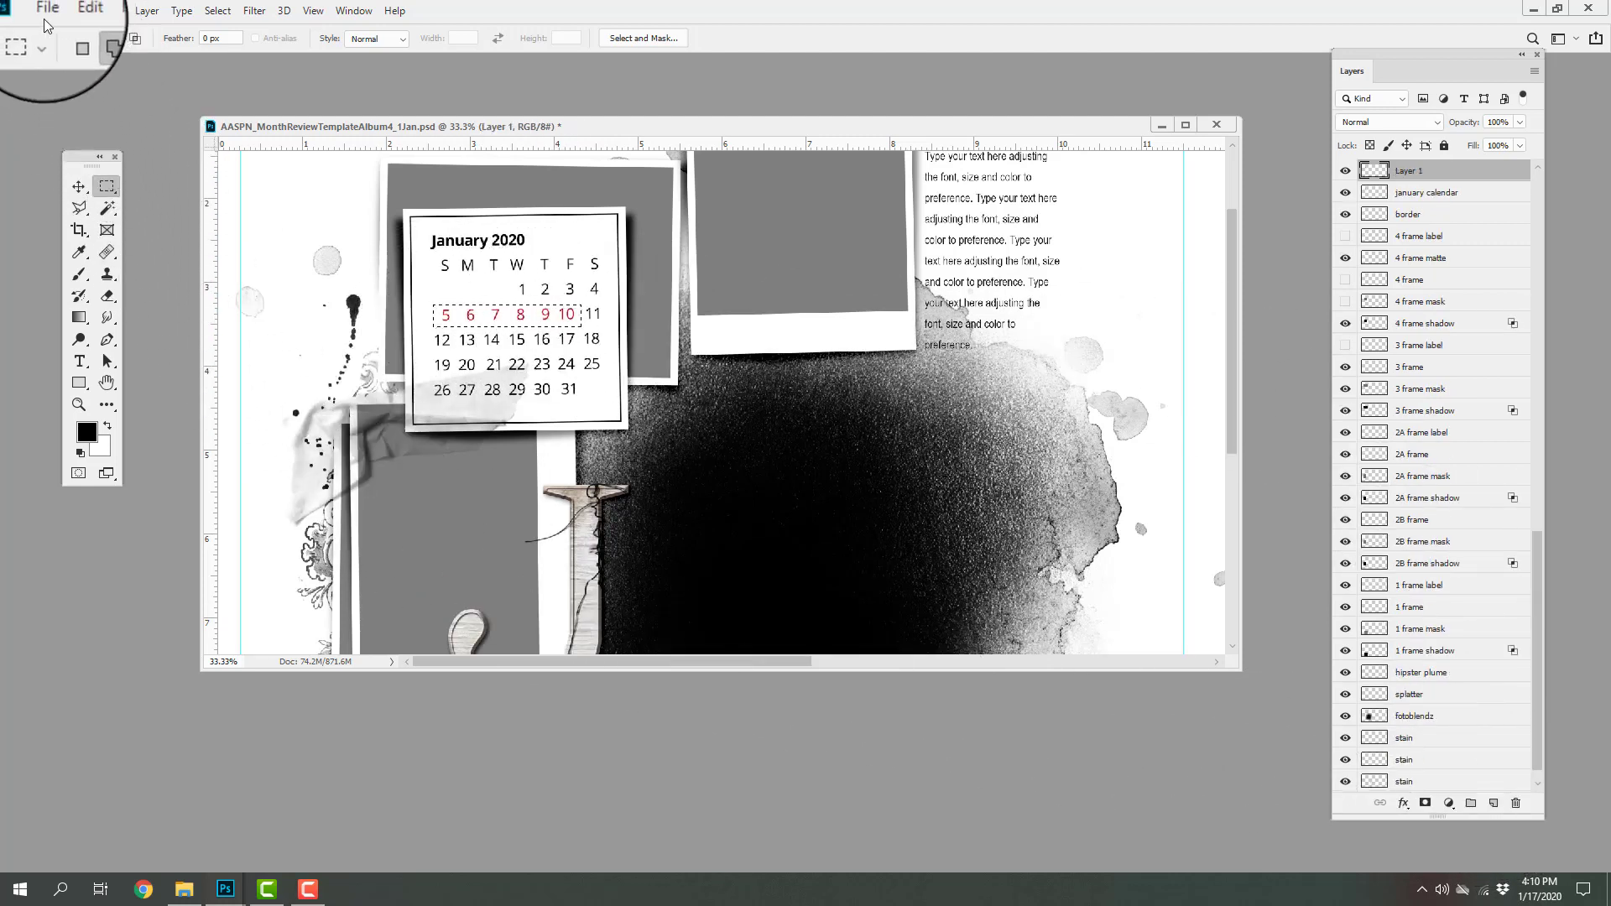
Add a new Layer 1 above the january calendar layer from the menus.
left_click(74, 10)
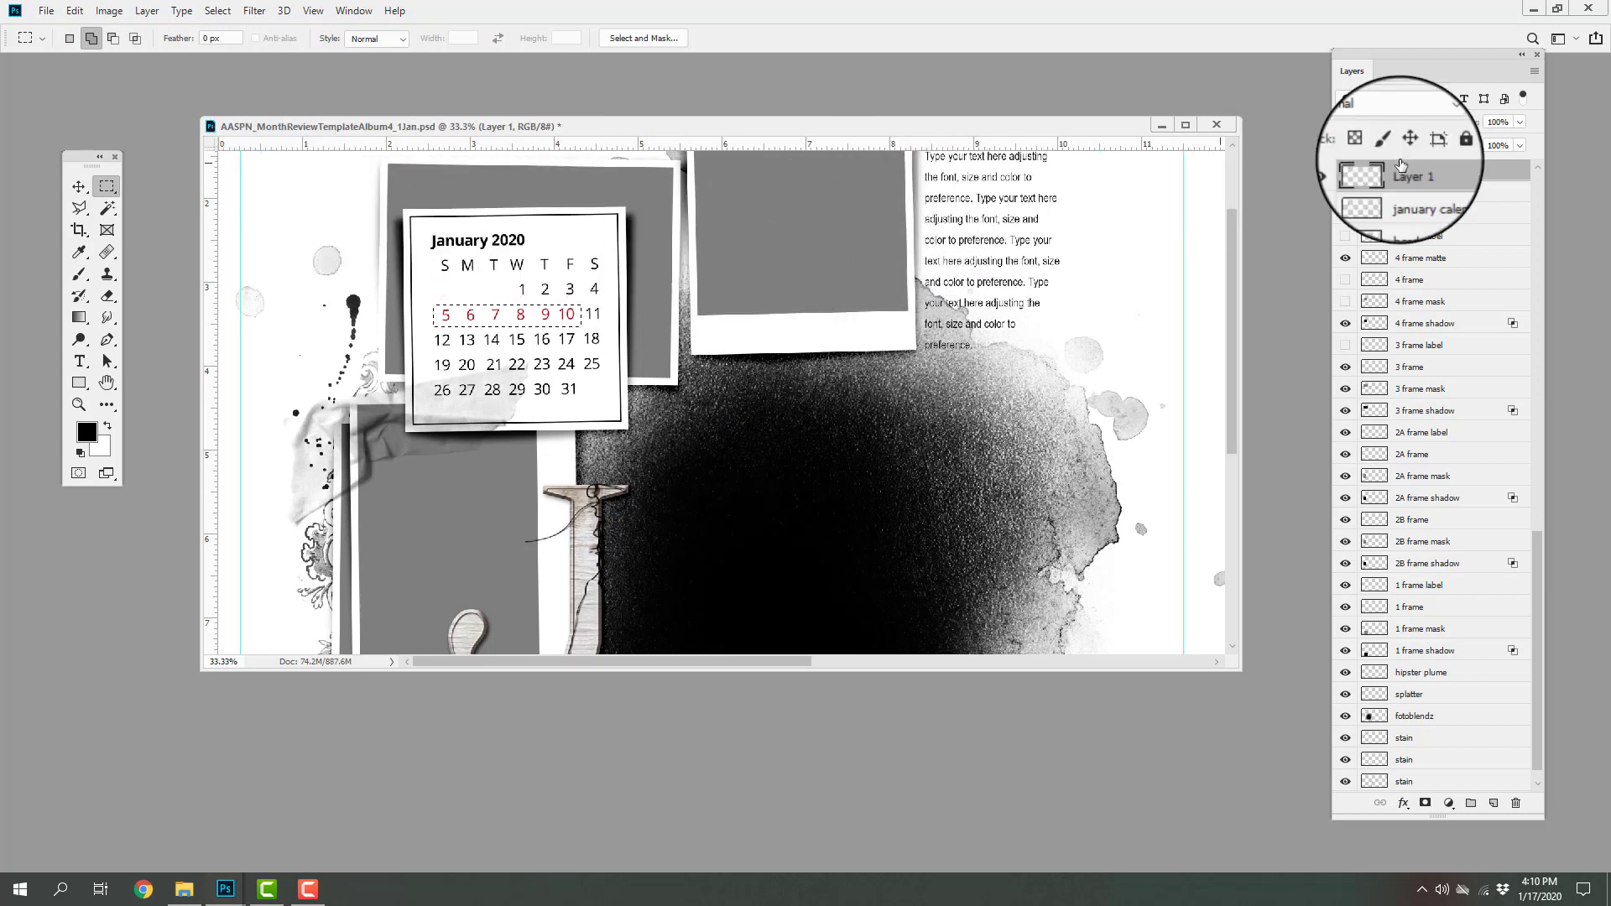
left_click(217, 10)
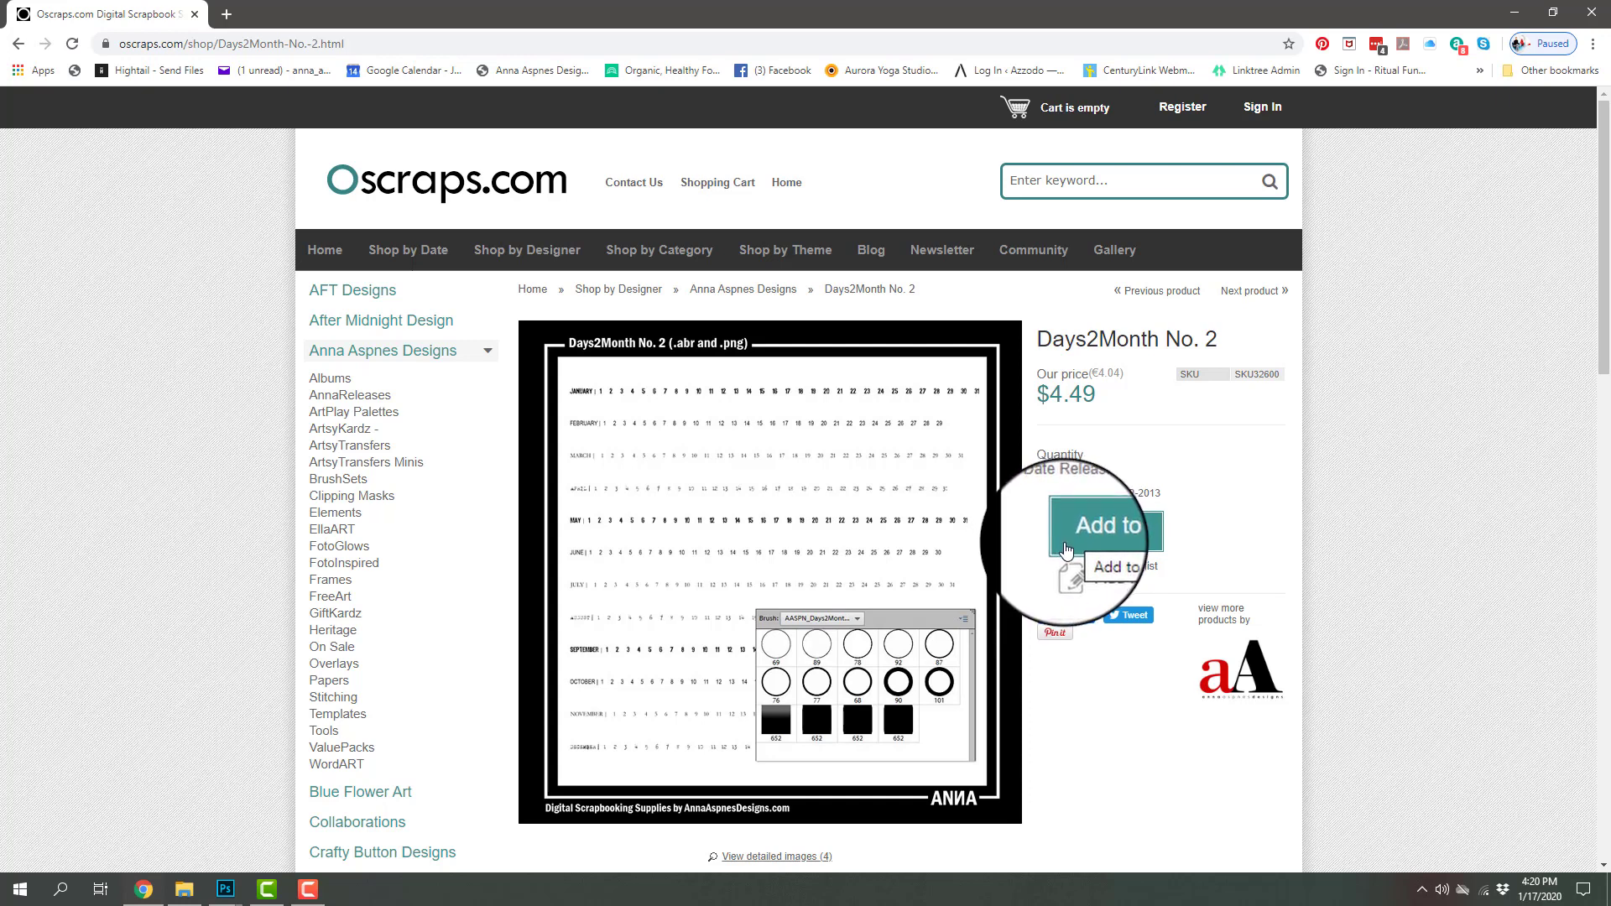
mouse_move(765, 634)
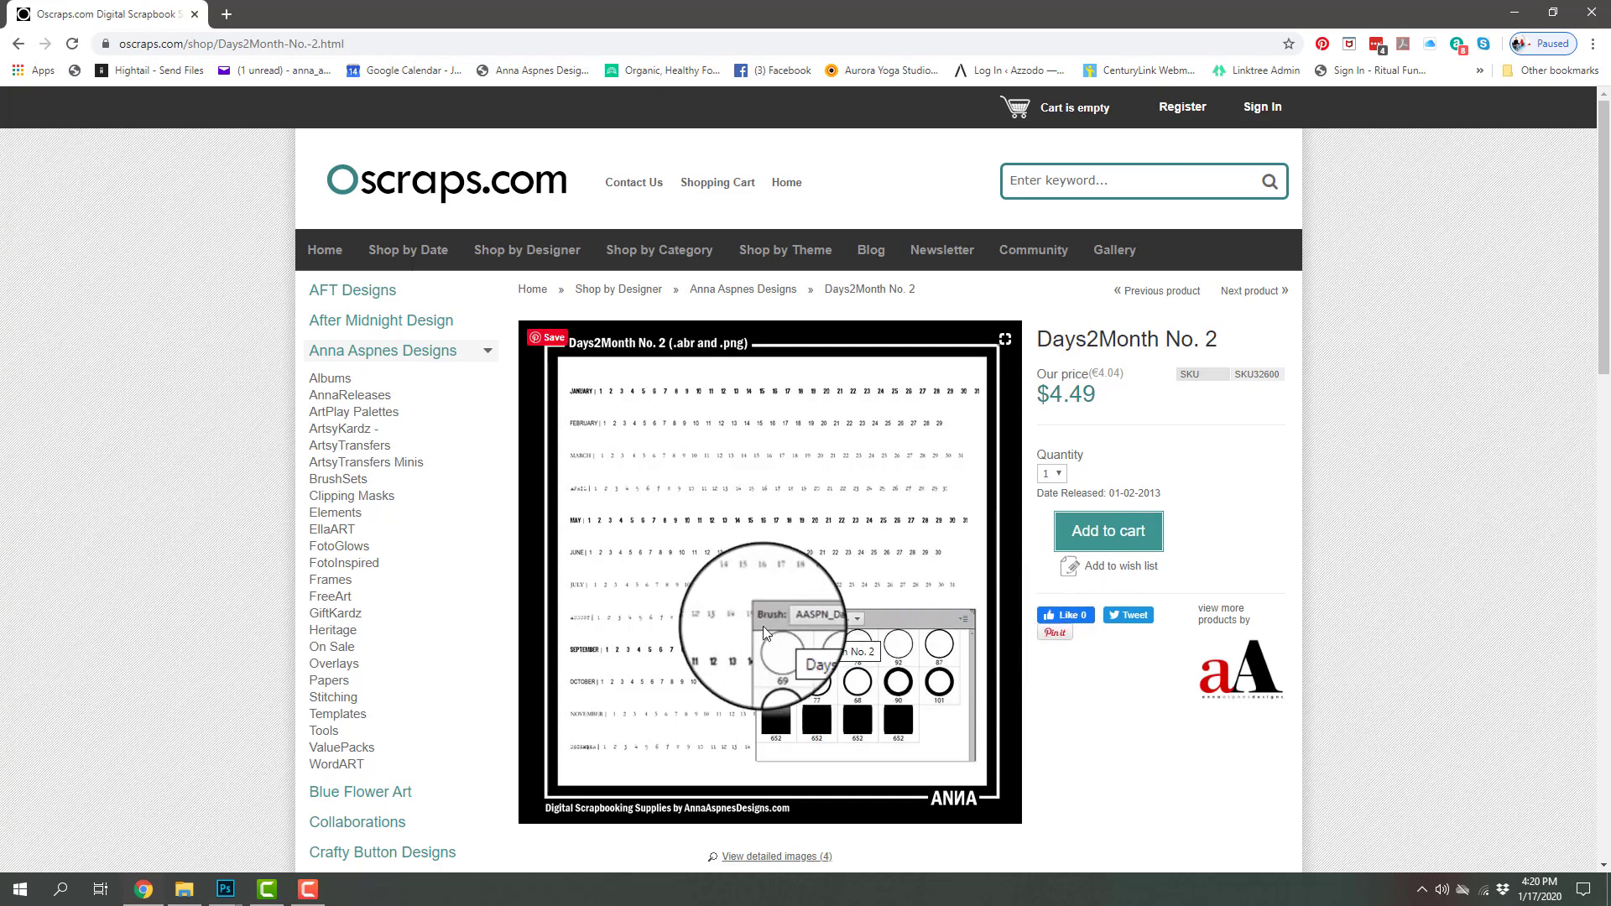
mouse_move(976, 632)
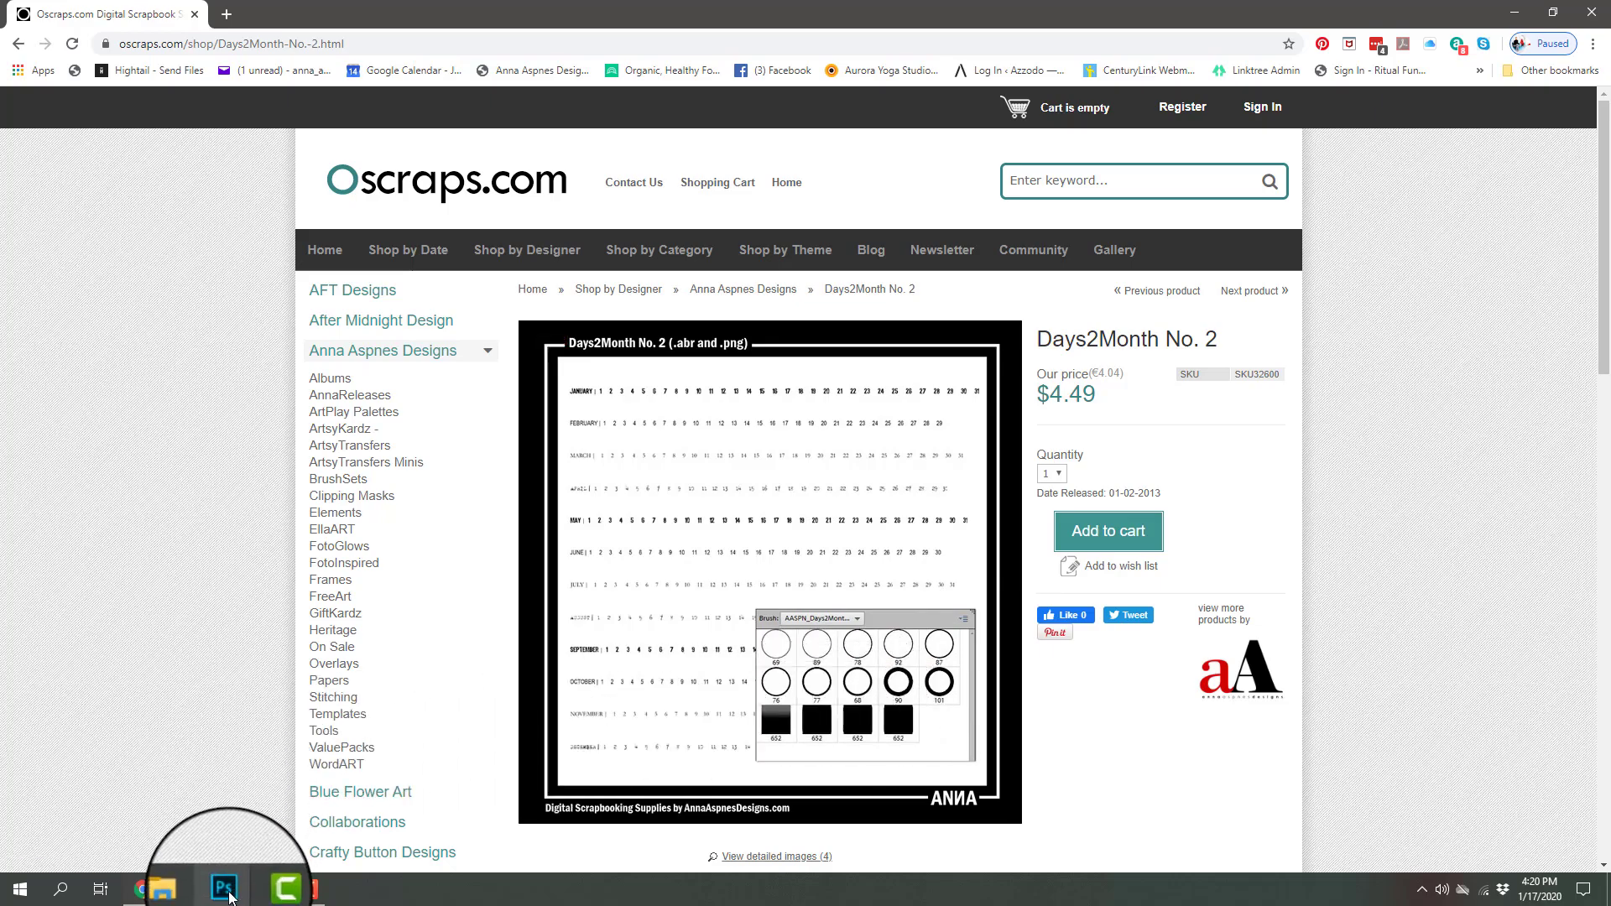
Switch back from the browser to the January spread in Photoshop.
left_click(223, 888)
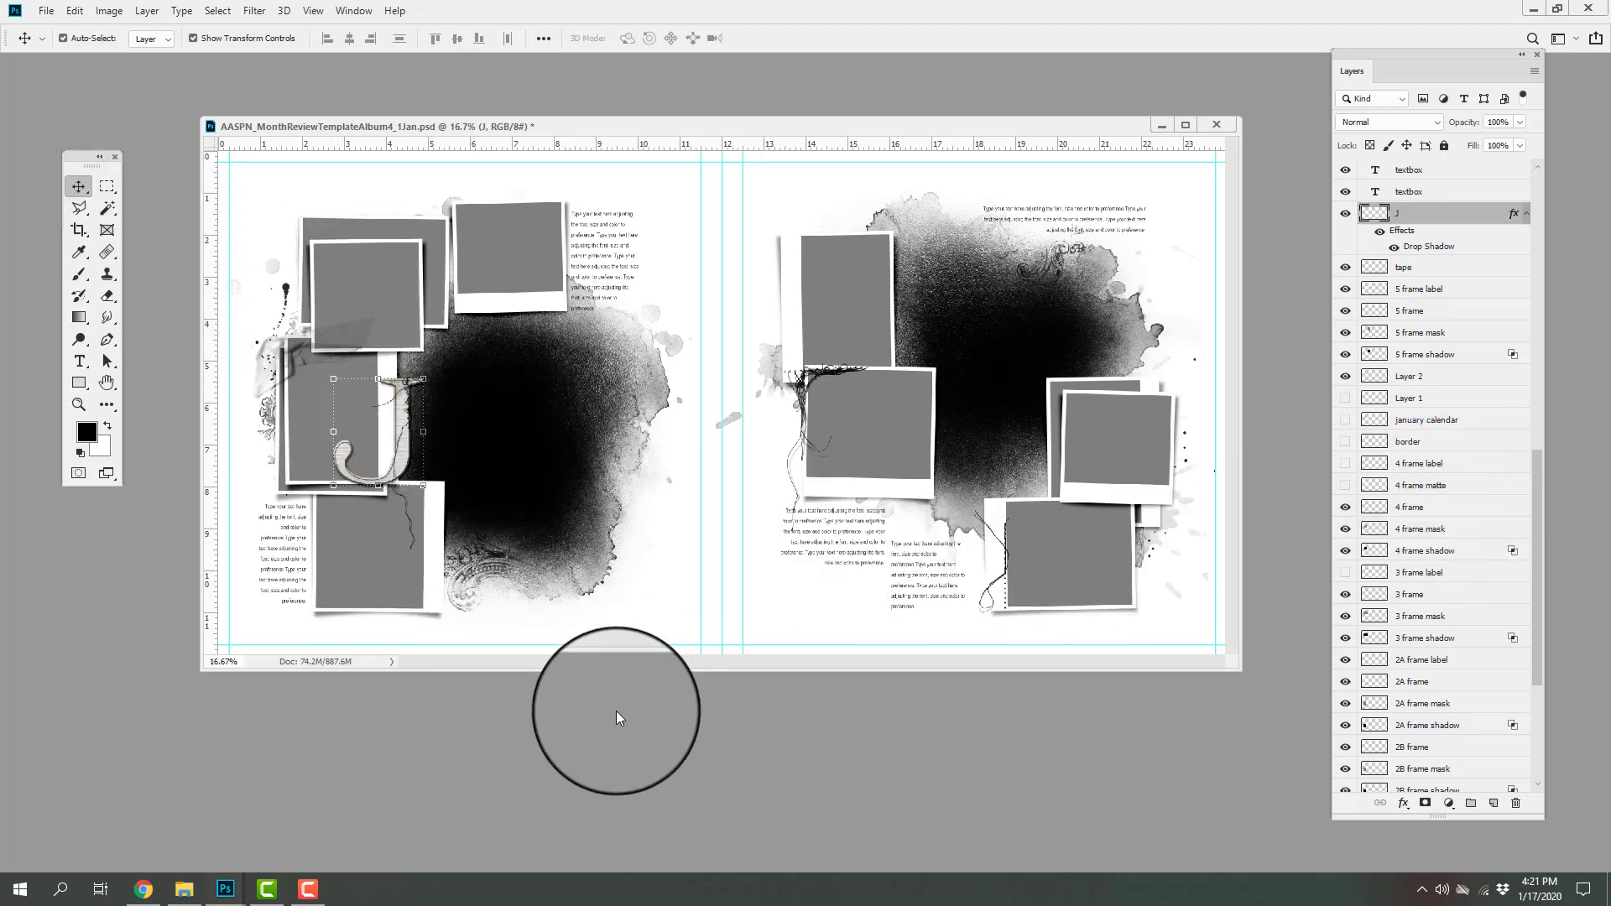
mouse_move(584, 717)
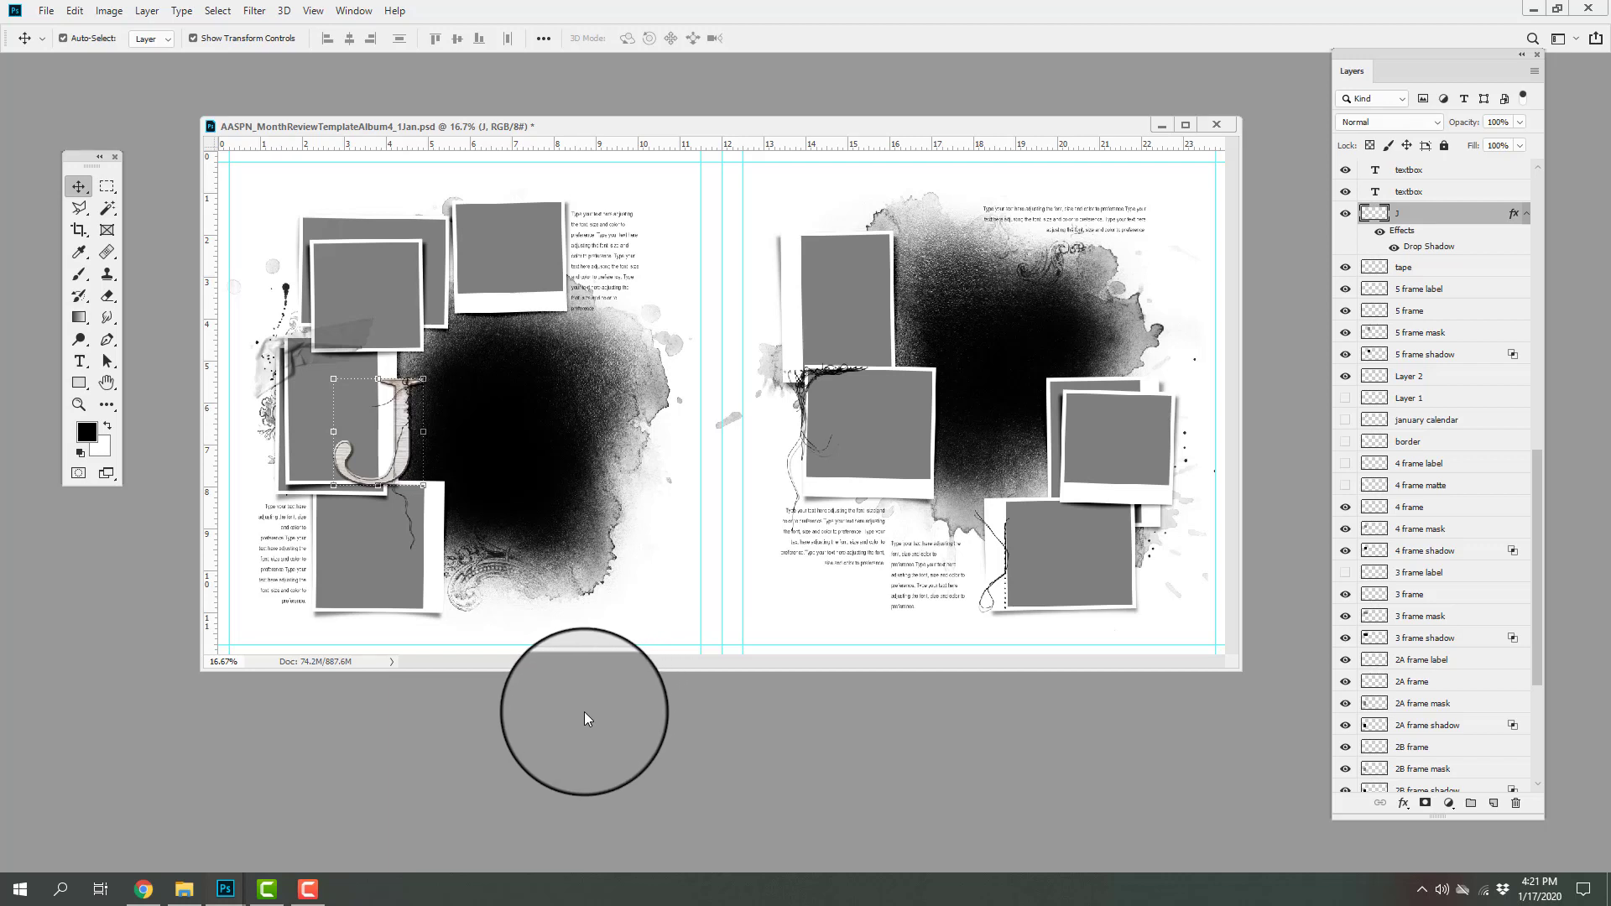
mouse_move(582, 722)
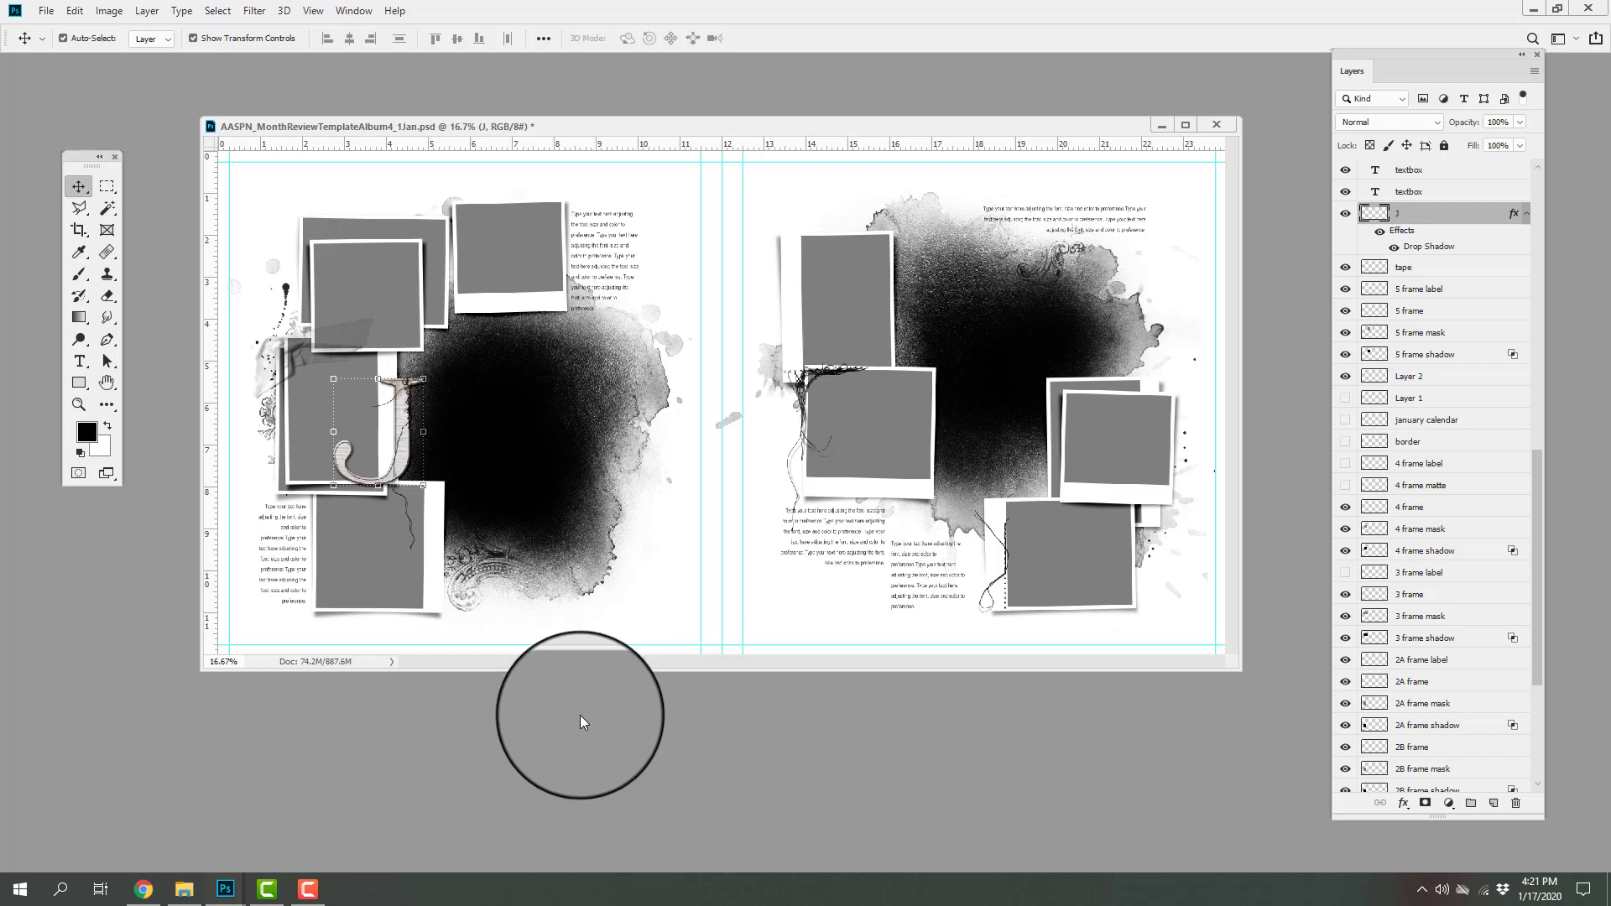
mouse_move(562, 726)
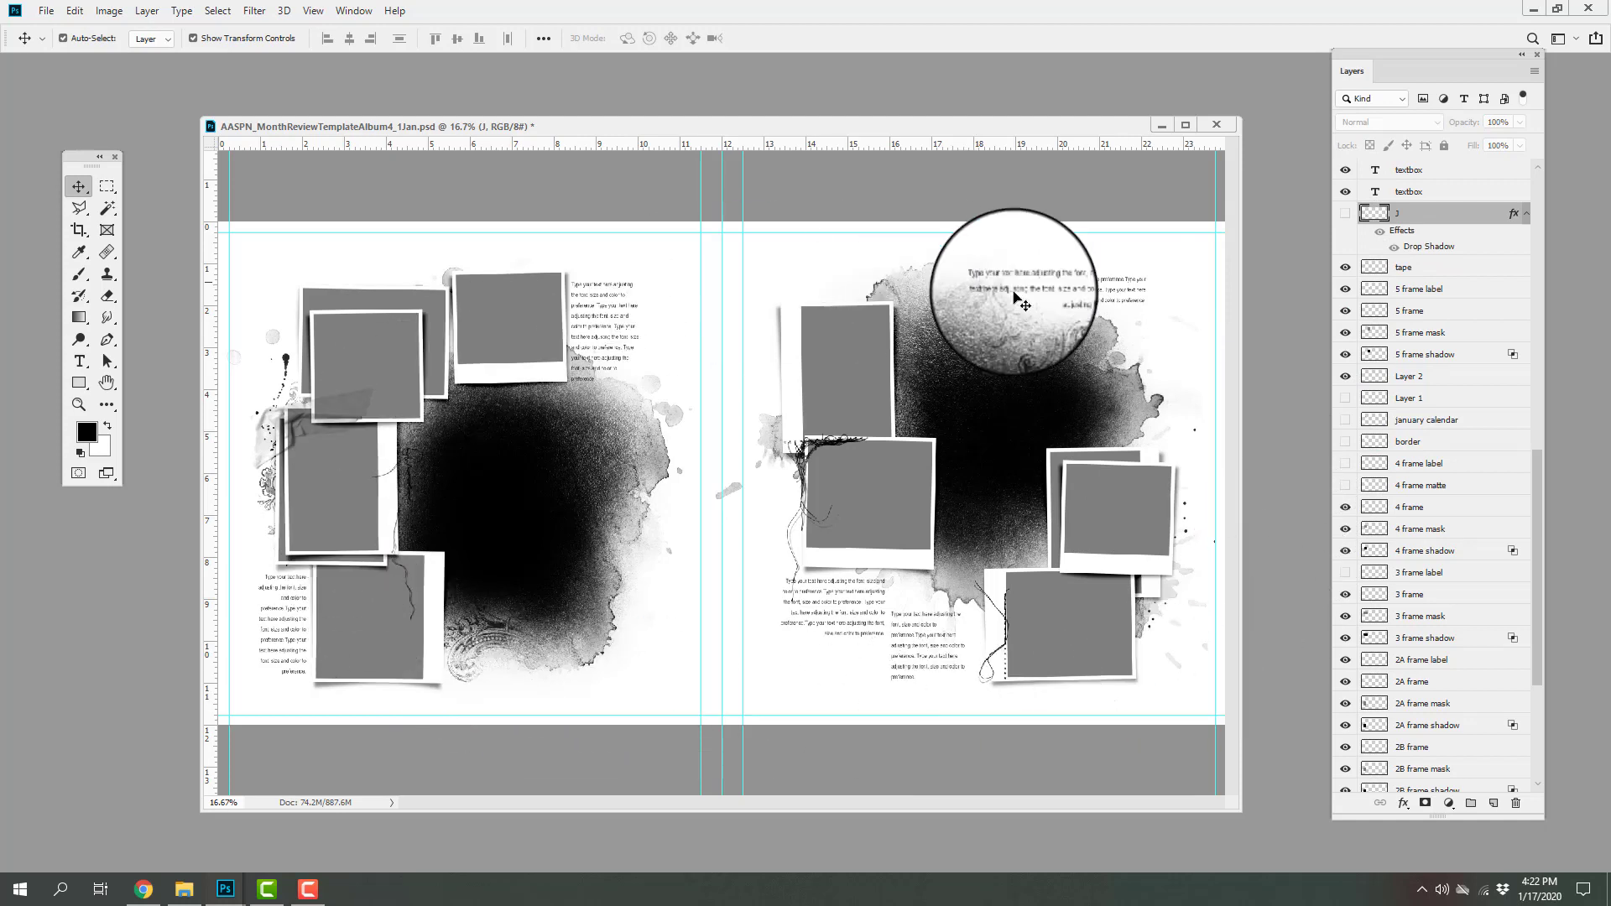
mouse_move(1254, 586)
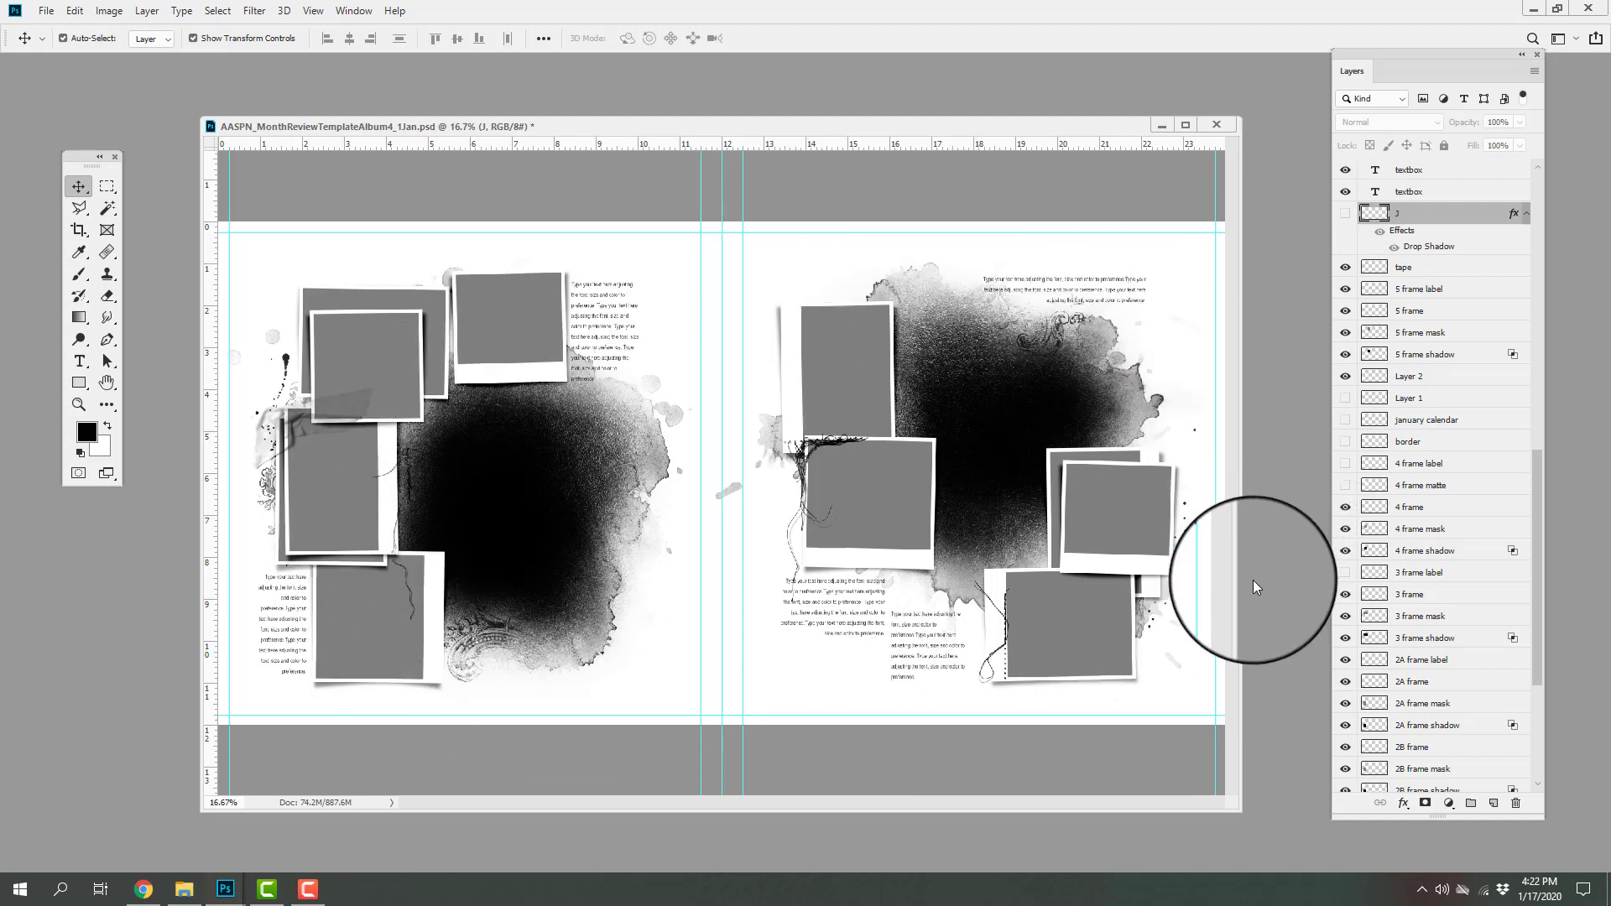
mouse_move(1249, 596)
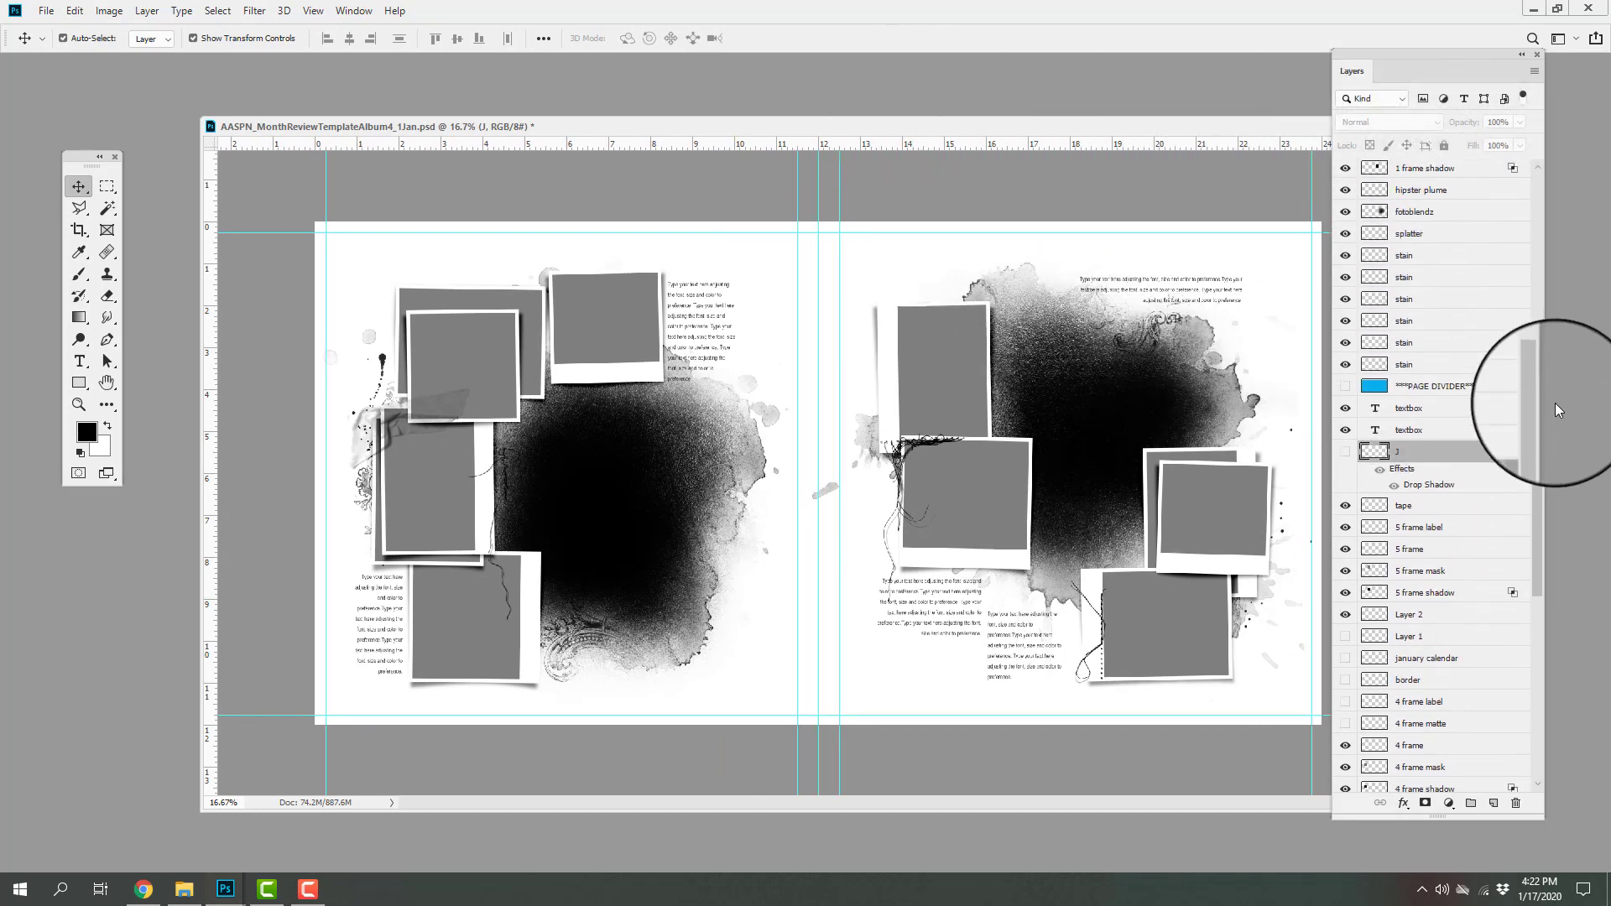
Make the blue ***PAGE DIVIDER*** layer visible so it covers the left page.
scroll("down", 3)
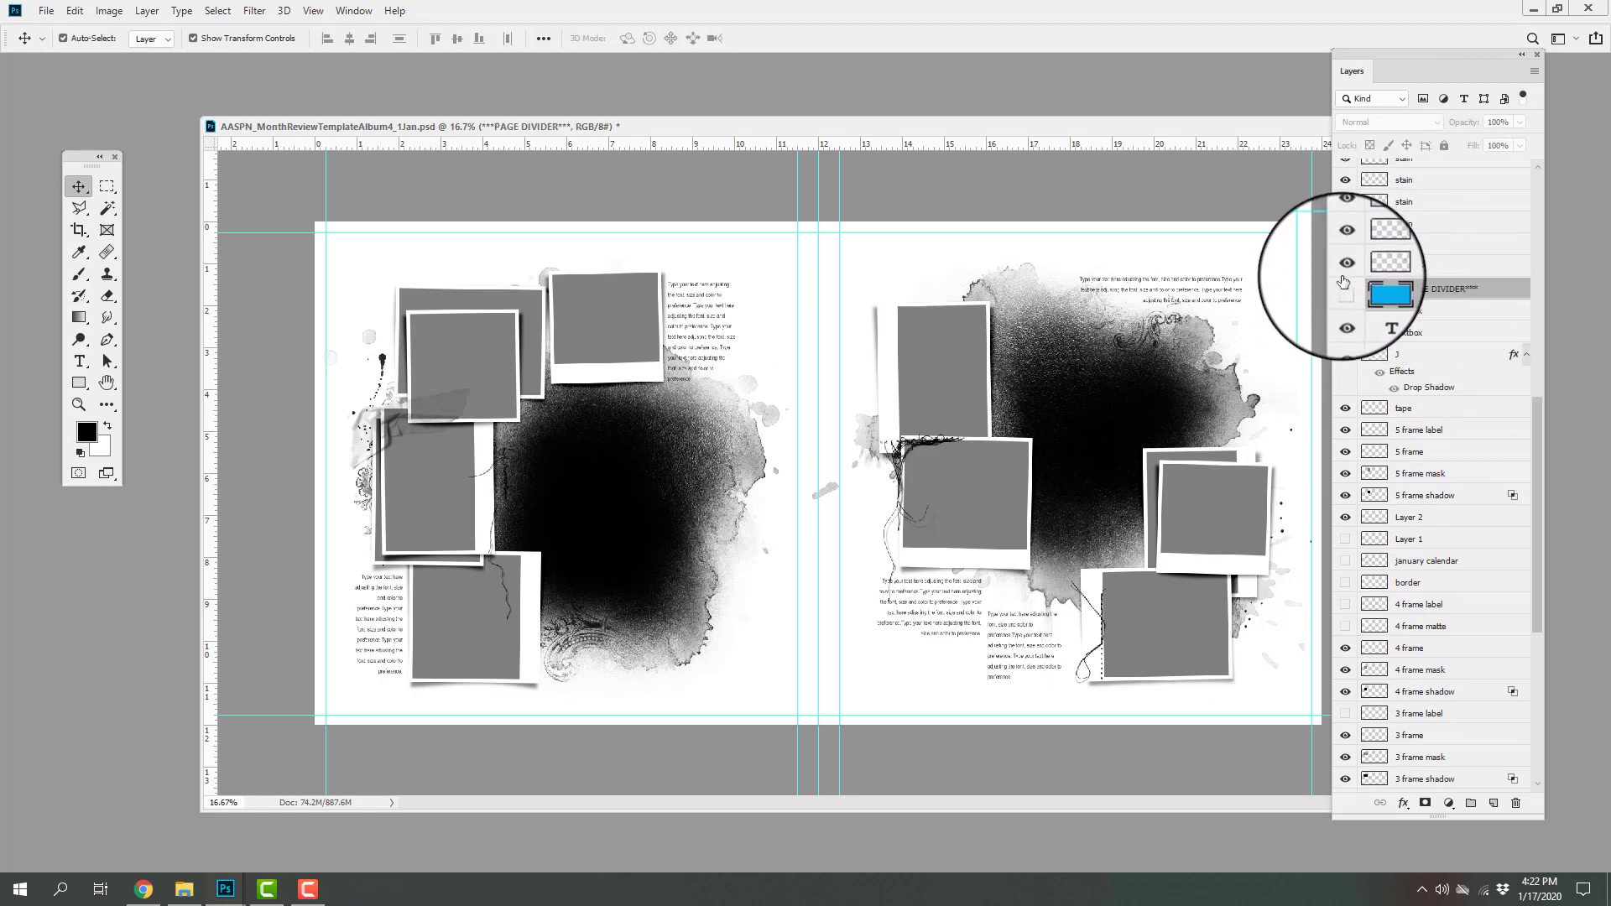
left_click(1344, 291)
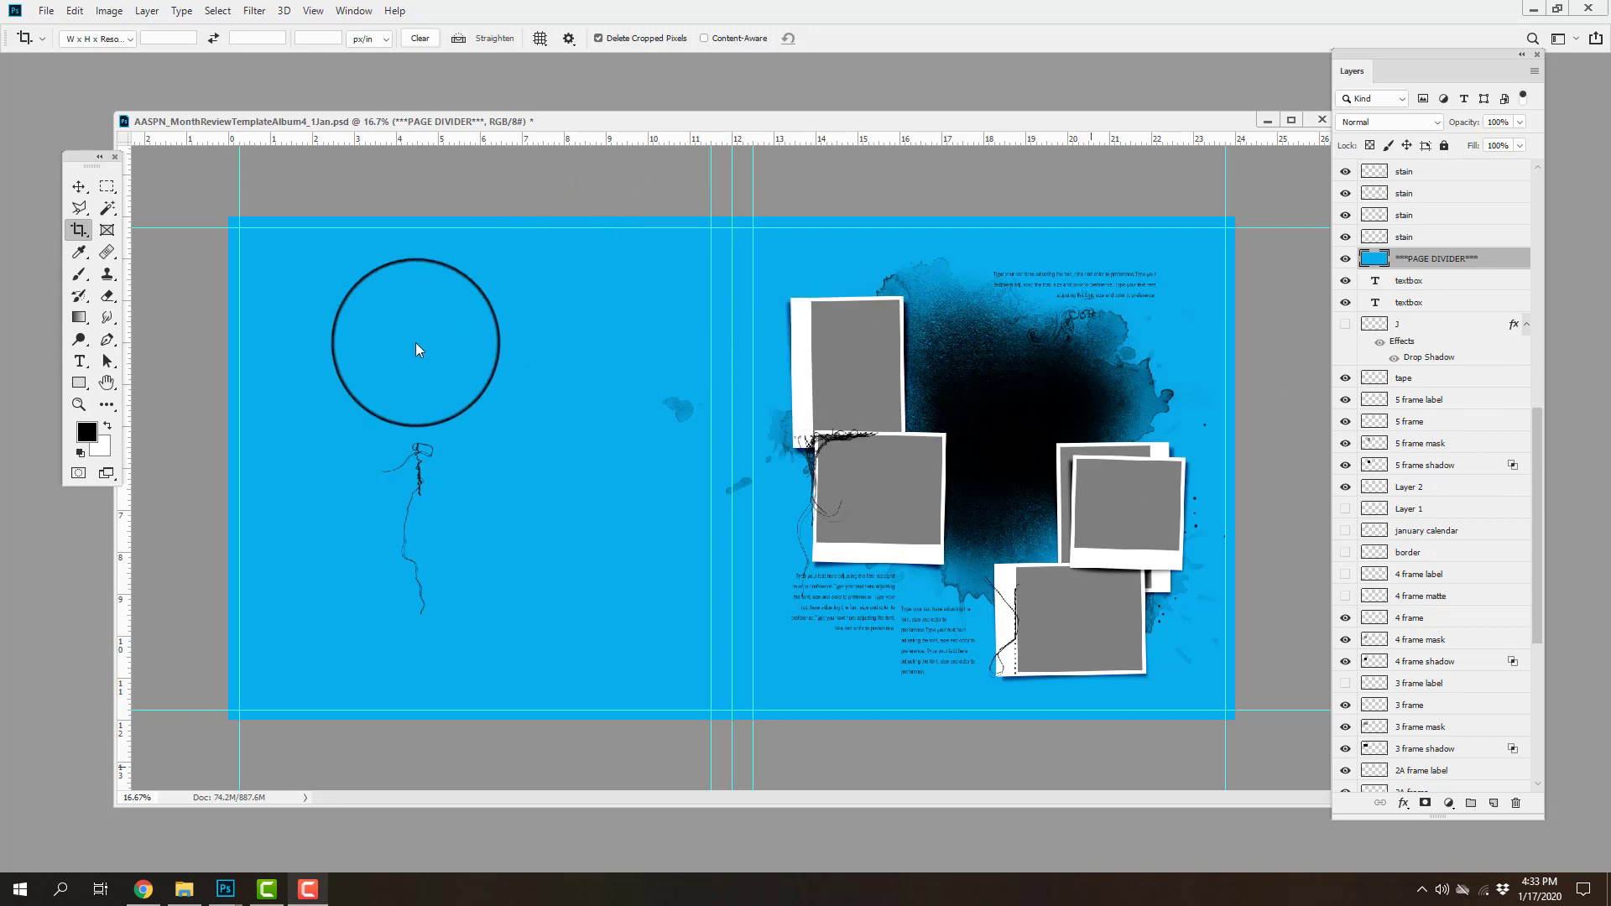
Select the urbanthreadz layer with the Move tool so it sits below the PAGE DIVIDER.
left_click_drag(416, 349, 485, 473)
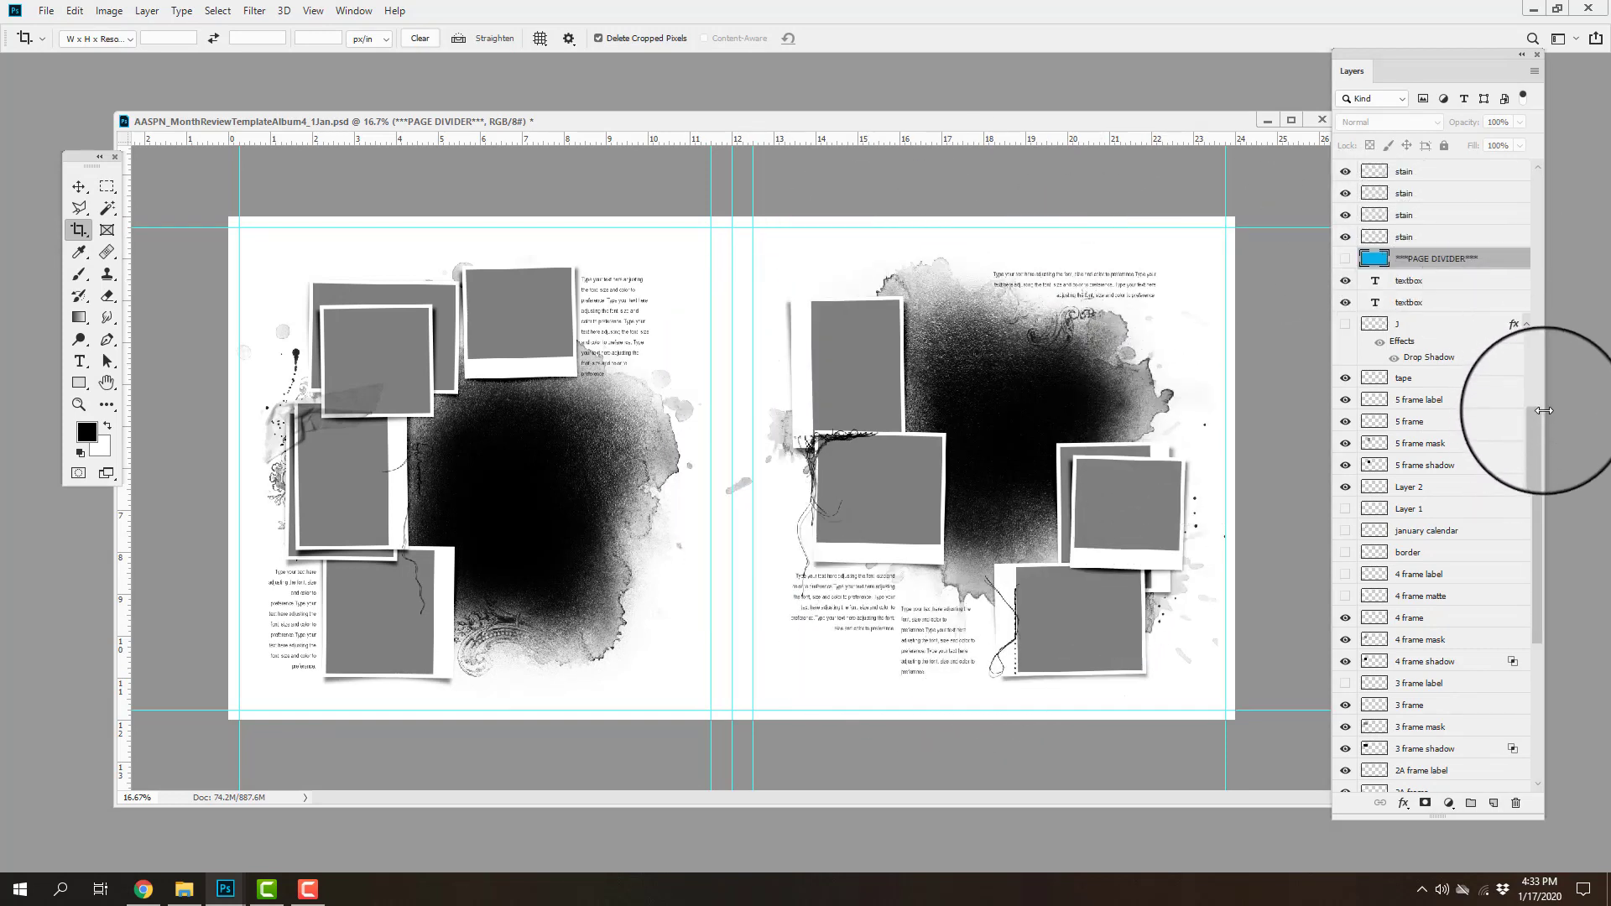
scroll("down", 3)
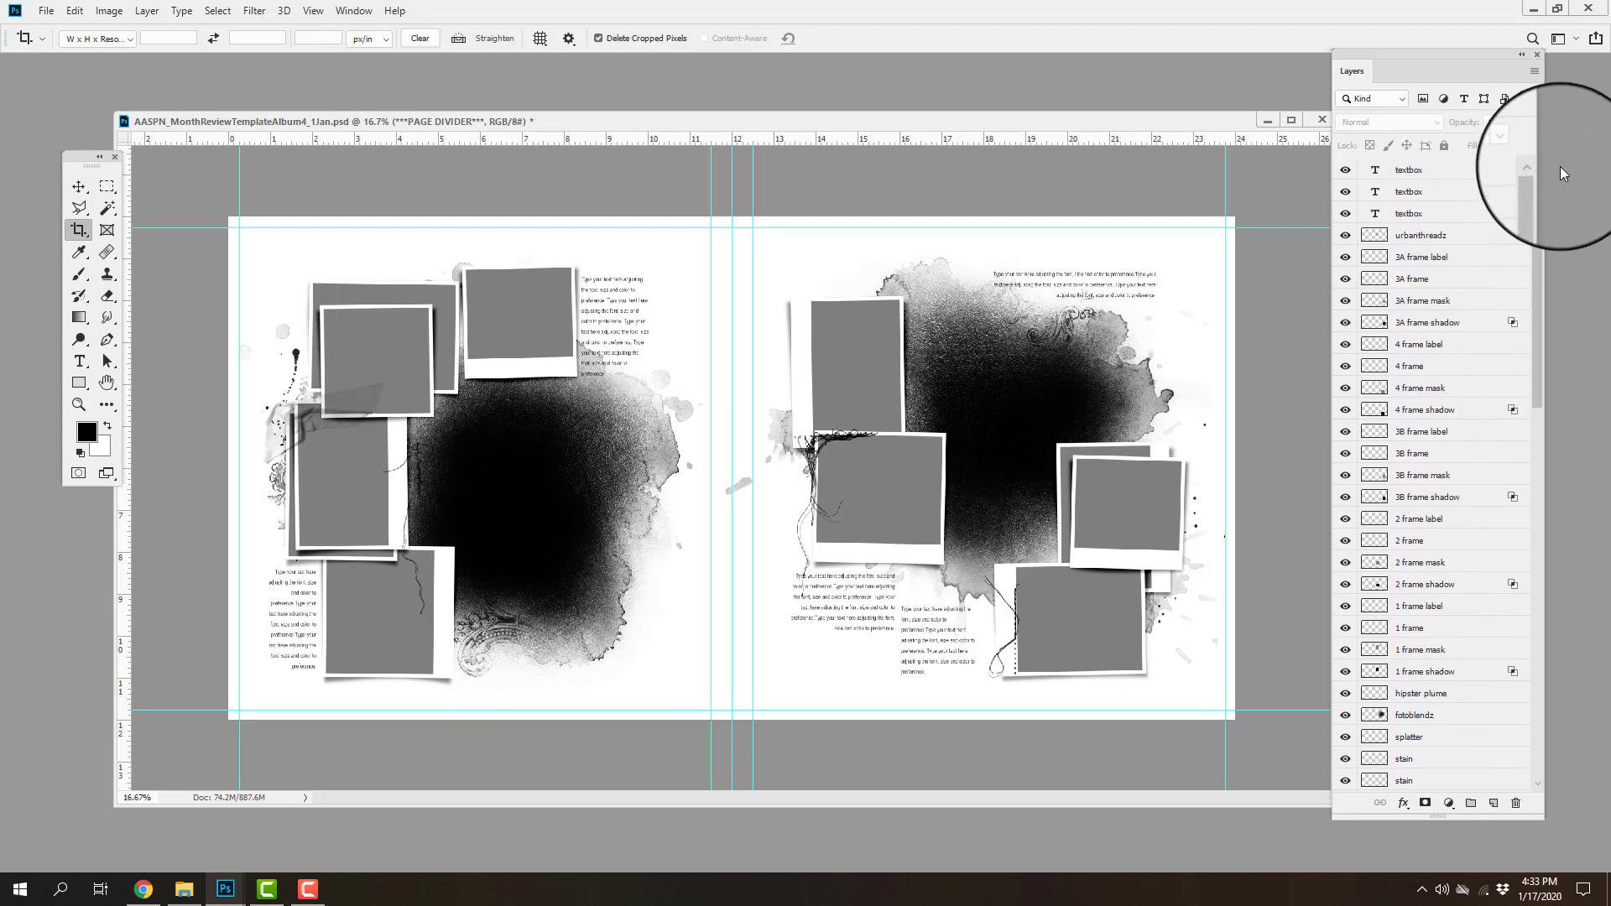
scroll("down", 3)
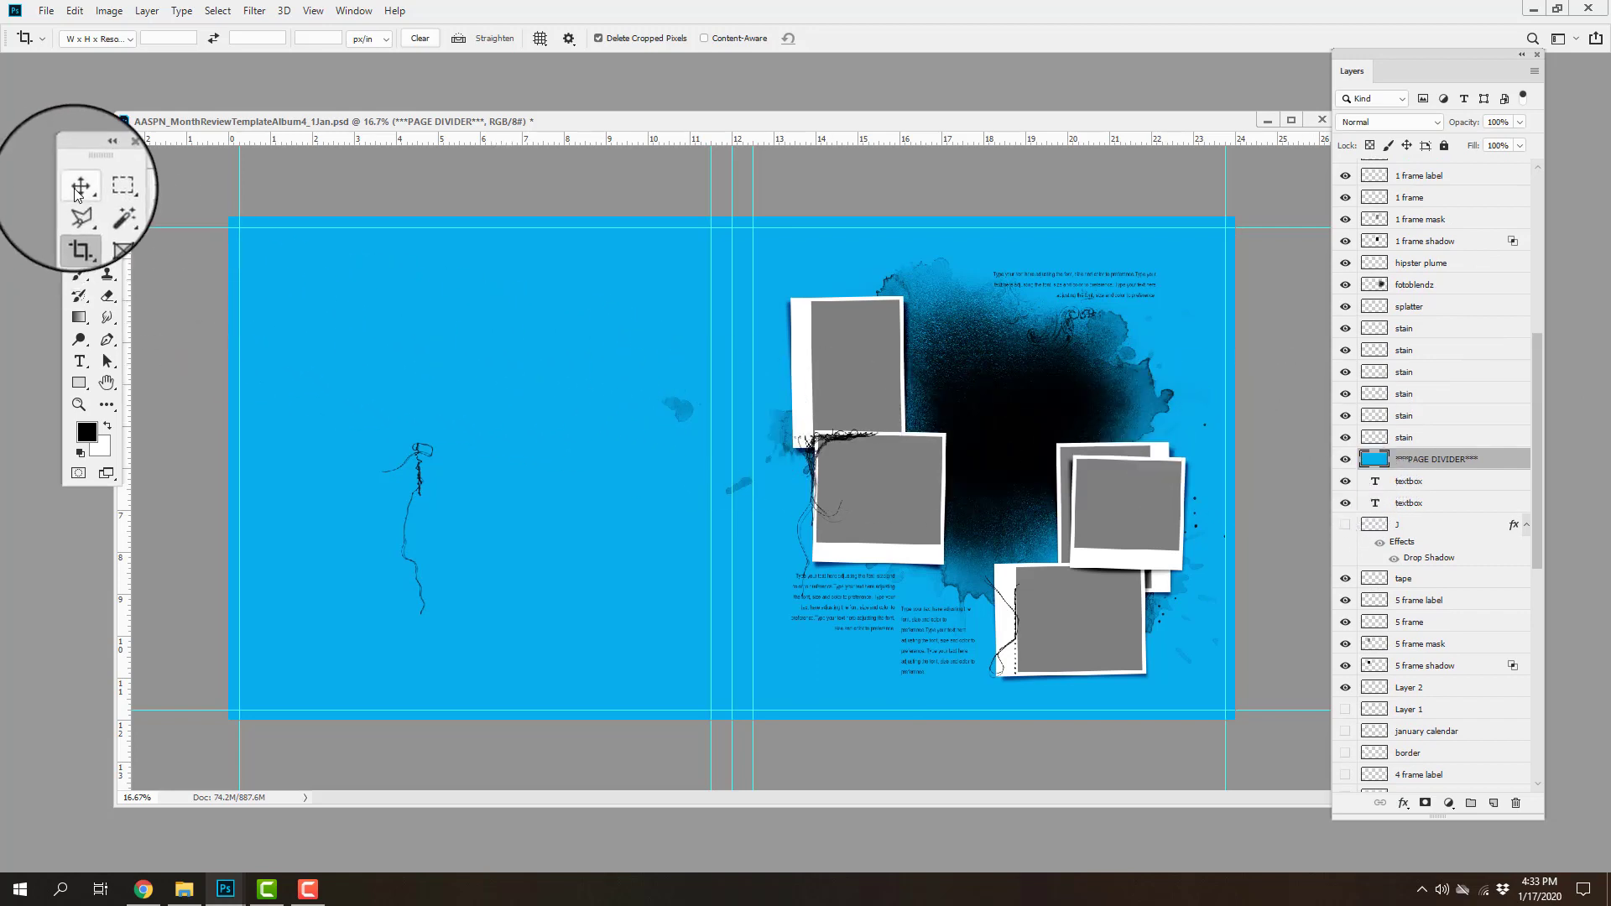
left_click(79, 186)
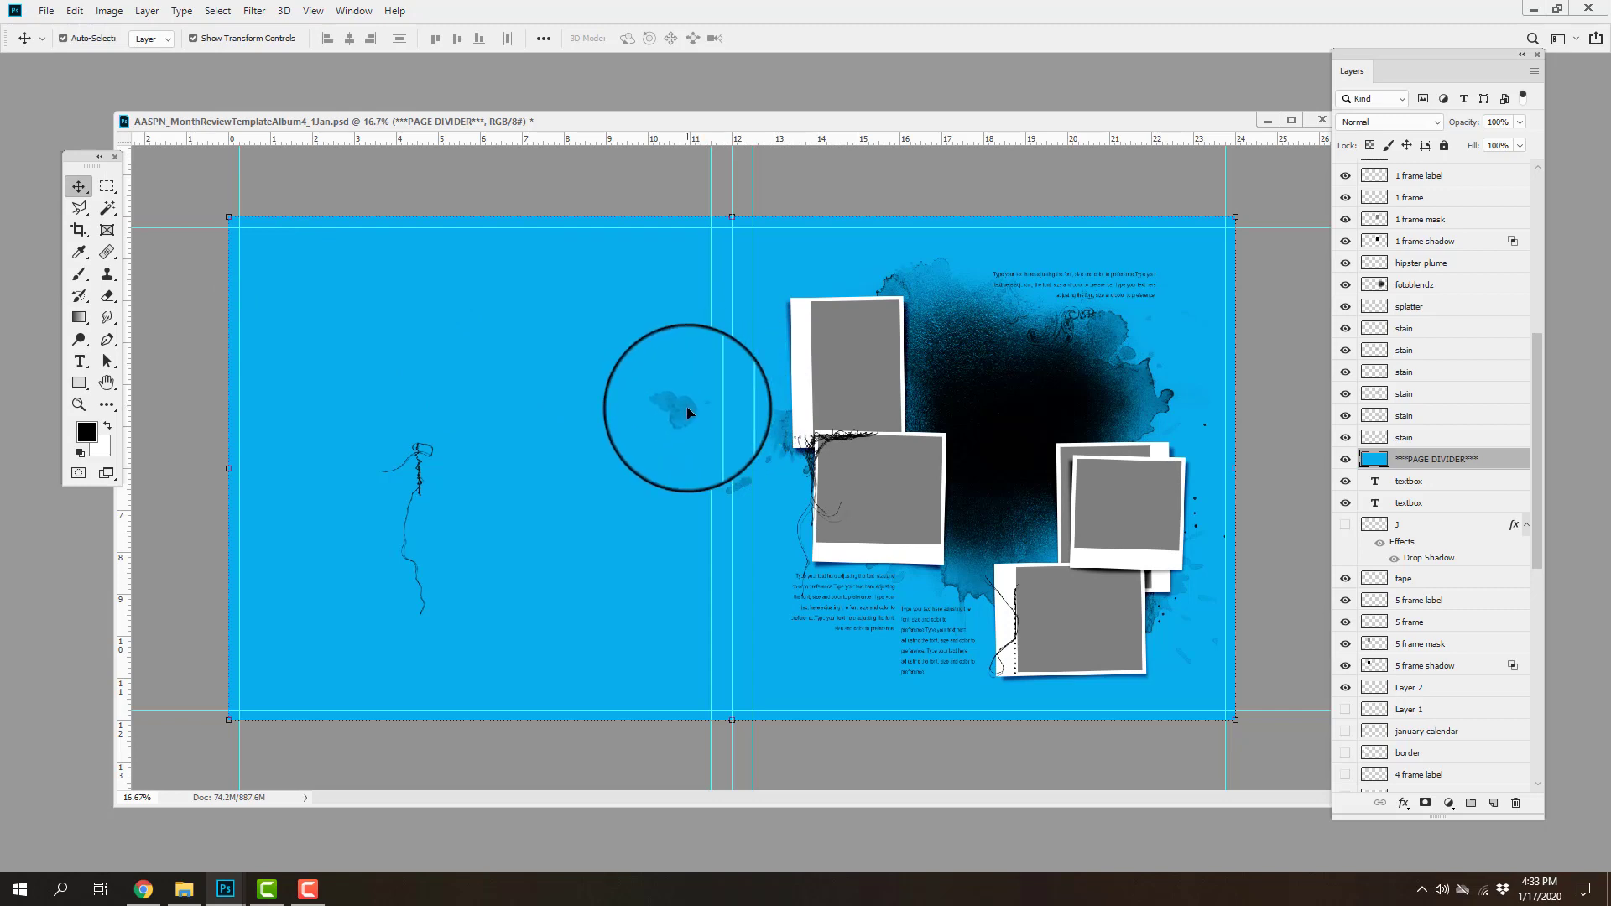
left_click(1403, 327)
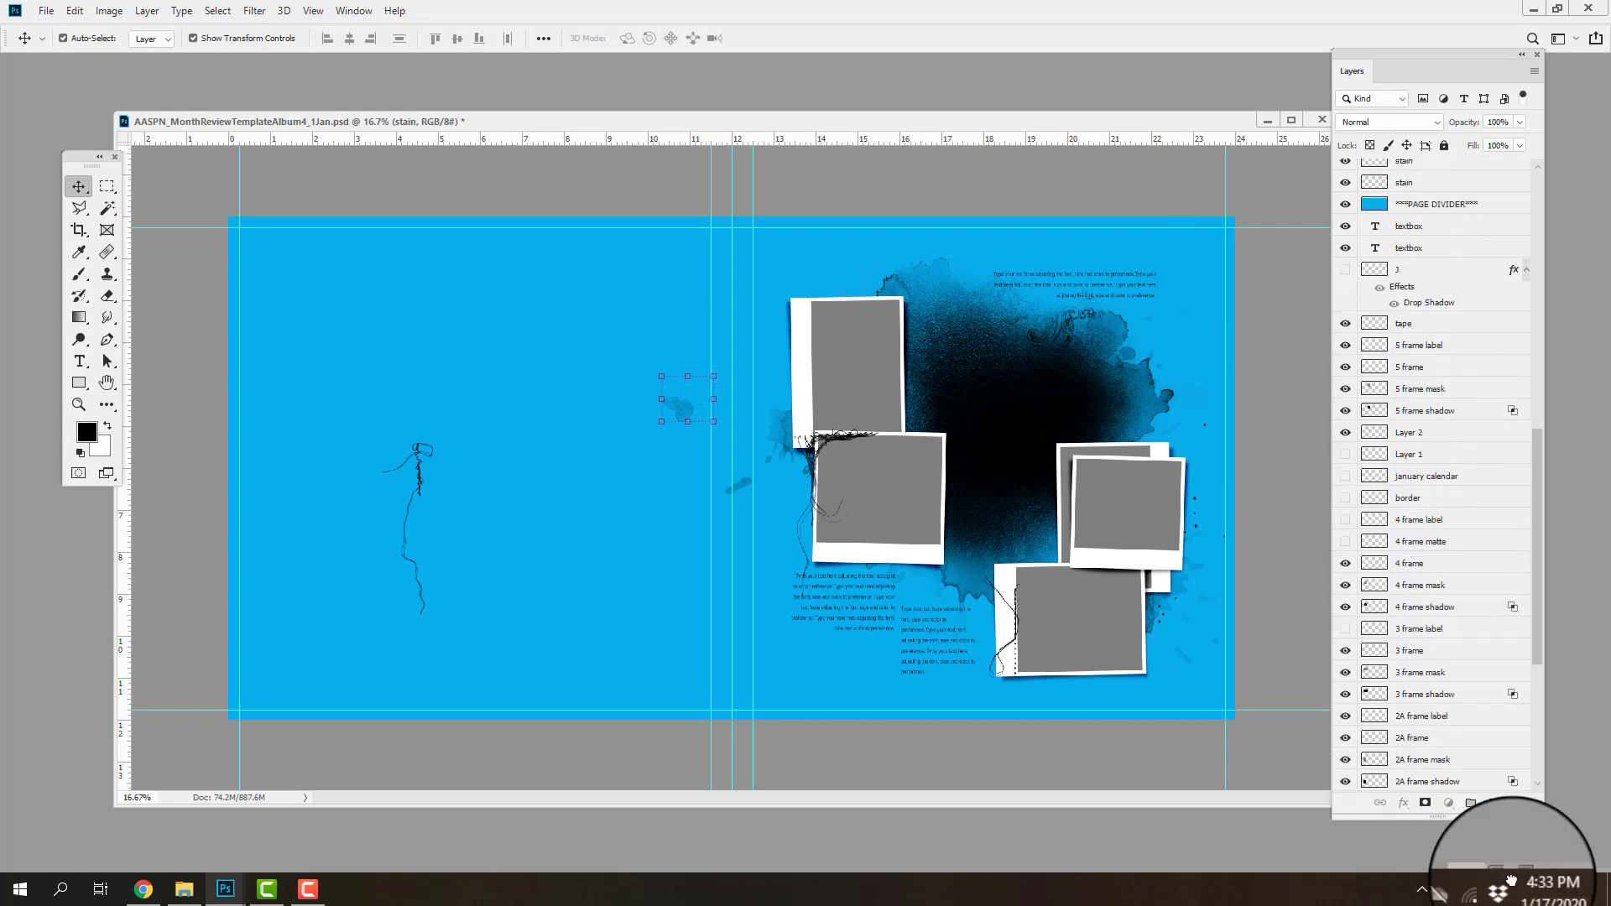
scroll("down", 3)
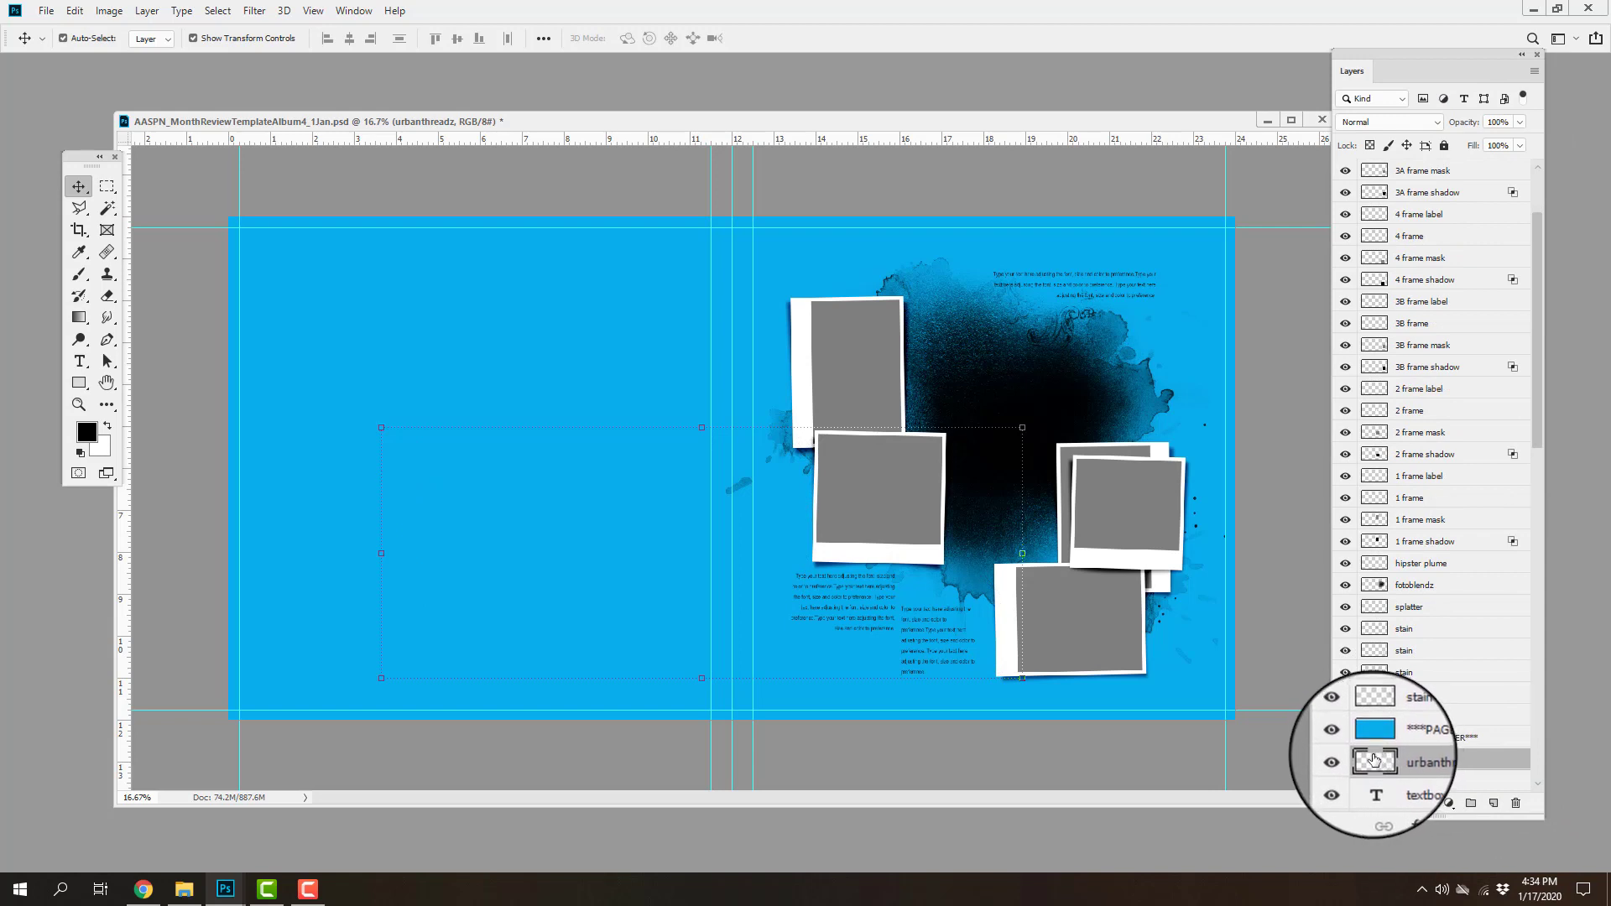
Crop the spread to its left page at the centre guide and hide the PAGE DIVIDER layer.
left_click(77, 230)
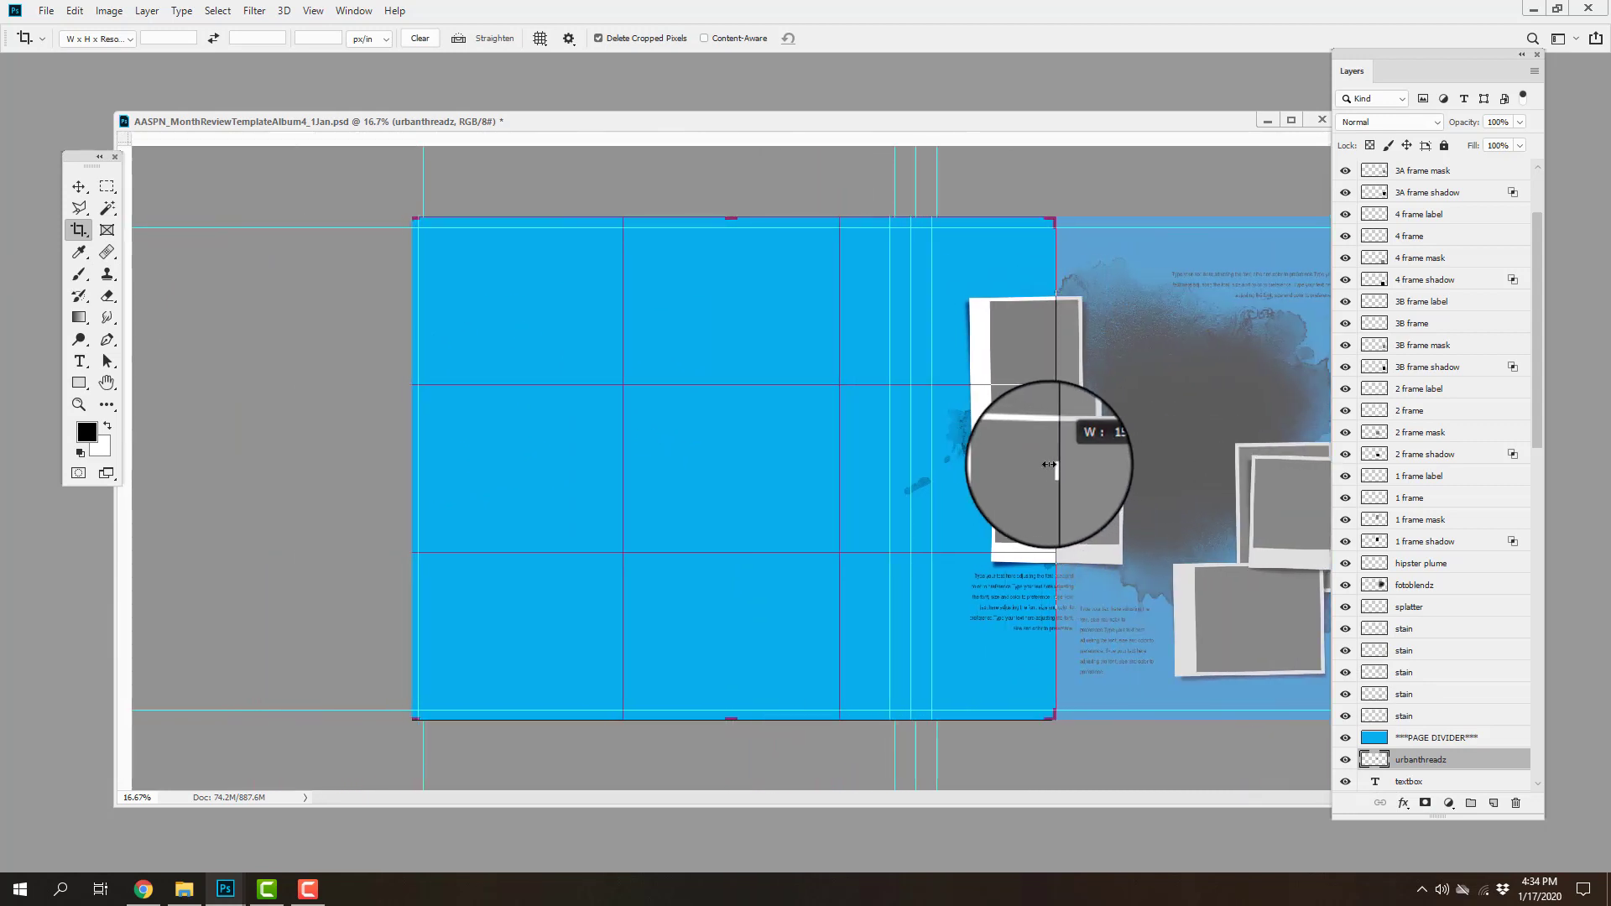
left_click_drag(1050, 464, 986, 463)
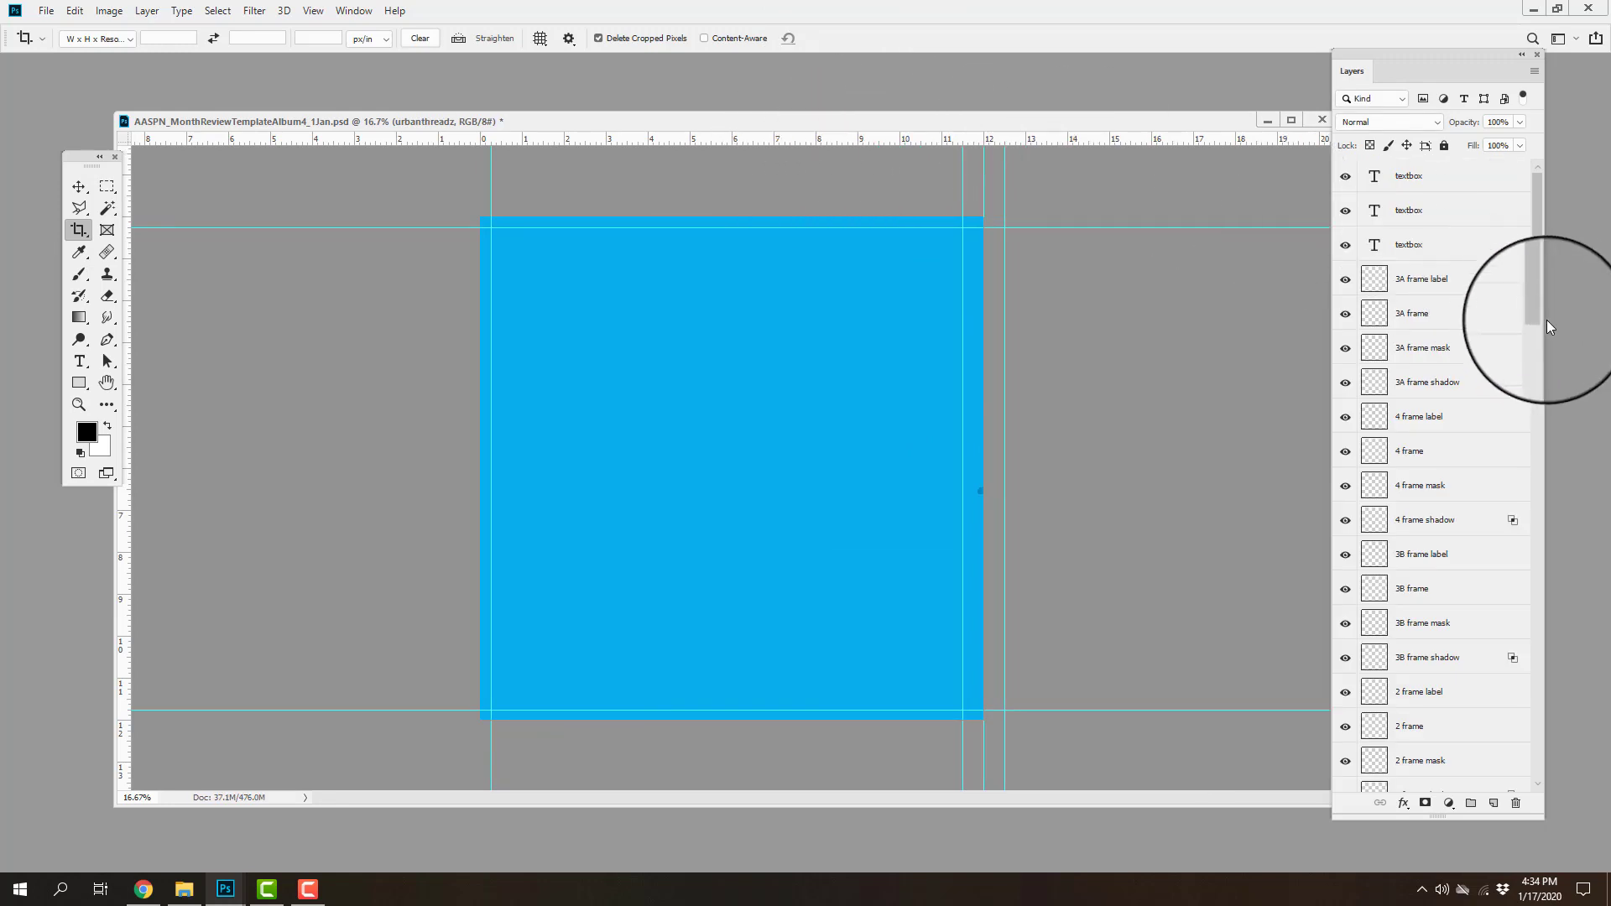
scroll("down", 3)
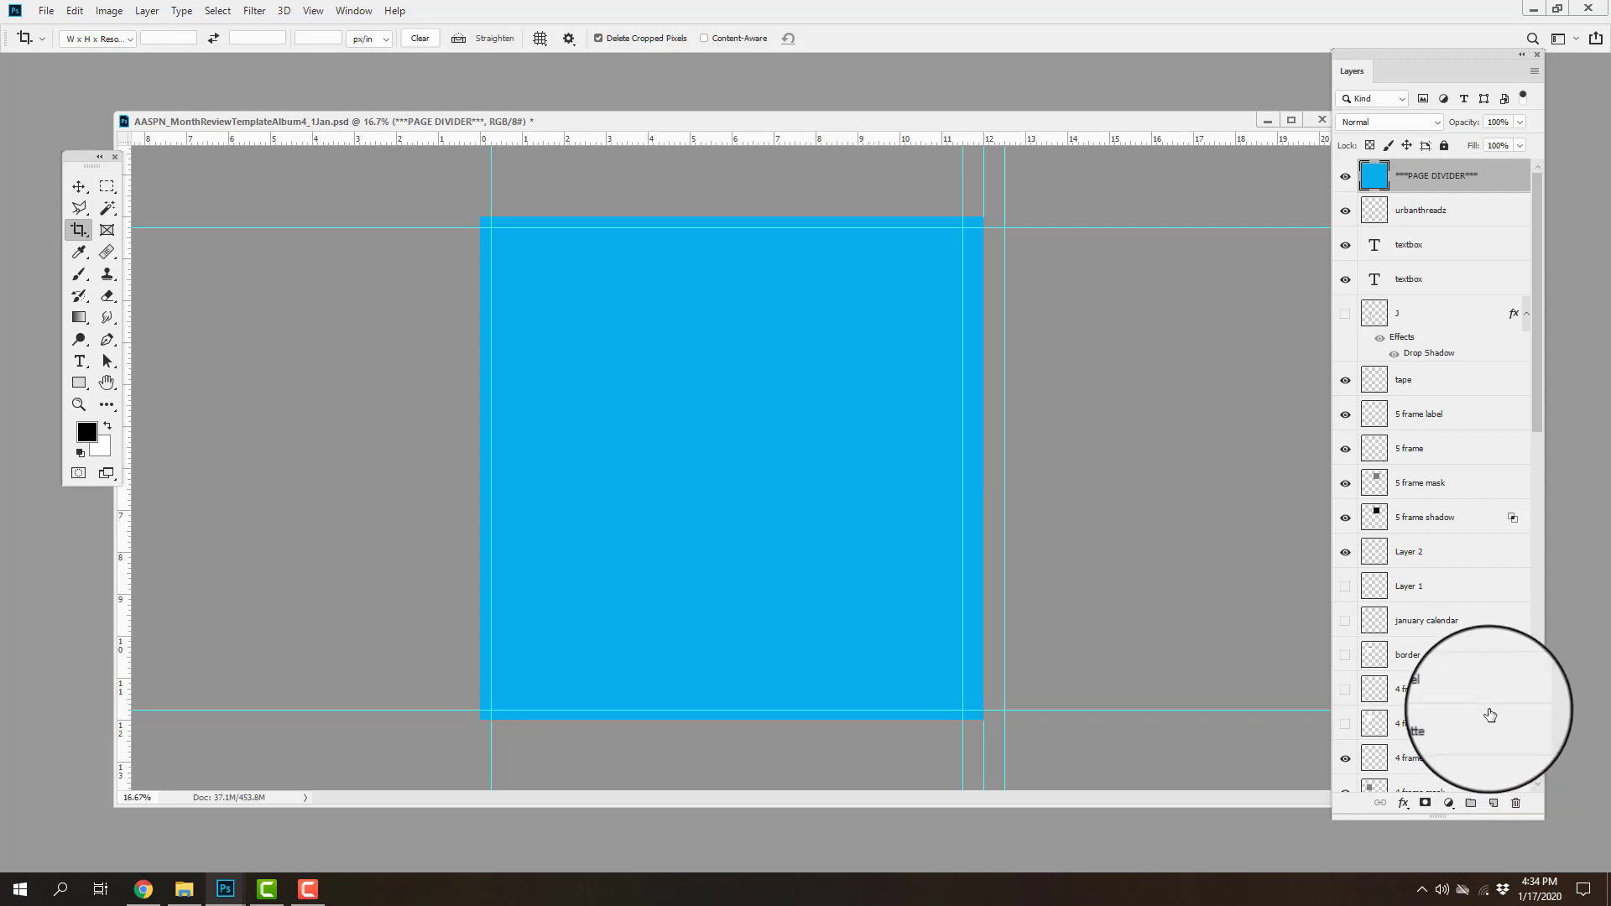
scroll("down", 3)
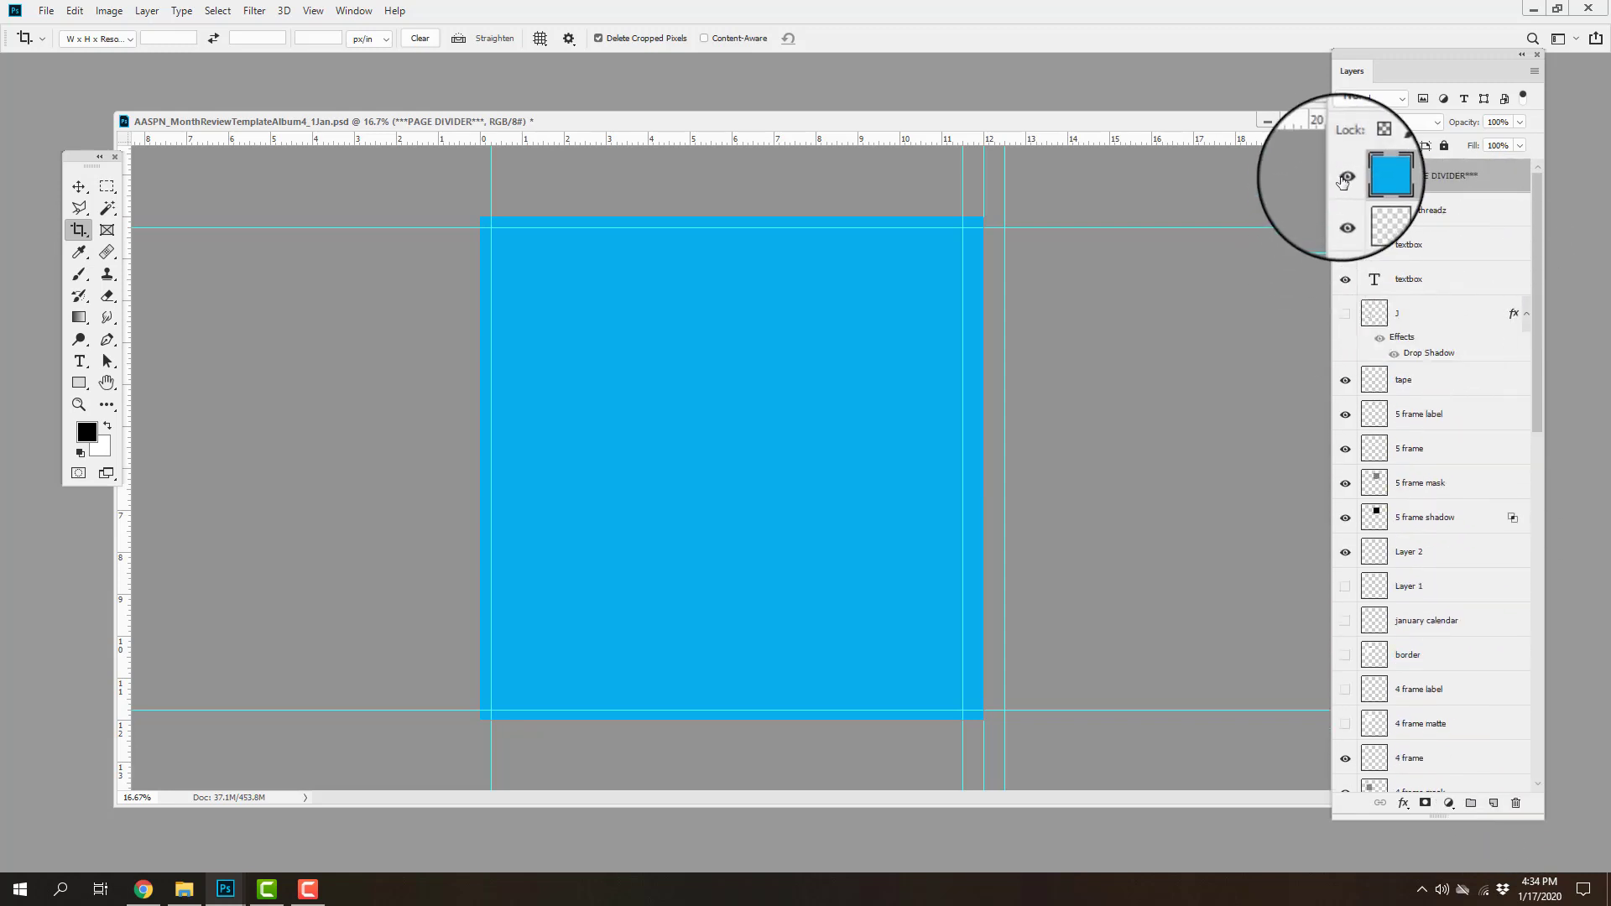
left_click(1344, 175)
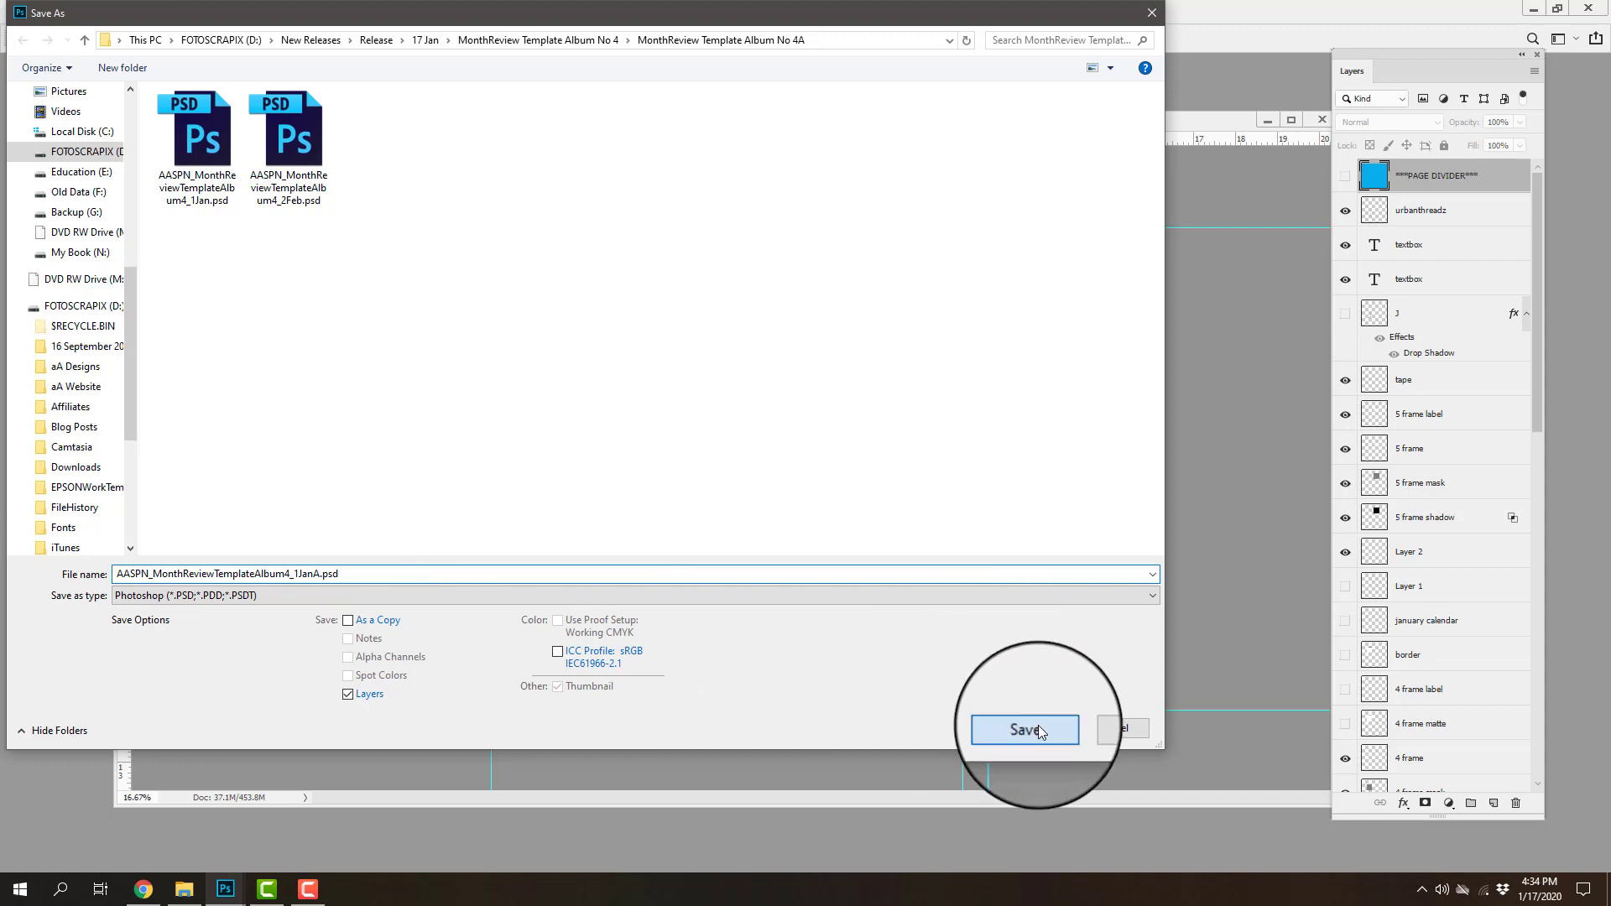
Save the left page as 1JanA.psd, then undo back to the full spread.
left_click(1024, 730)
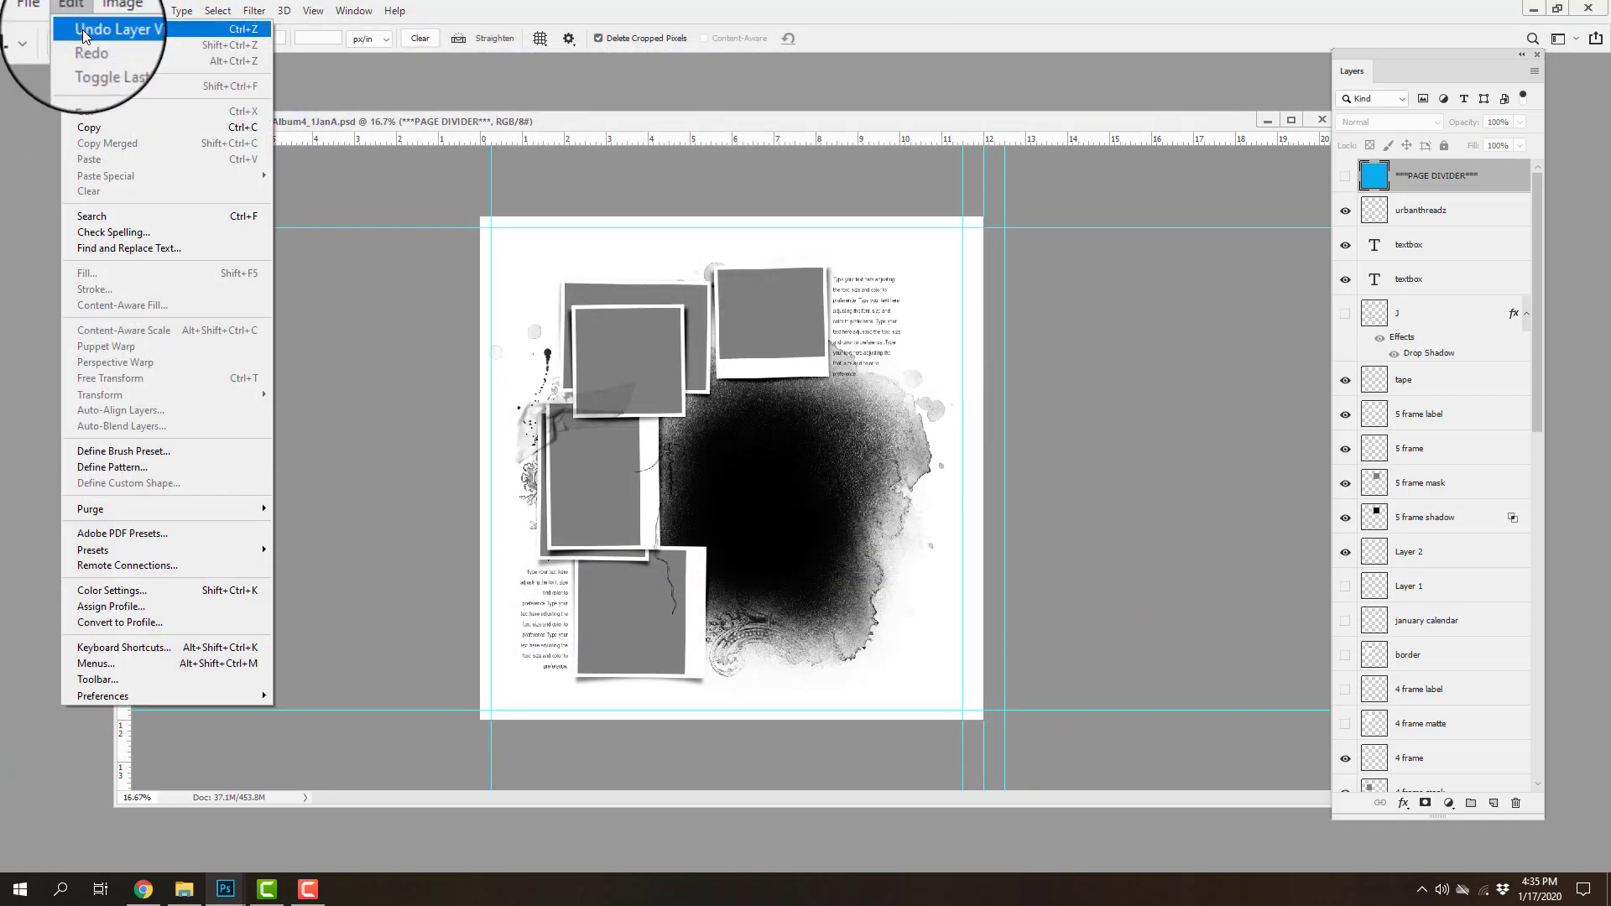
left_click(116, 29)
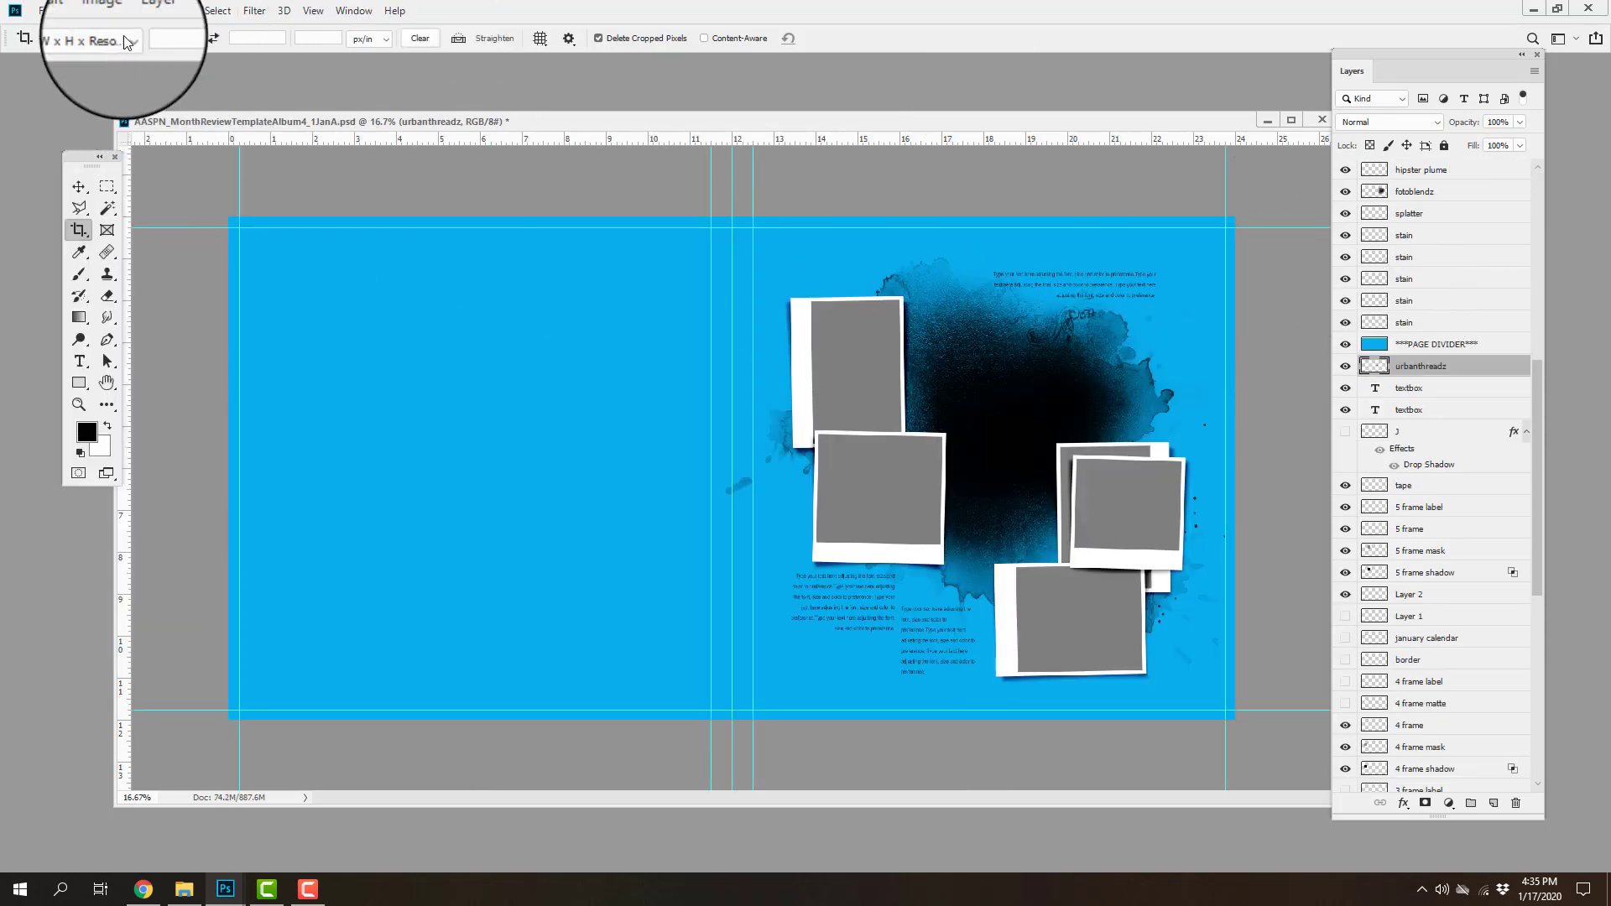
Crop the spread to its right page and hide the blue PAGE DIVIDER layer.
left_click(71, 10)
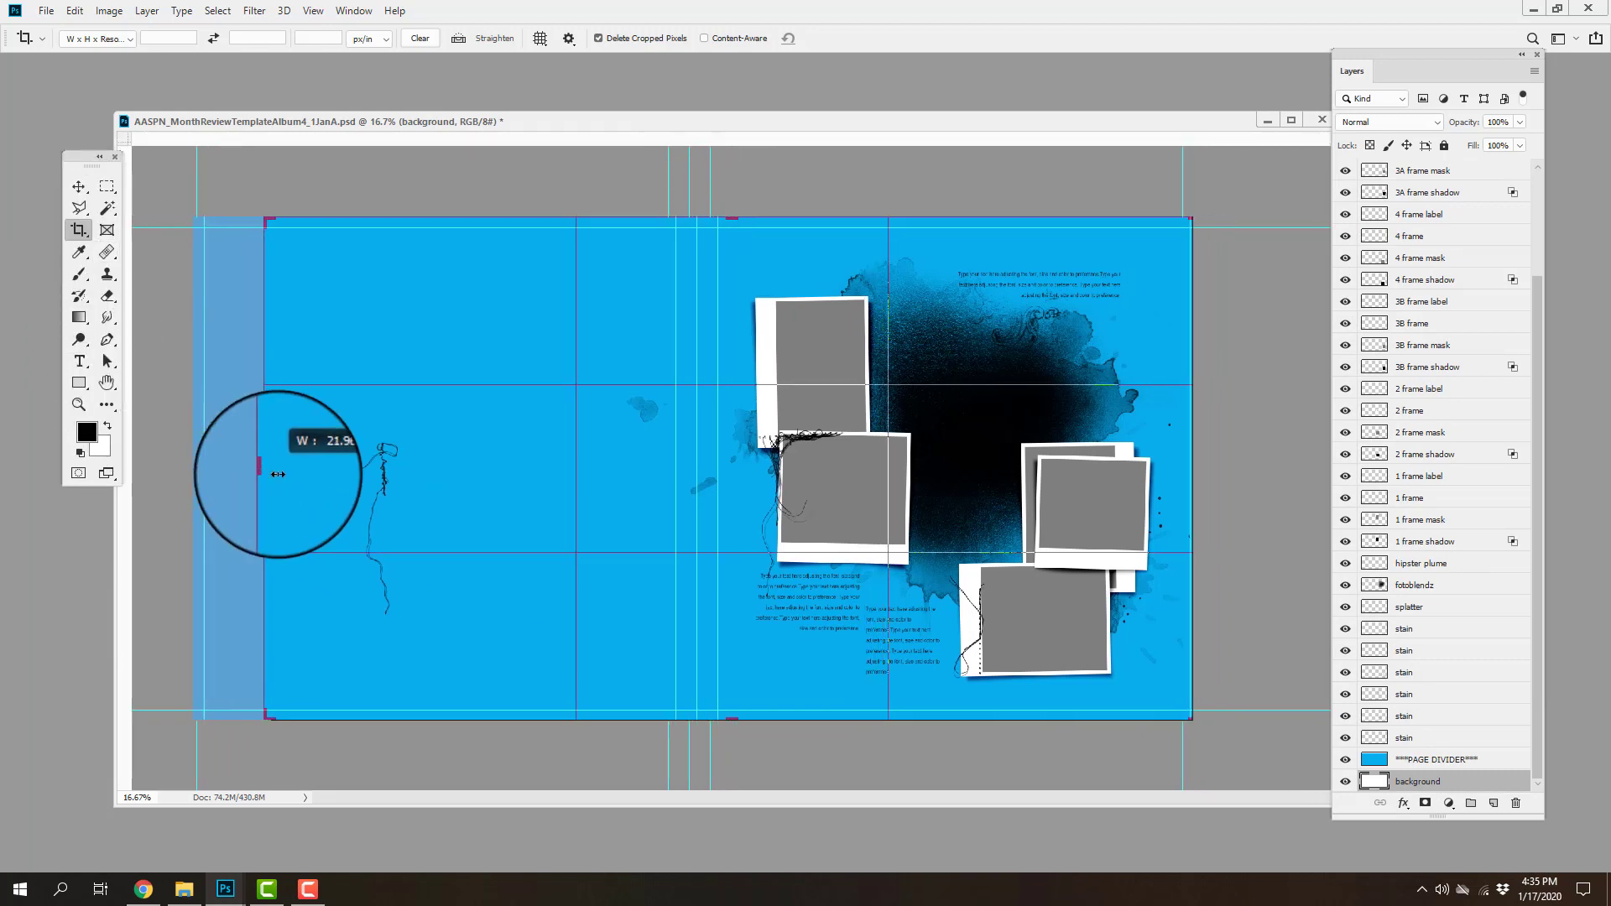
left_click_drag(259, 473, 470, 485)
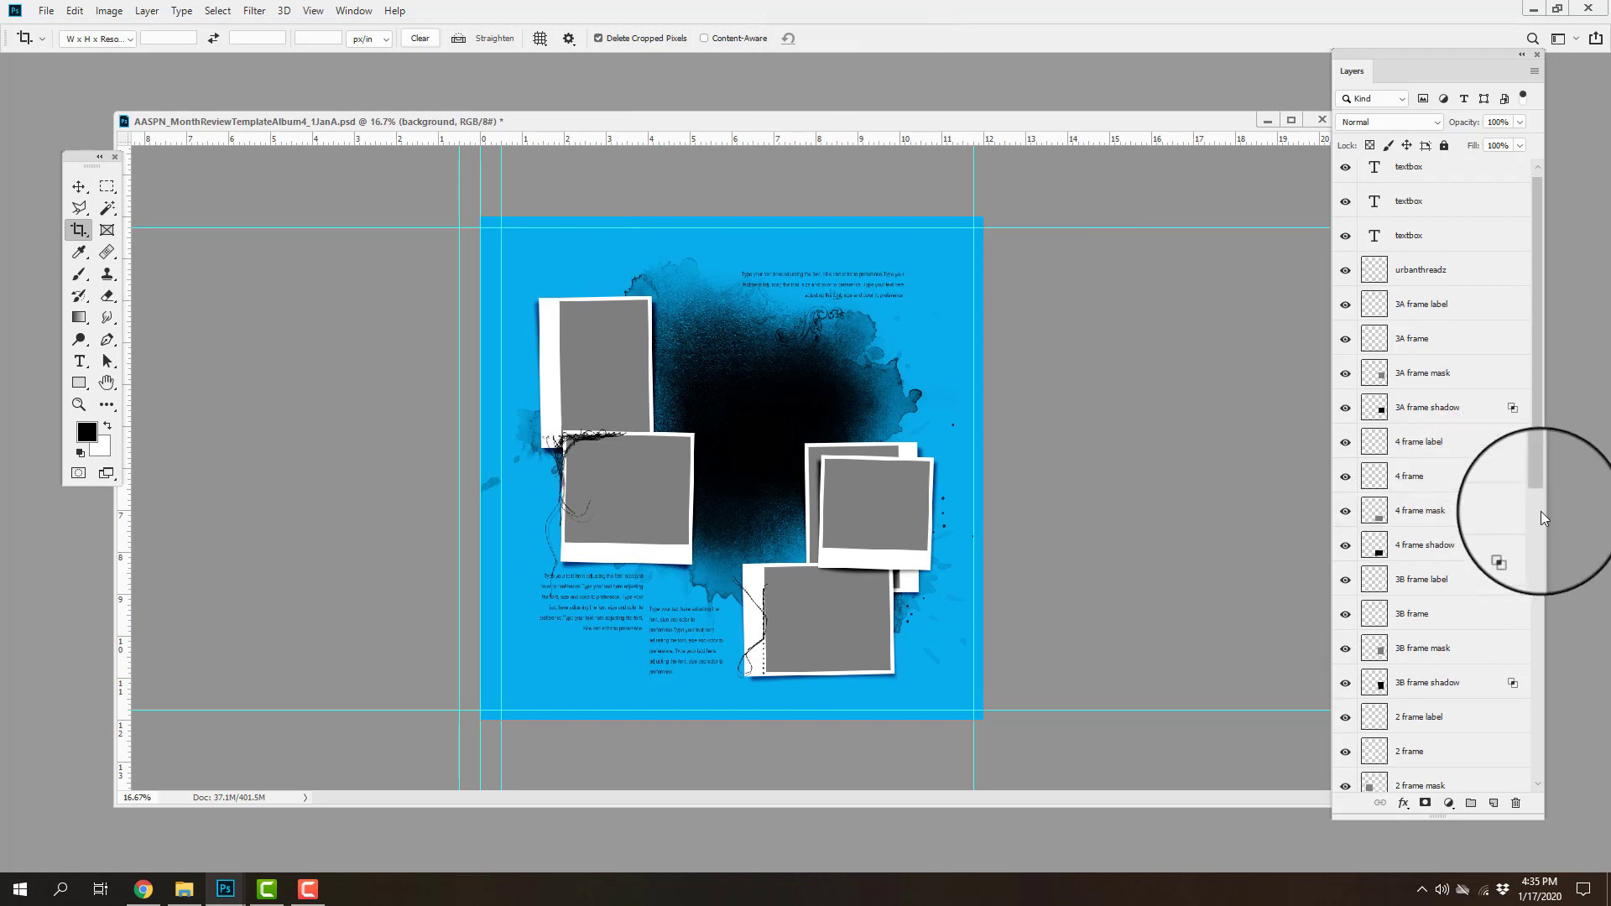
scroll("down", 3)
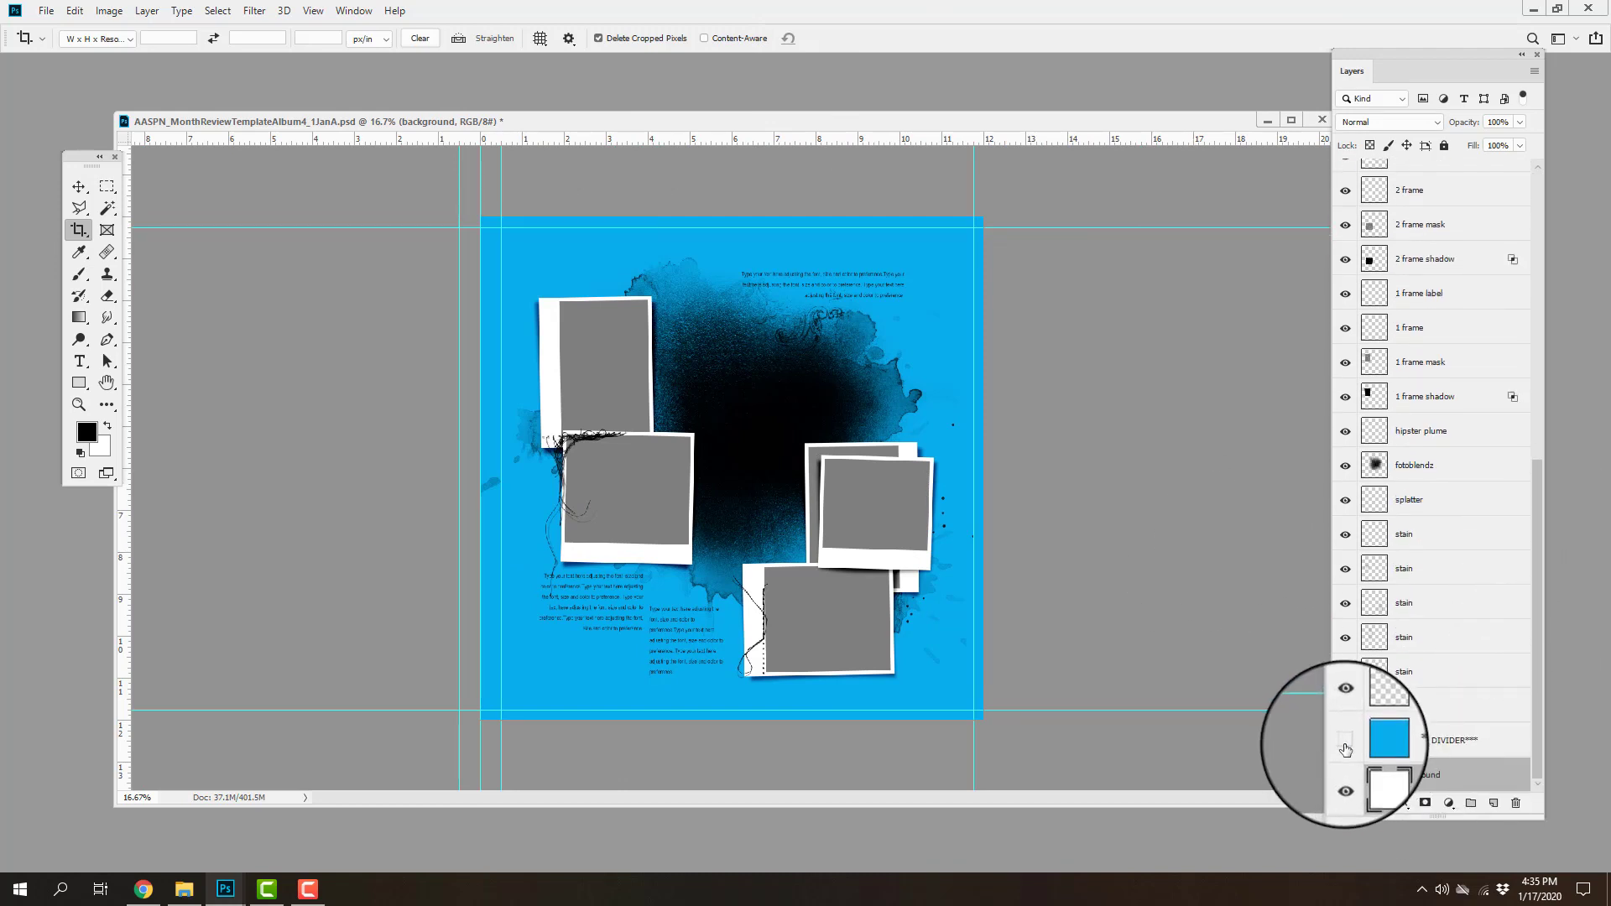
left_click(1346, 748)
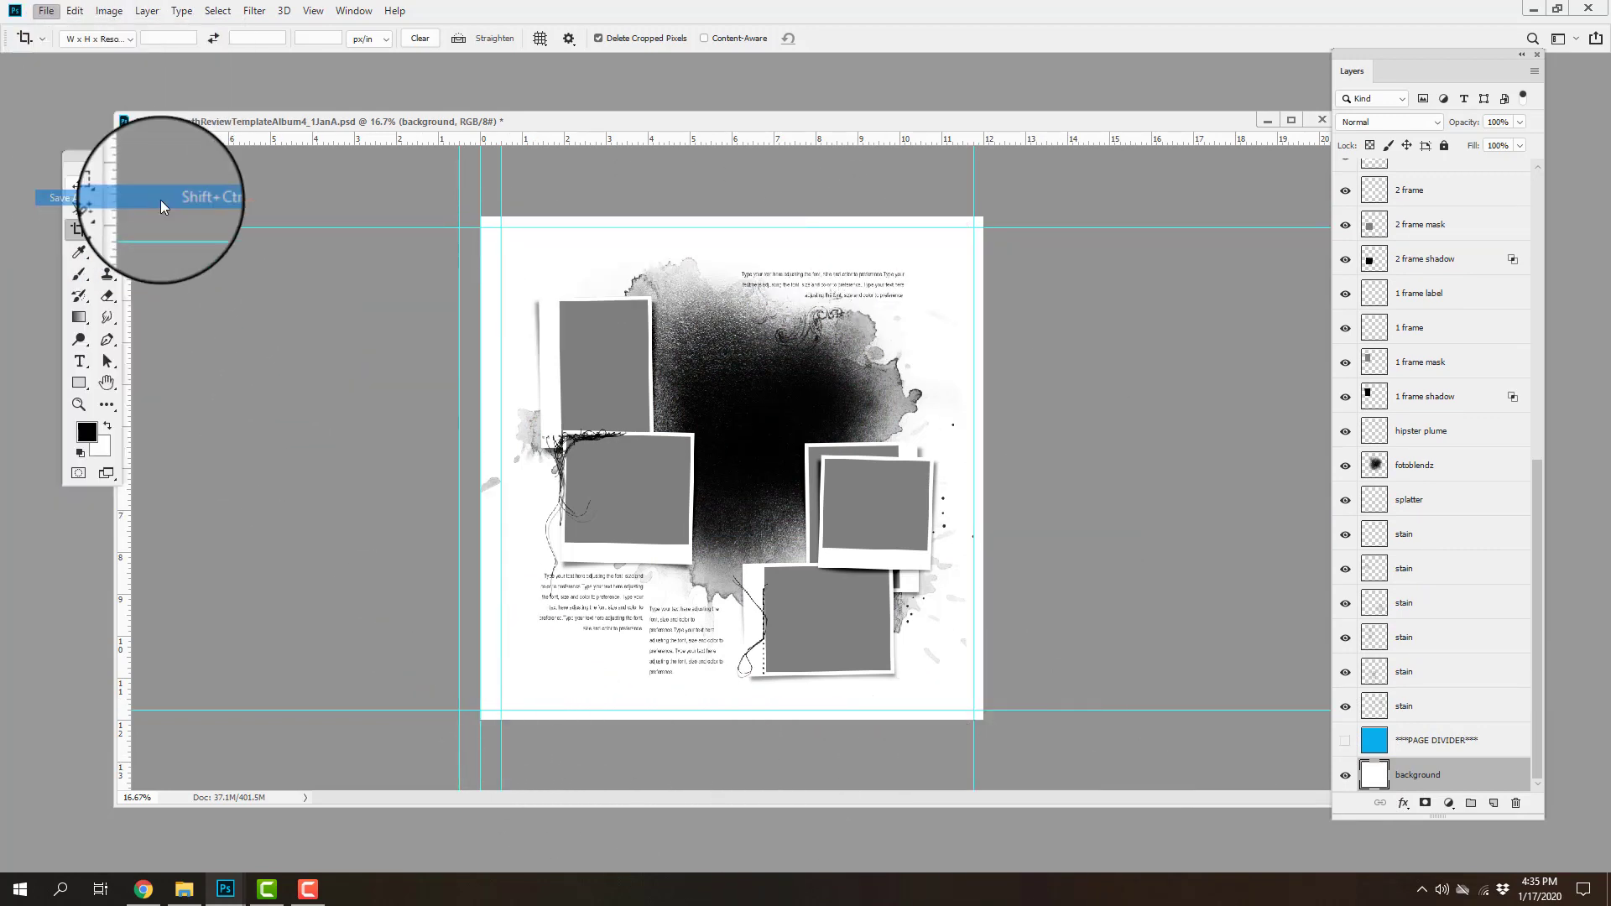
Save the right page as 1JanB.psd, accepting the Photoshop format compatibility option.
left_click(60, 198)
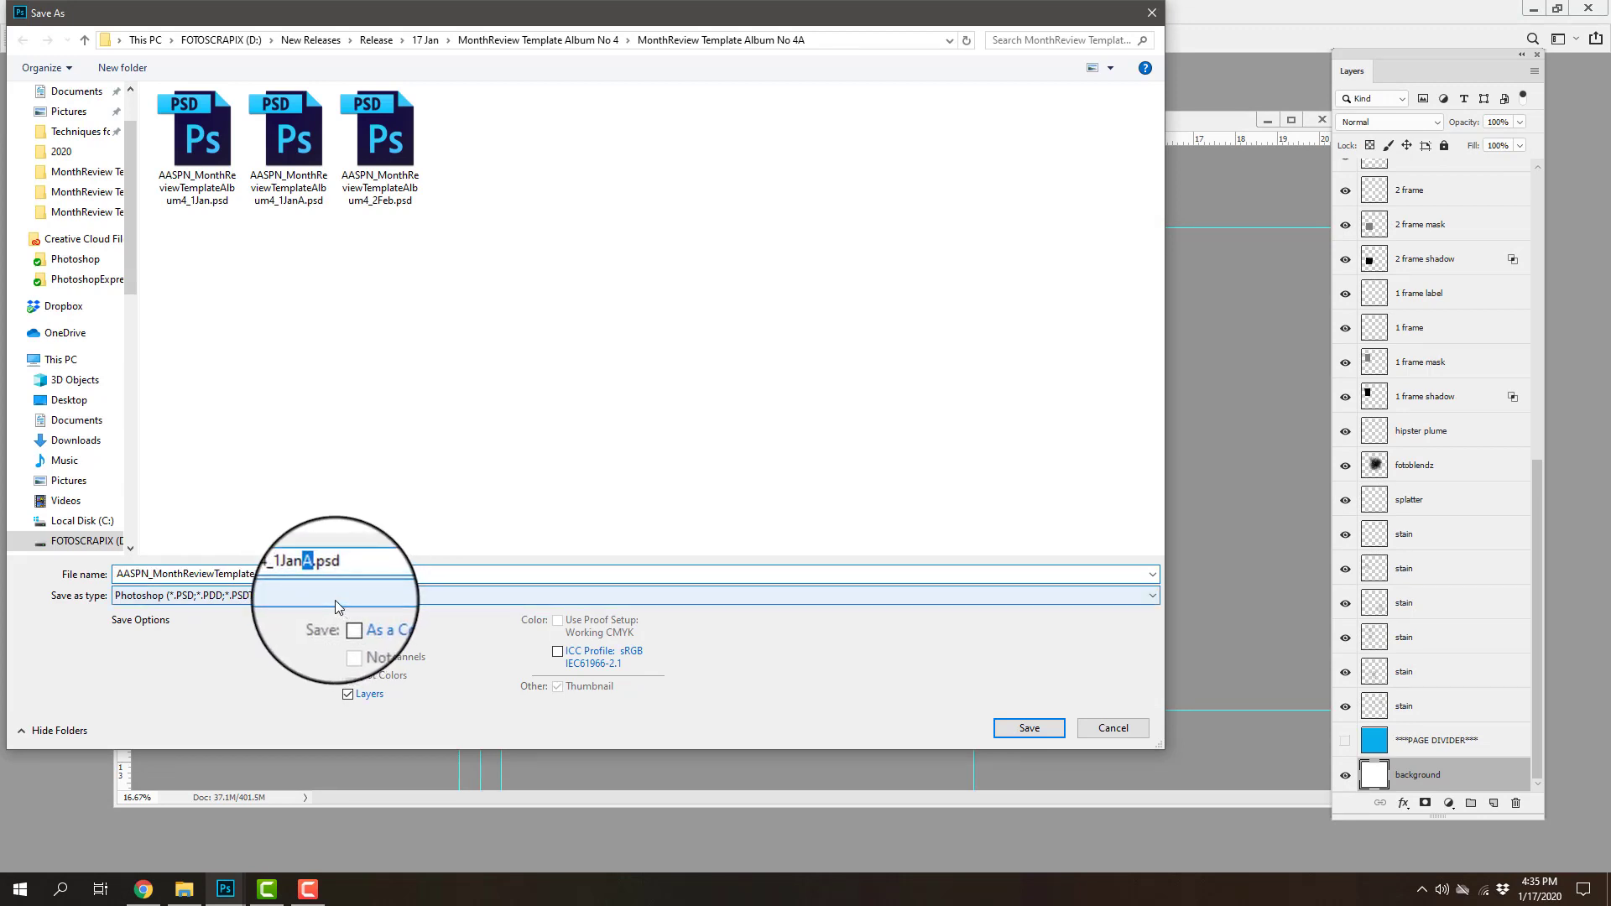
left_click(1027, 727)
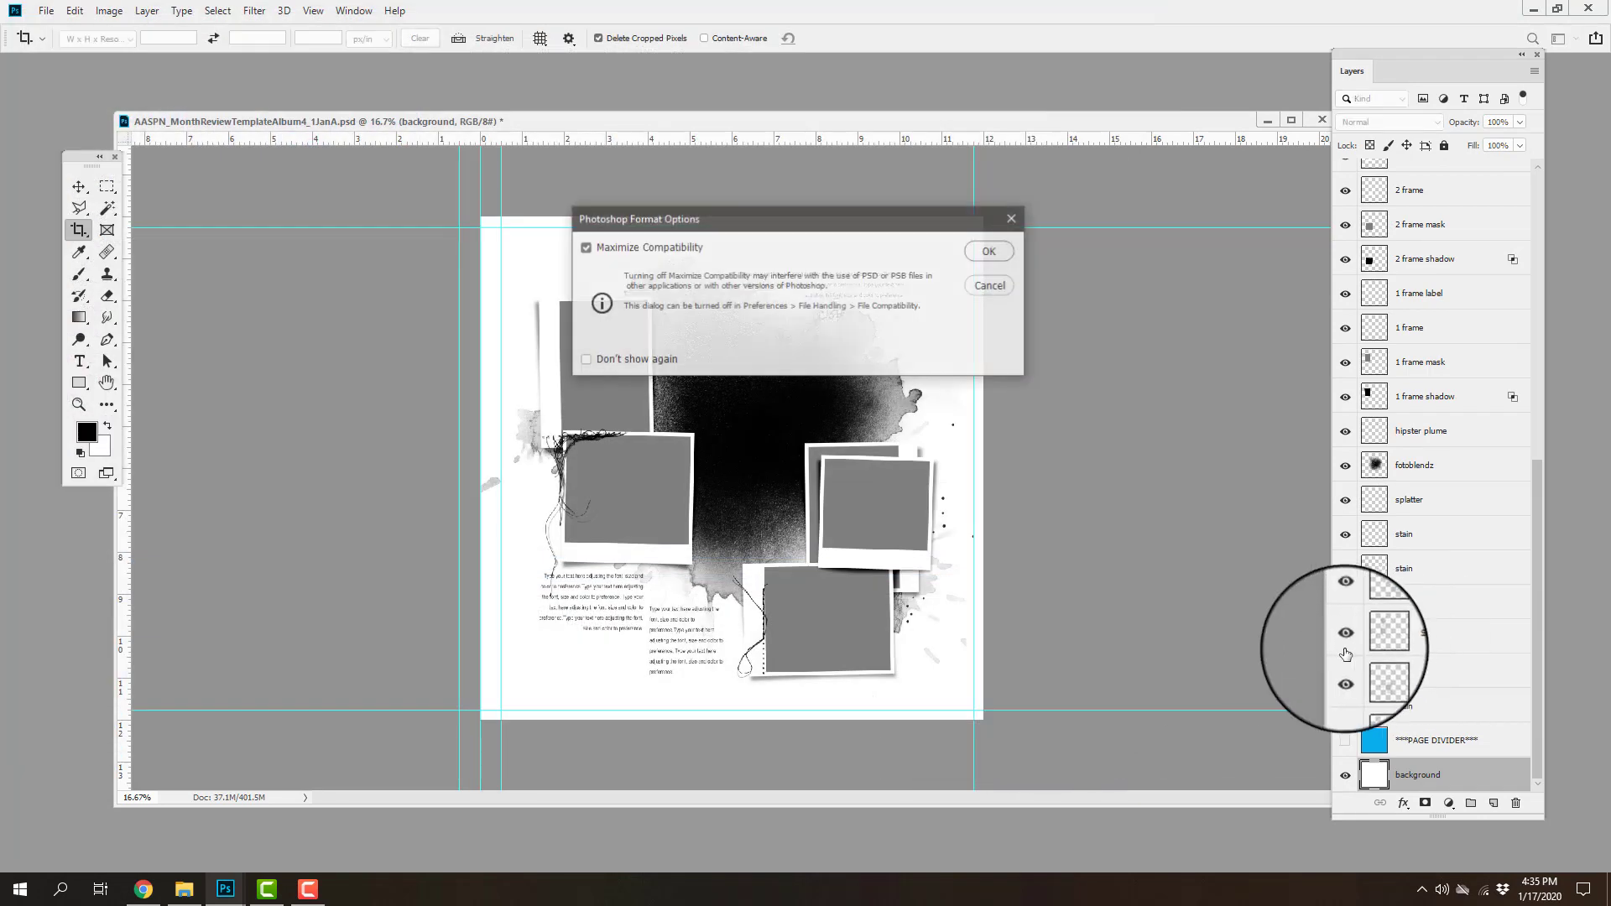
left_click(987, 250)
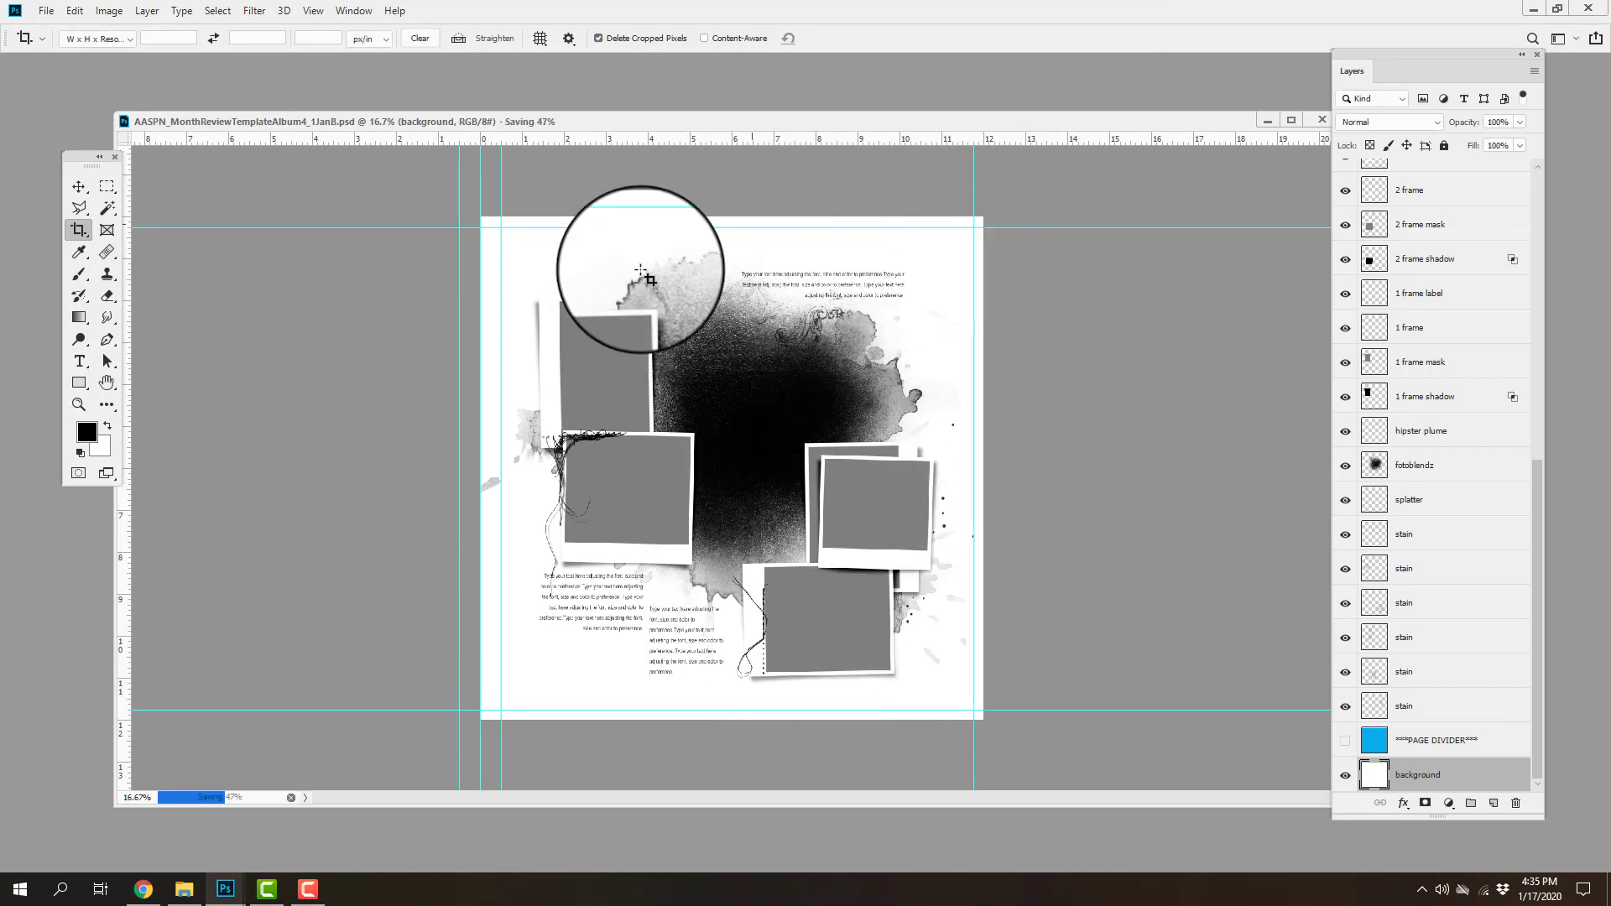
mouse_move(990, 465)
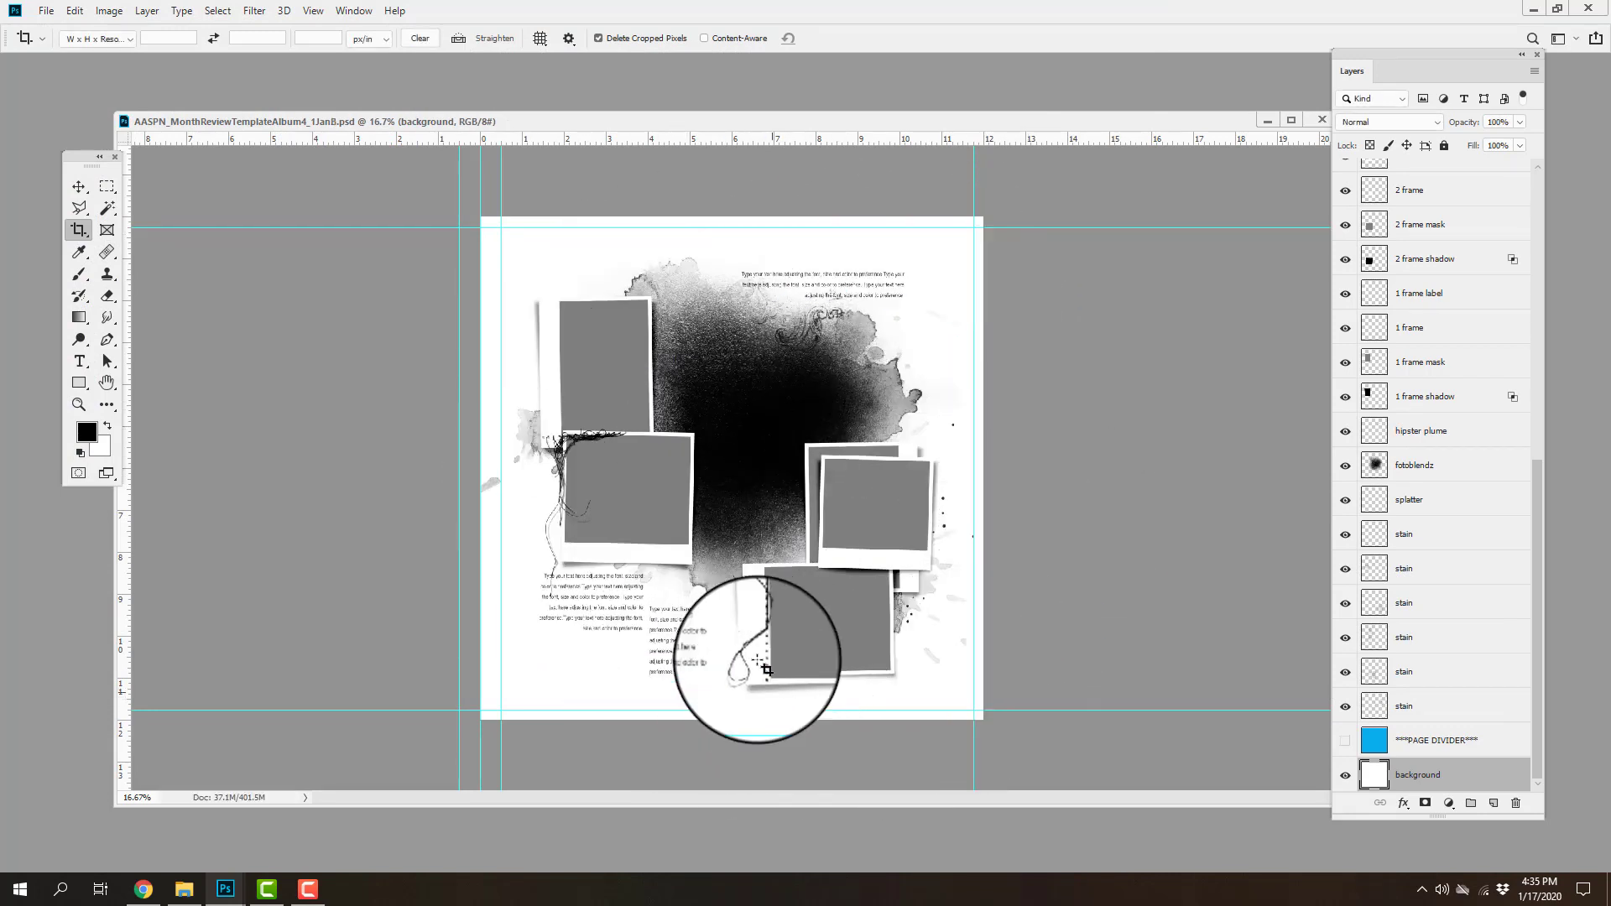
Undo the crop in History to restore the full uncropped two-page spread.
left_click(73, 11)
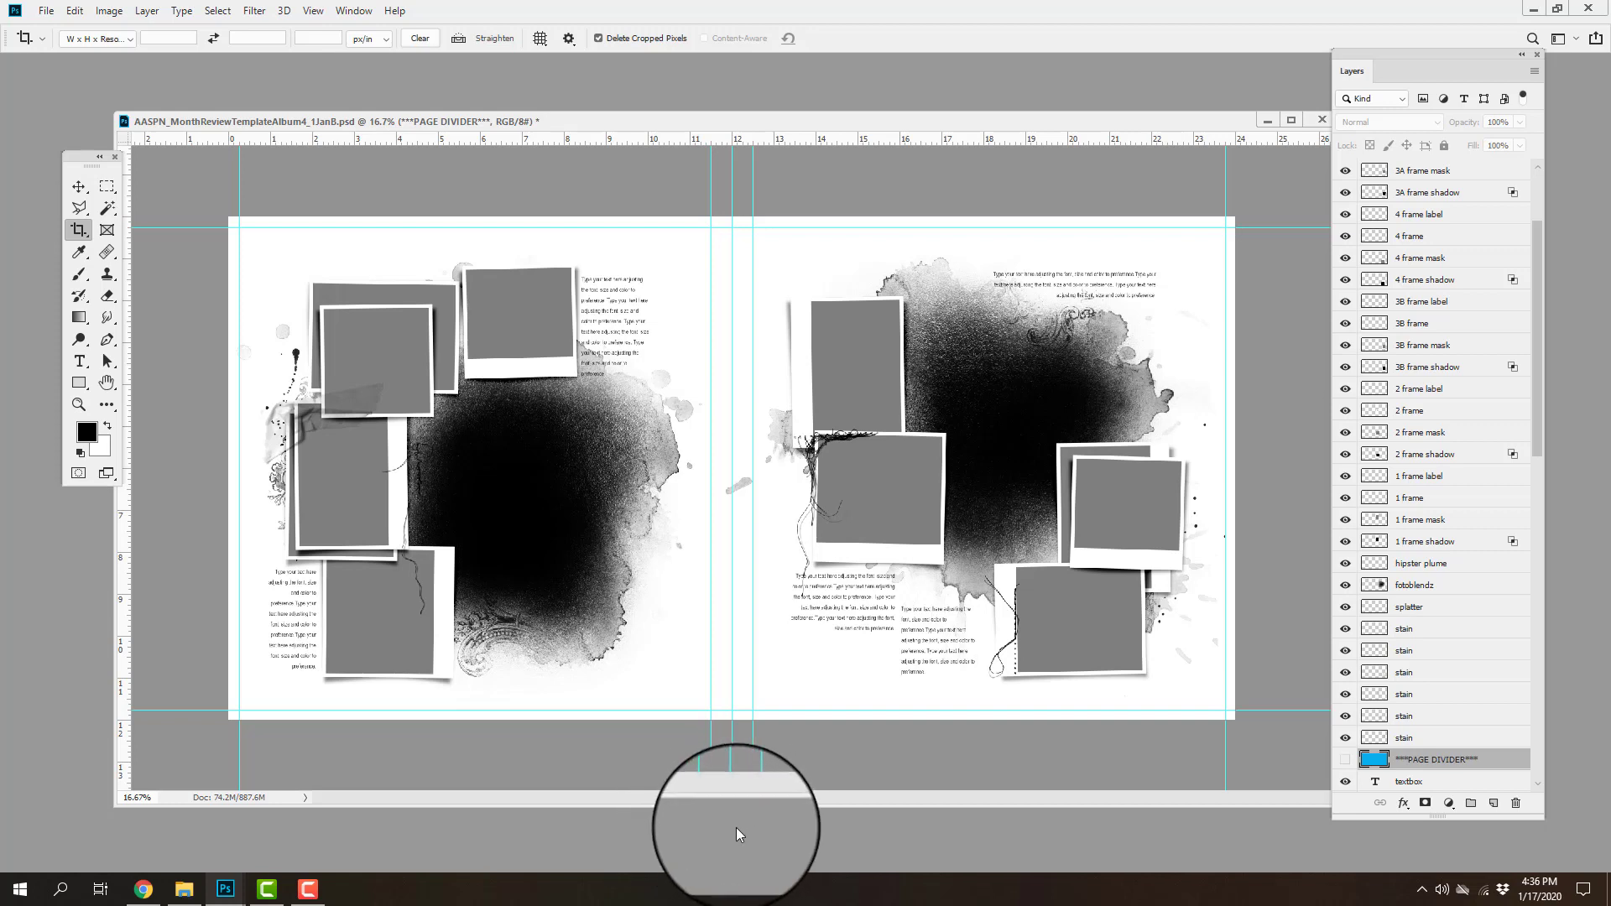
mouse_move(715, 815)
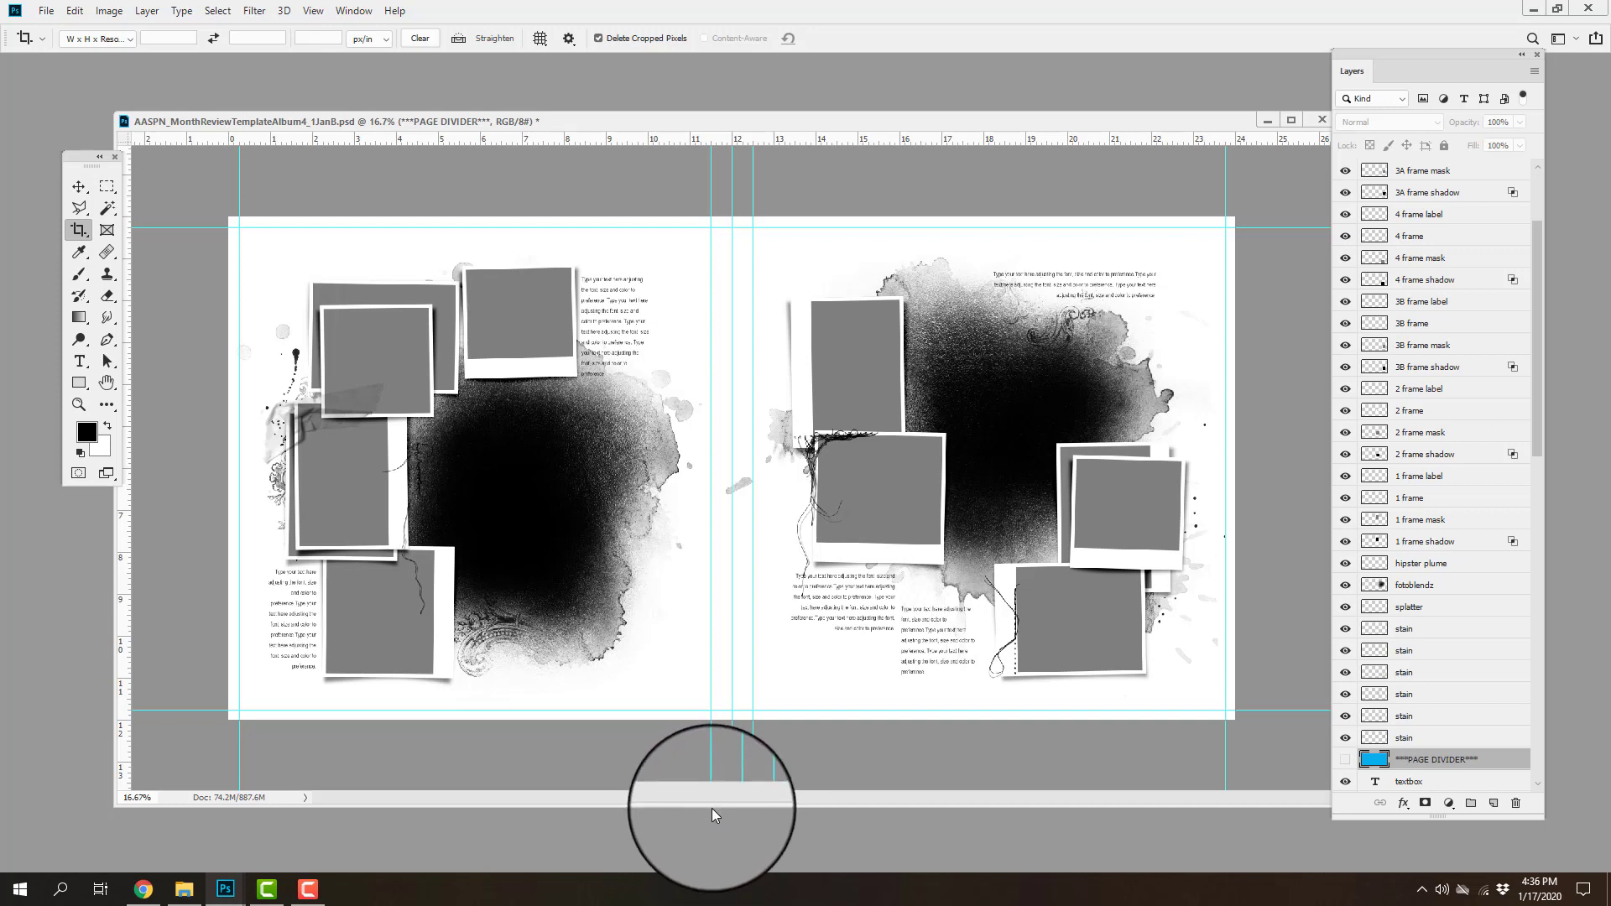
mouse_move(557, 738)
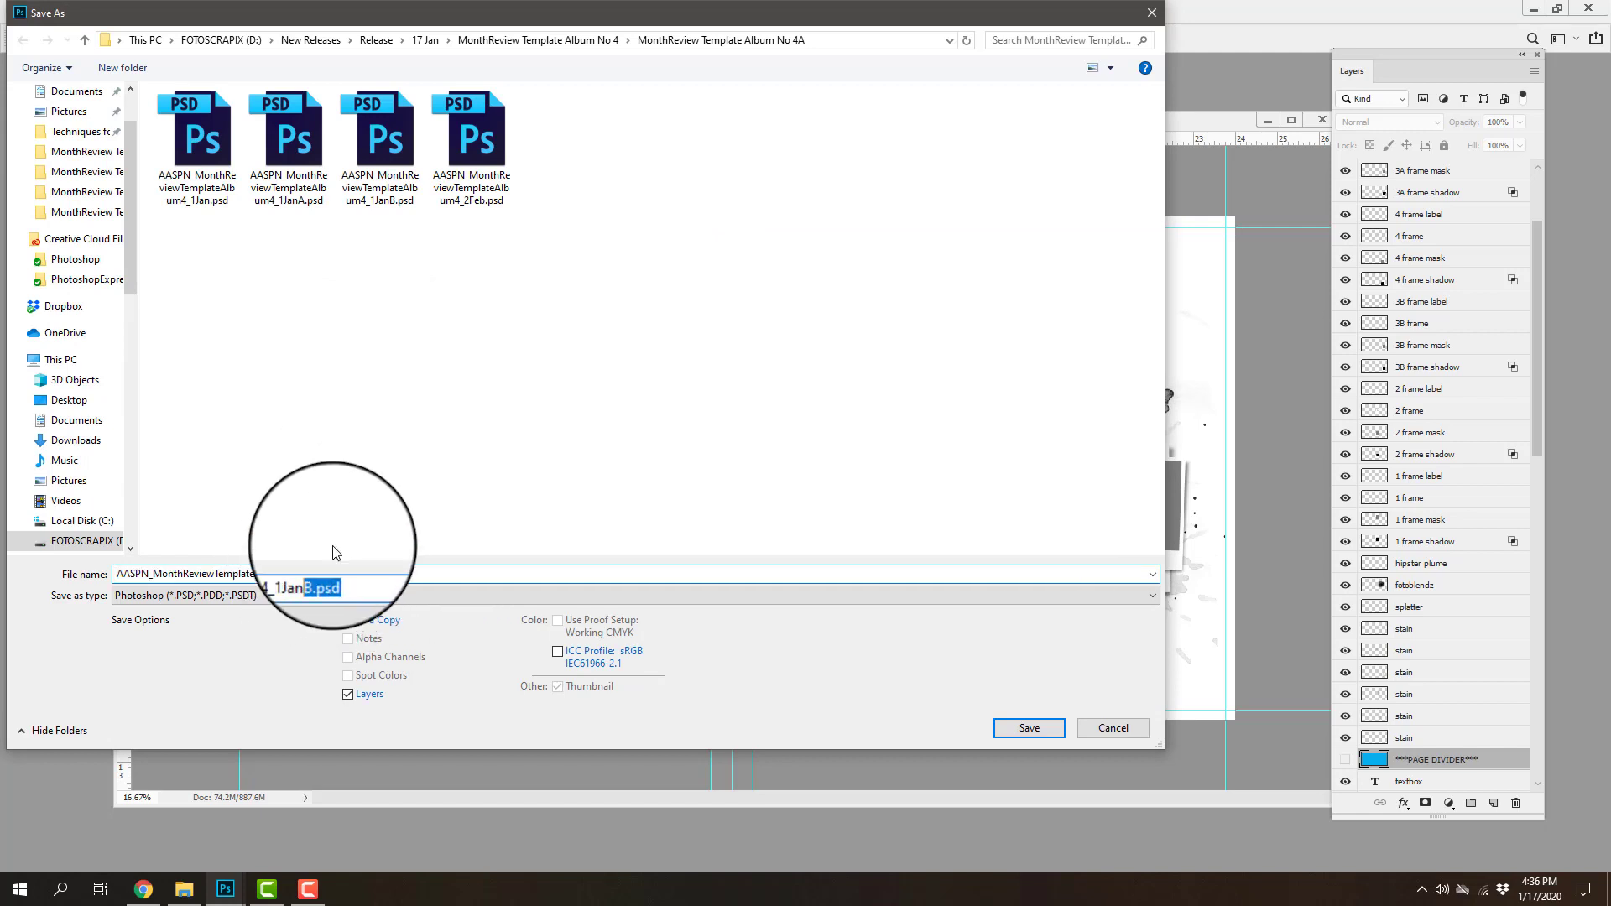
Save the full spread as AASPN_MonthReviewTemplateAlbum4_1JanComplete.psd.
type("Complete")
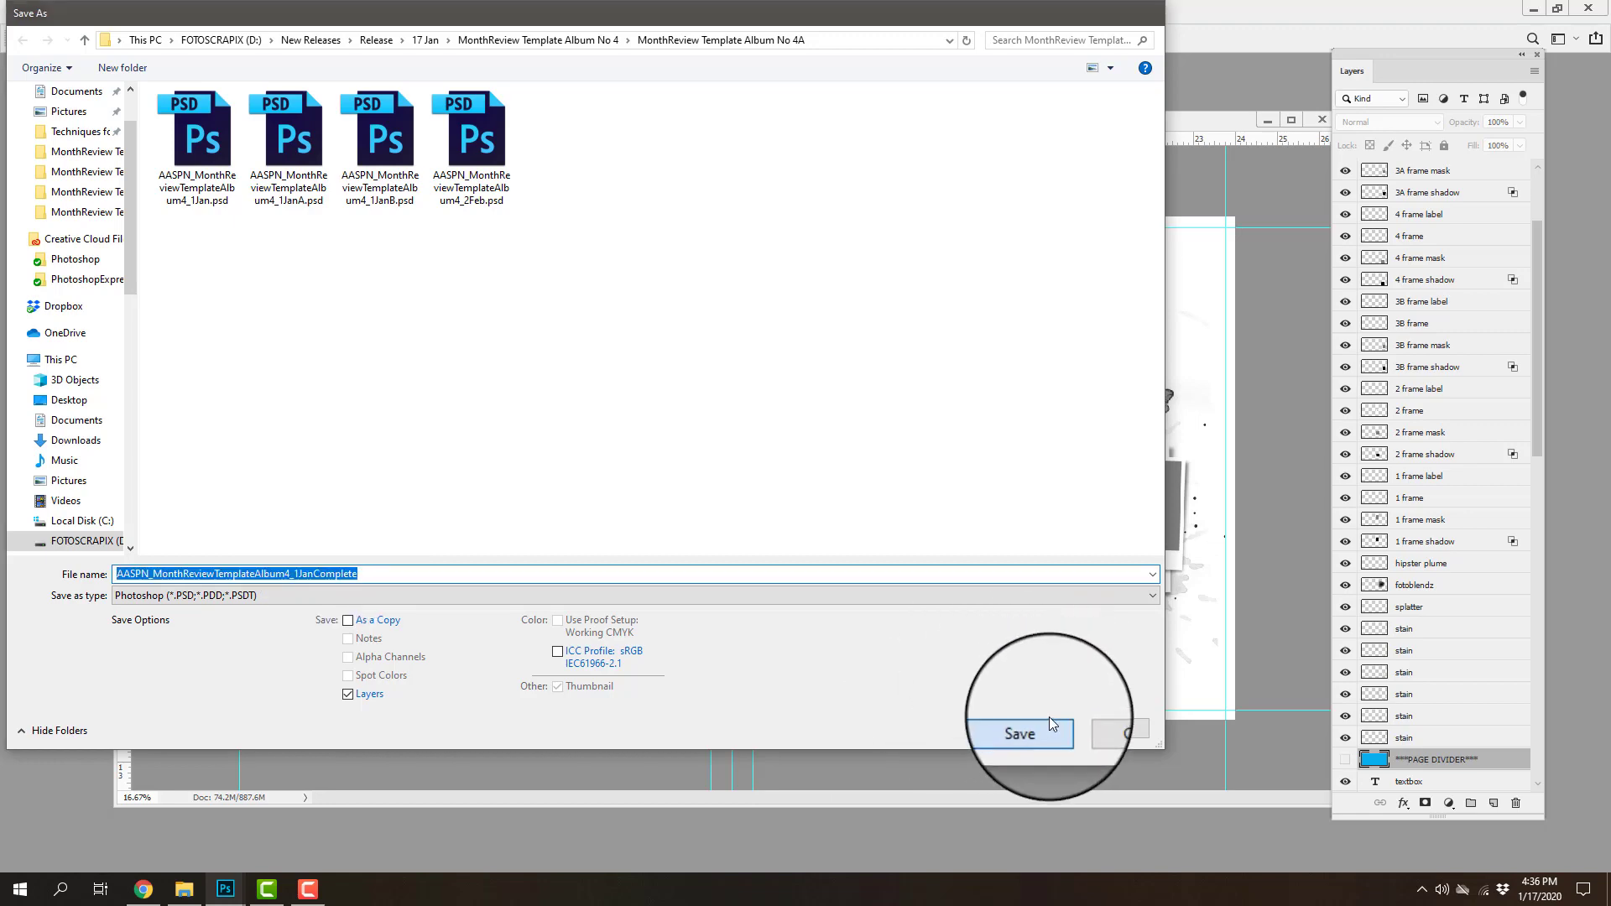
left_click(1018, 734)
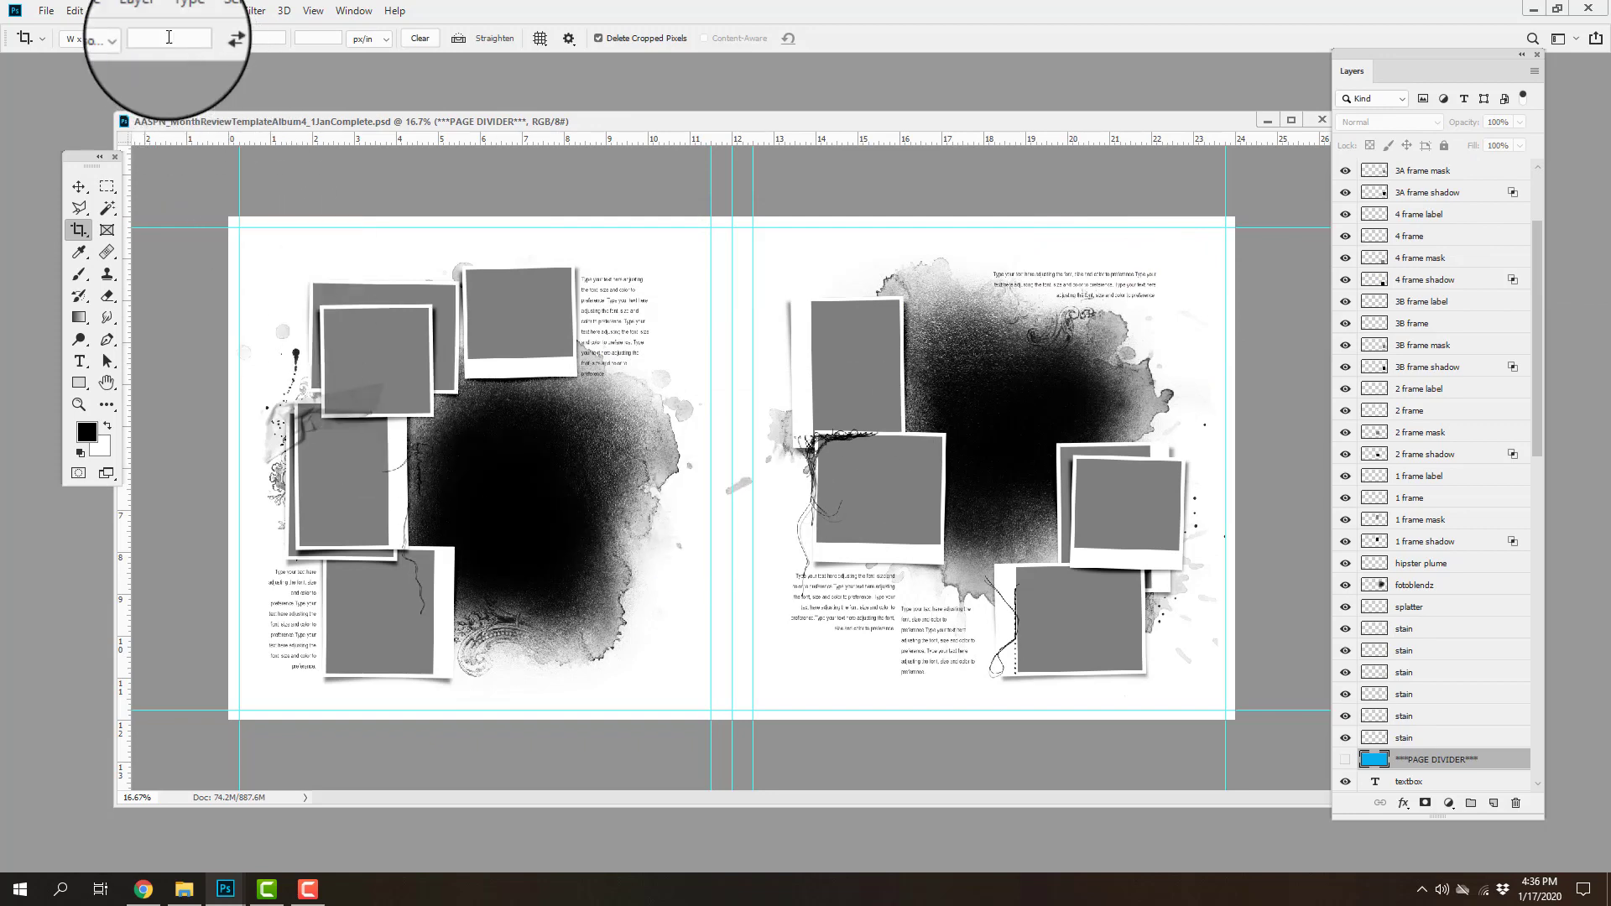
Flatten the spread, discarding hidden layers, and start a new blank document for it.
left_click(165, 648)
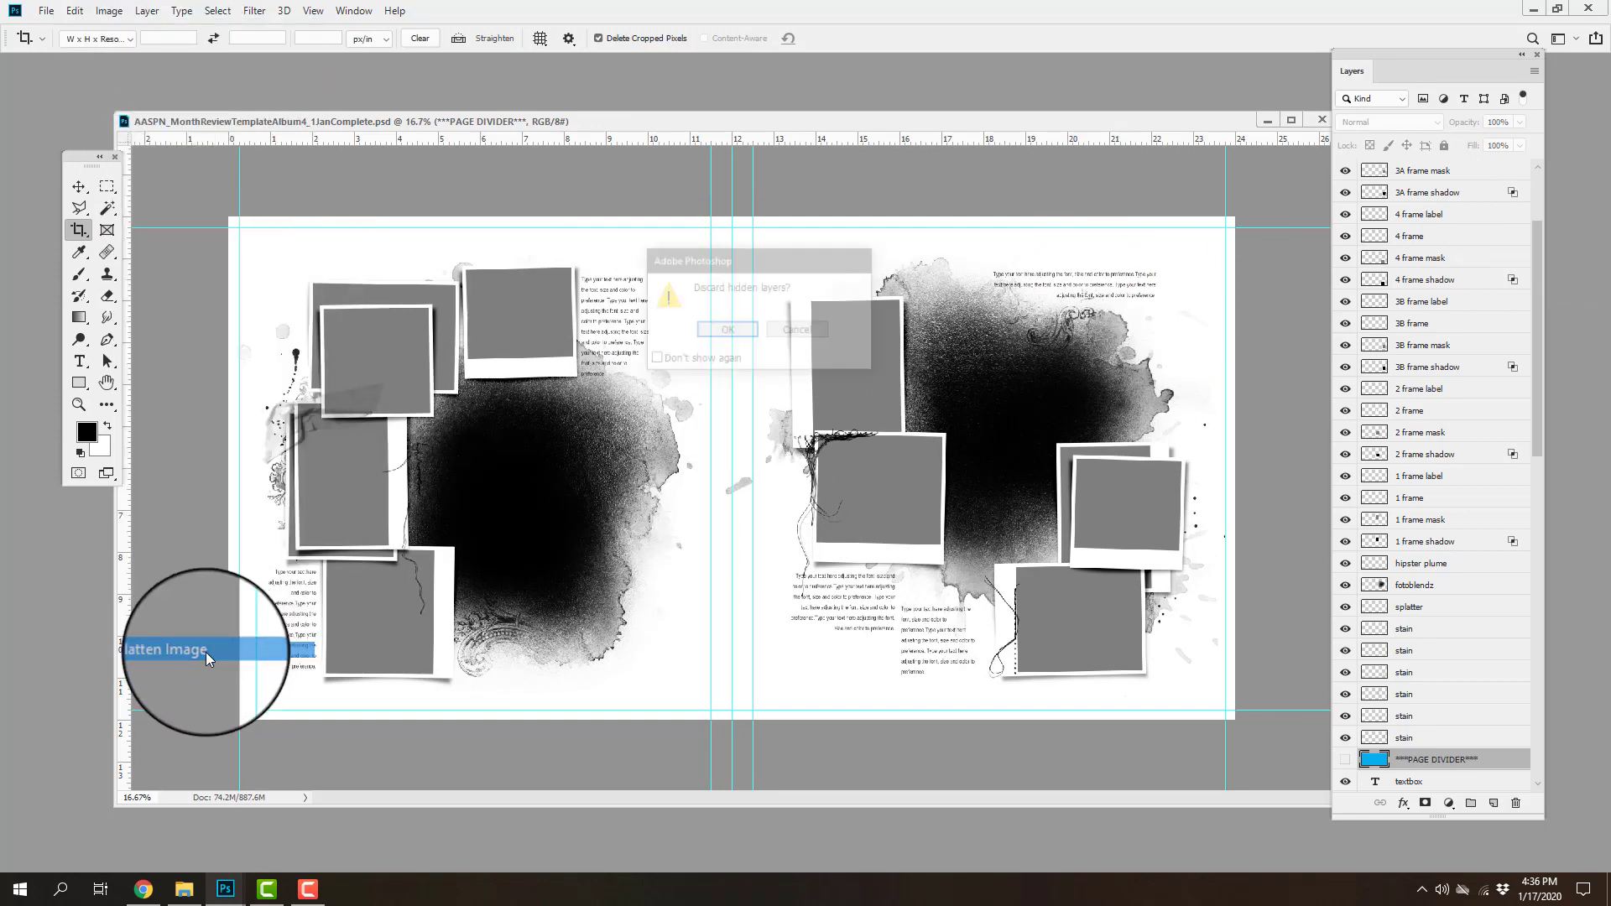
left_click(726, 329)
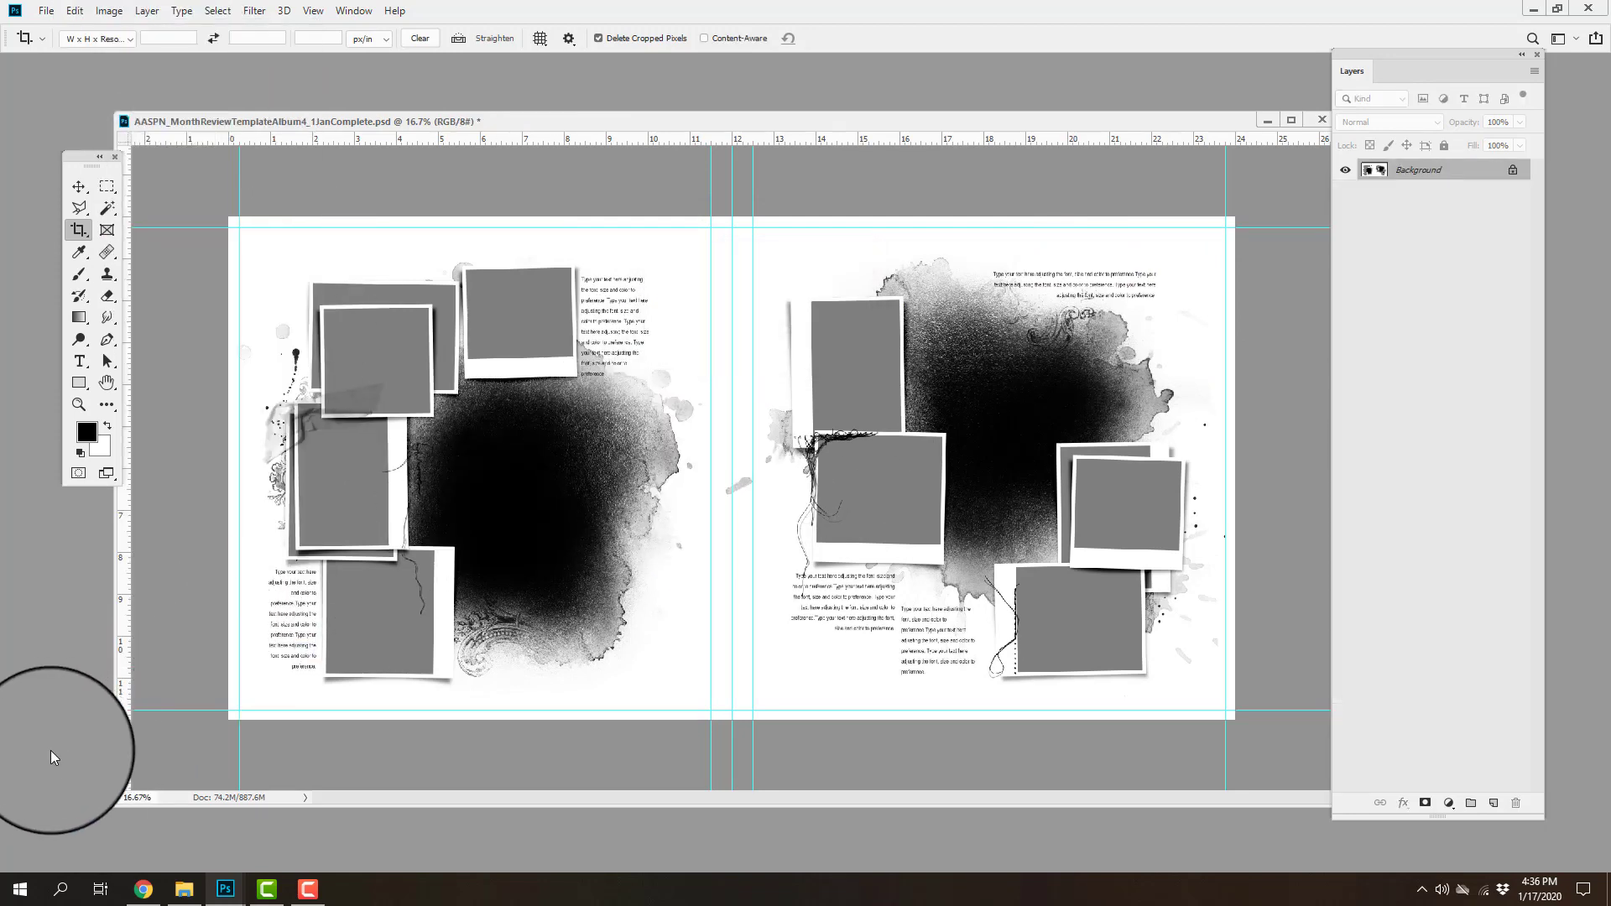
left_click(46, 10)
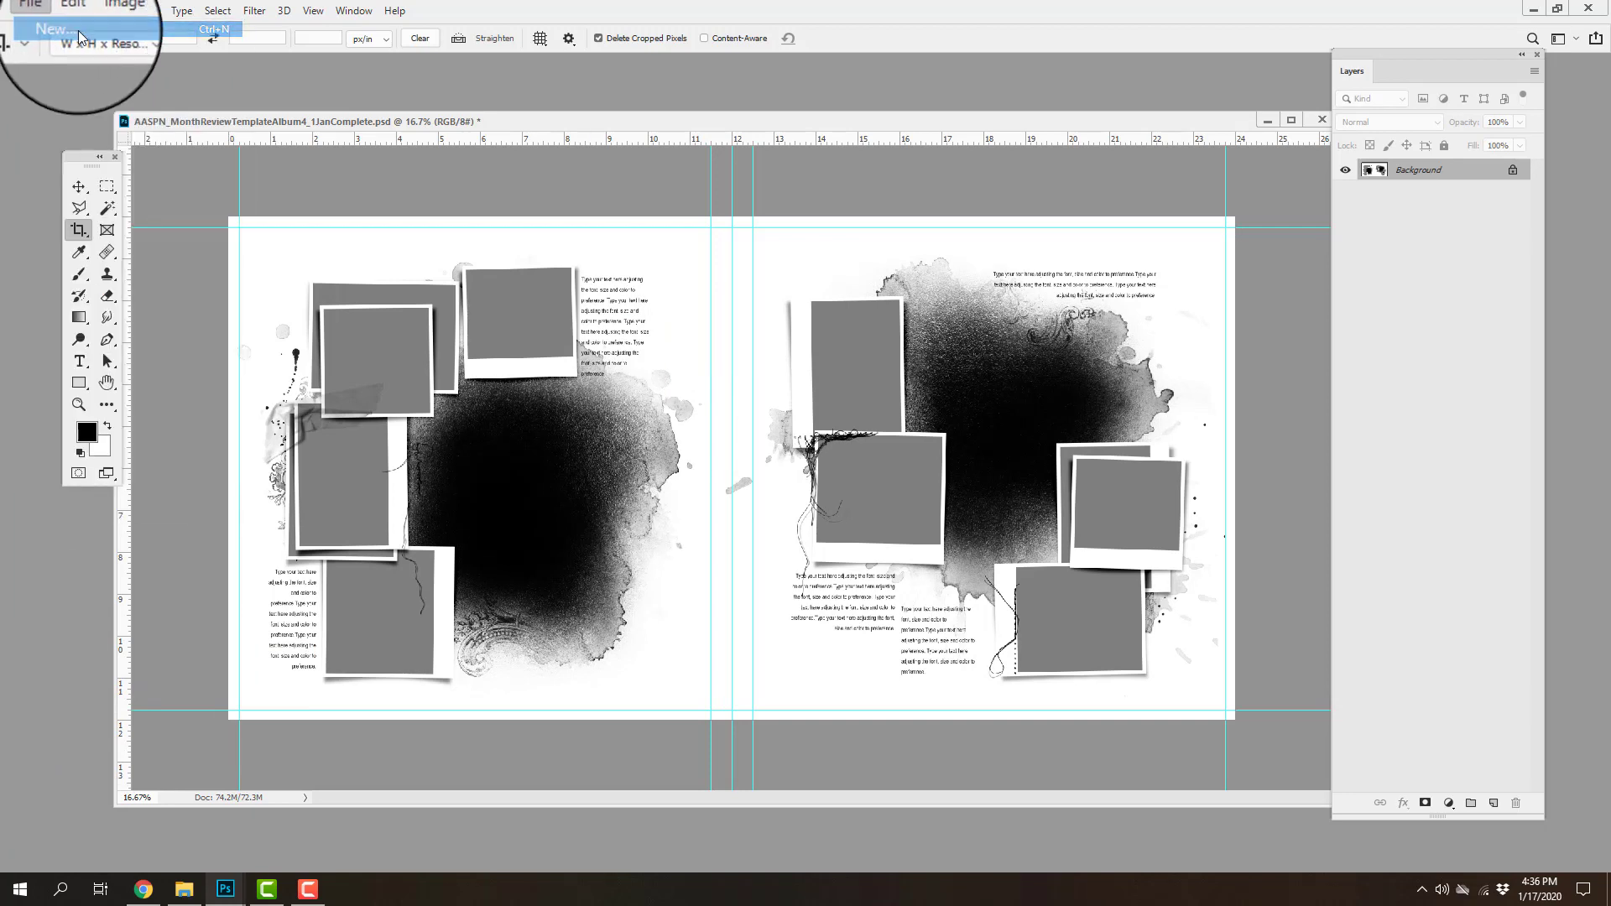
left_click(49, 28)
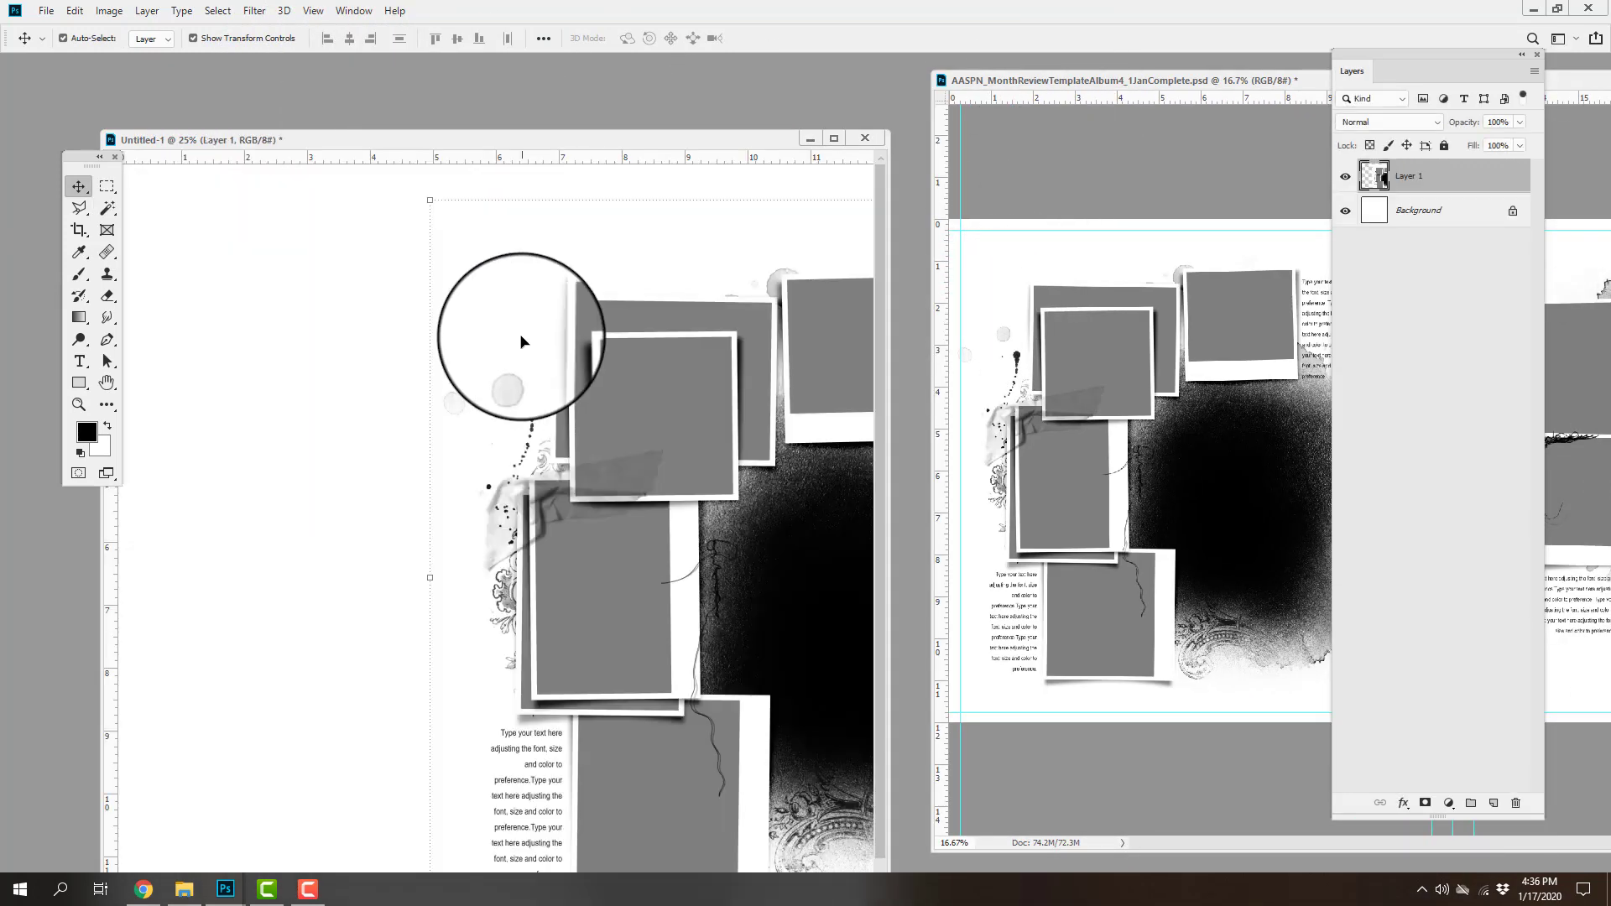
Position Layer 1 so the left page fills the square canvas and begin a Save As.
left_click(312, 10)
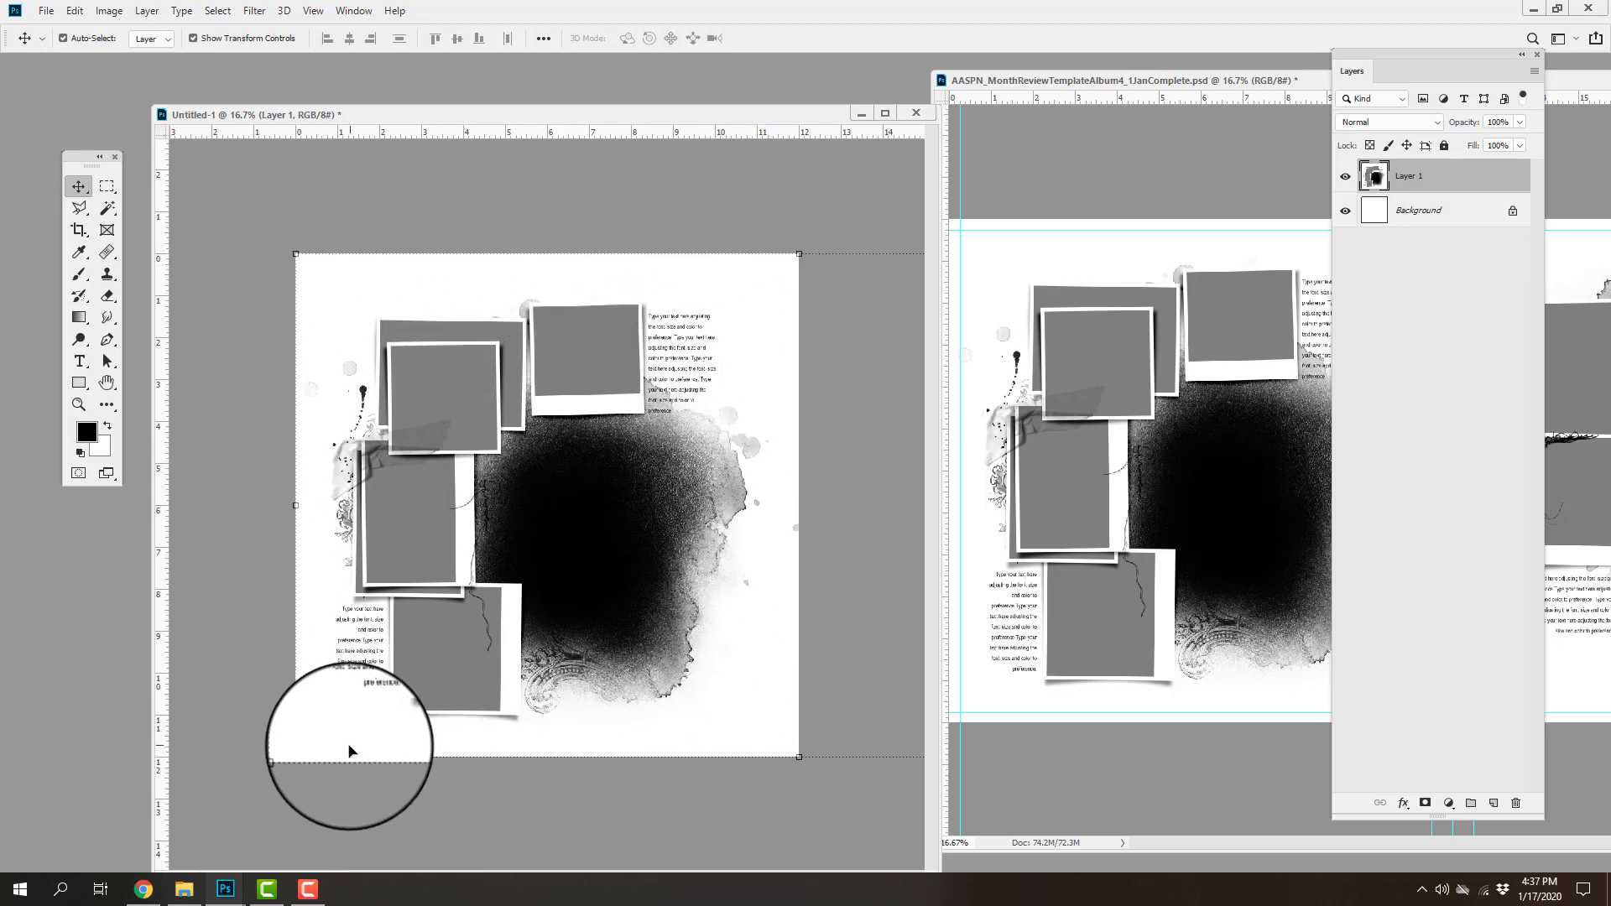
left_click(46, 10)
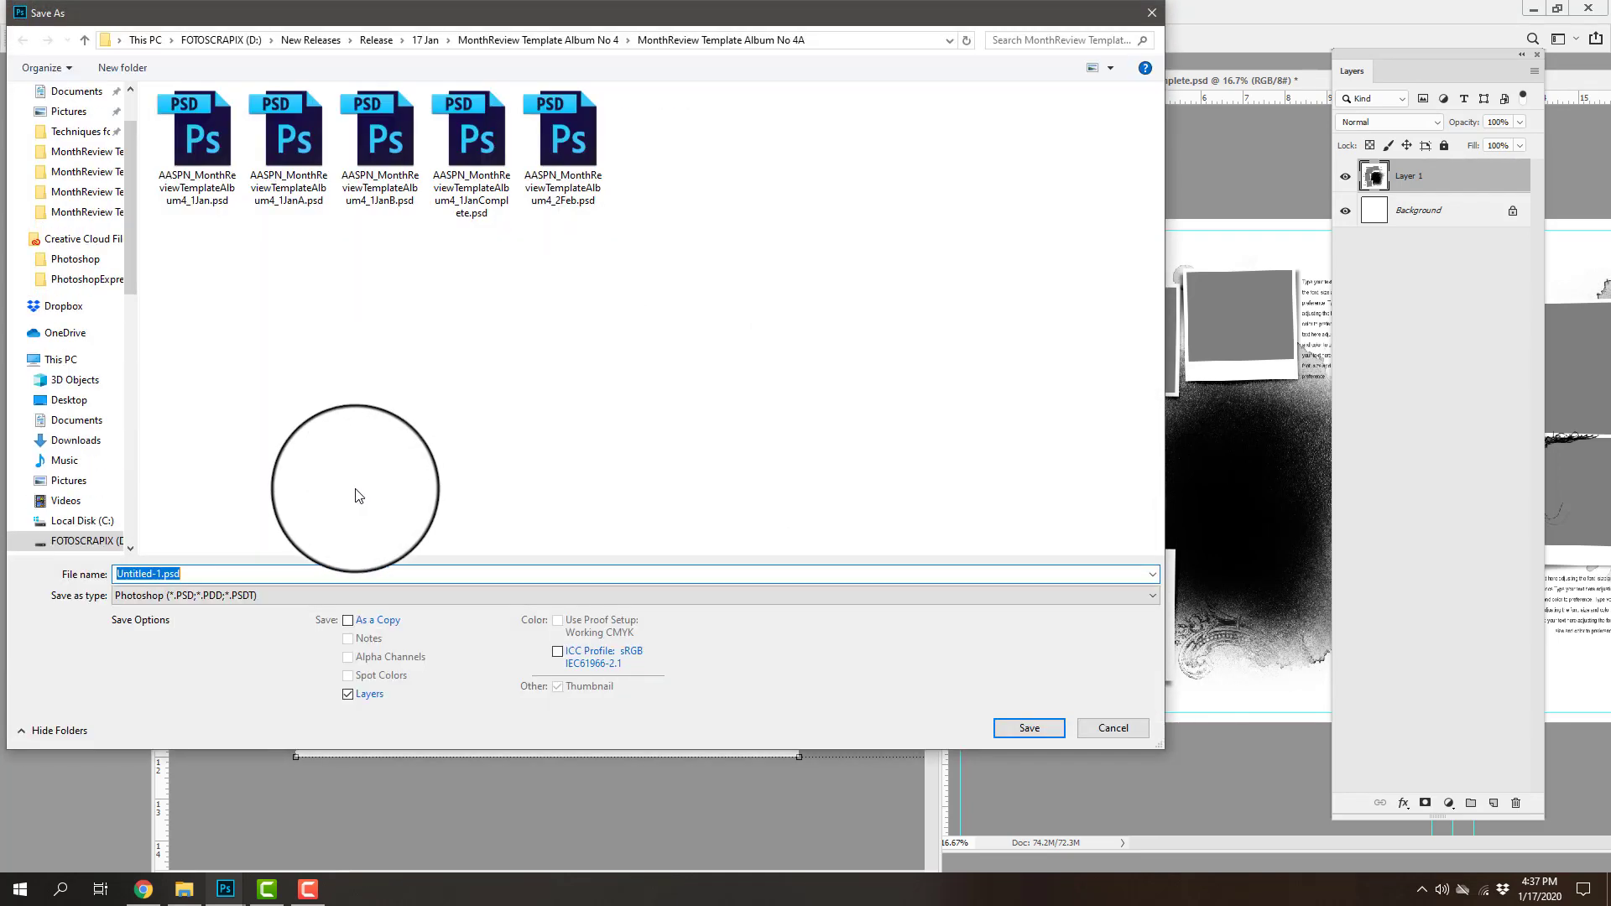
Save the left page as JPEG AASPN_MonthReviewTemplateAlbum4_1JanA.
left_click(633, 594)
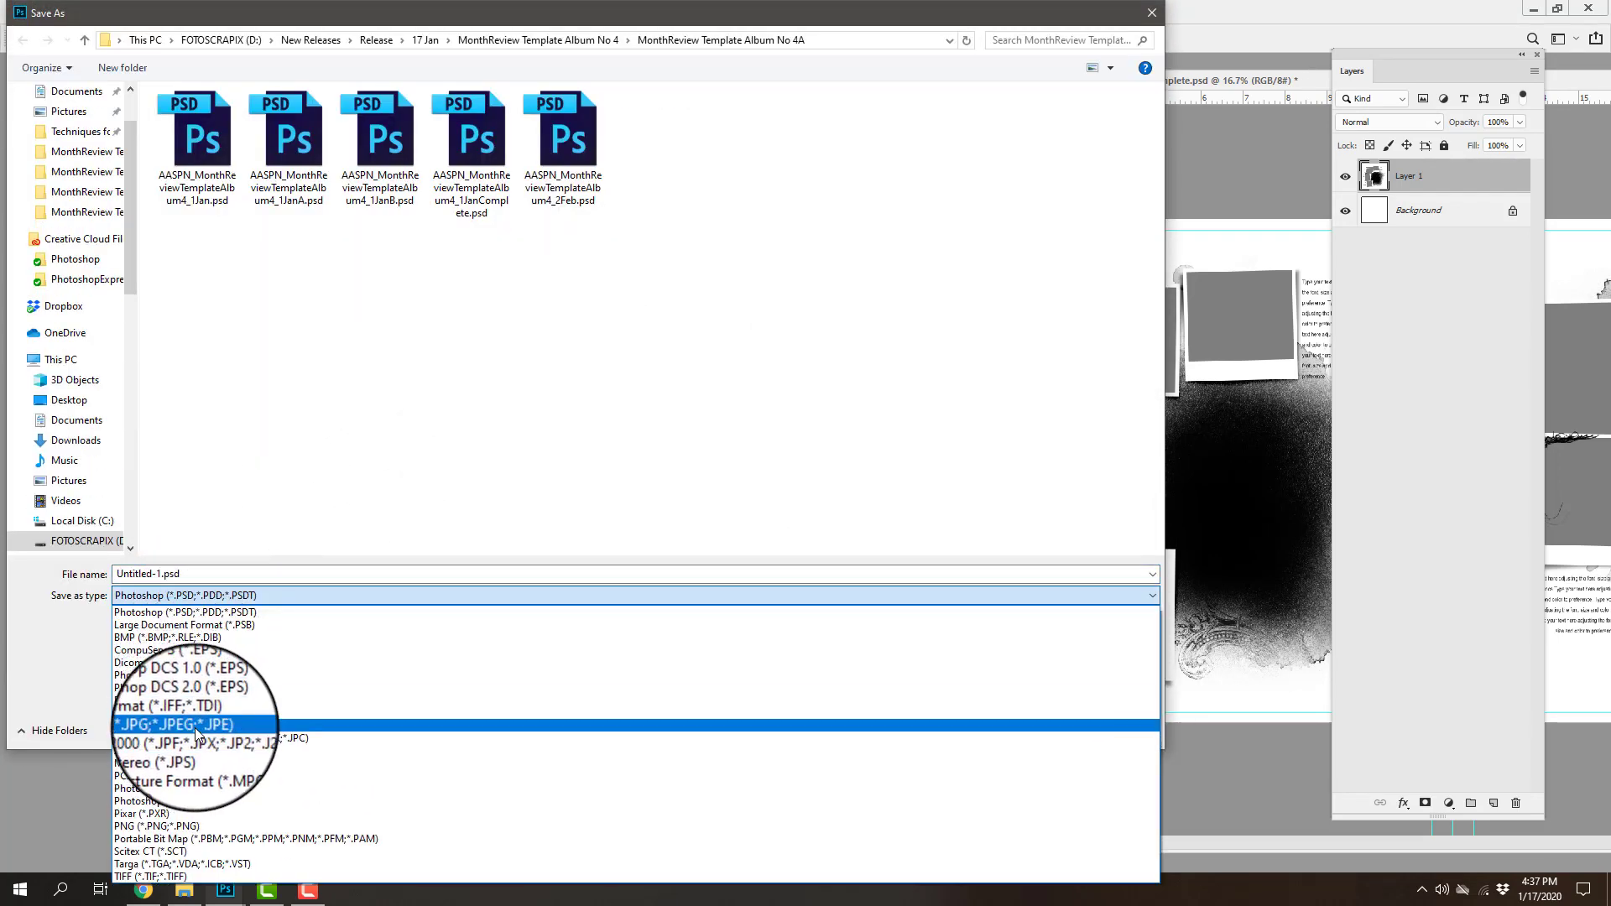
left_click(171, 725)
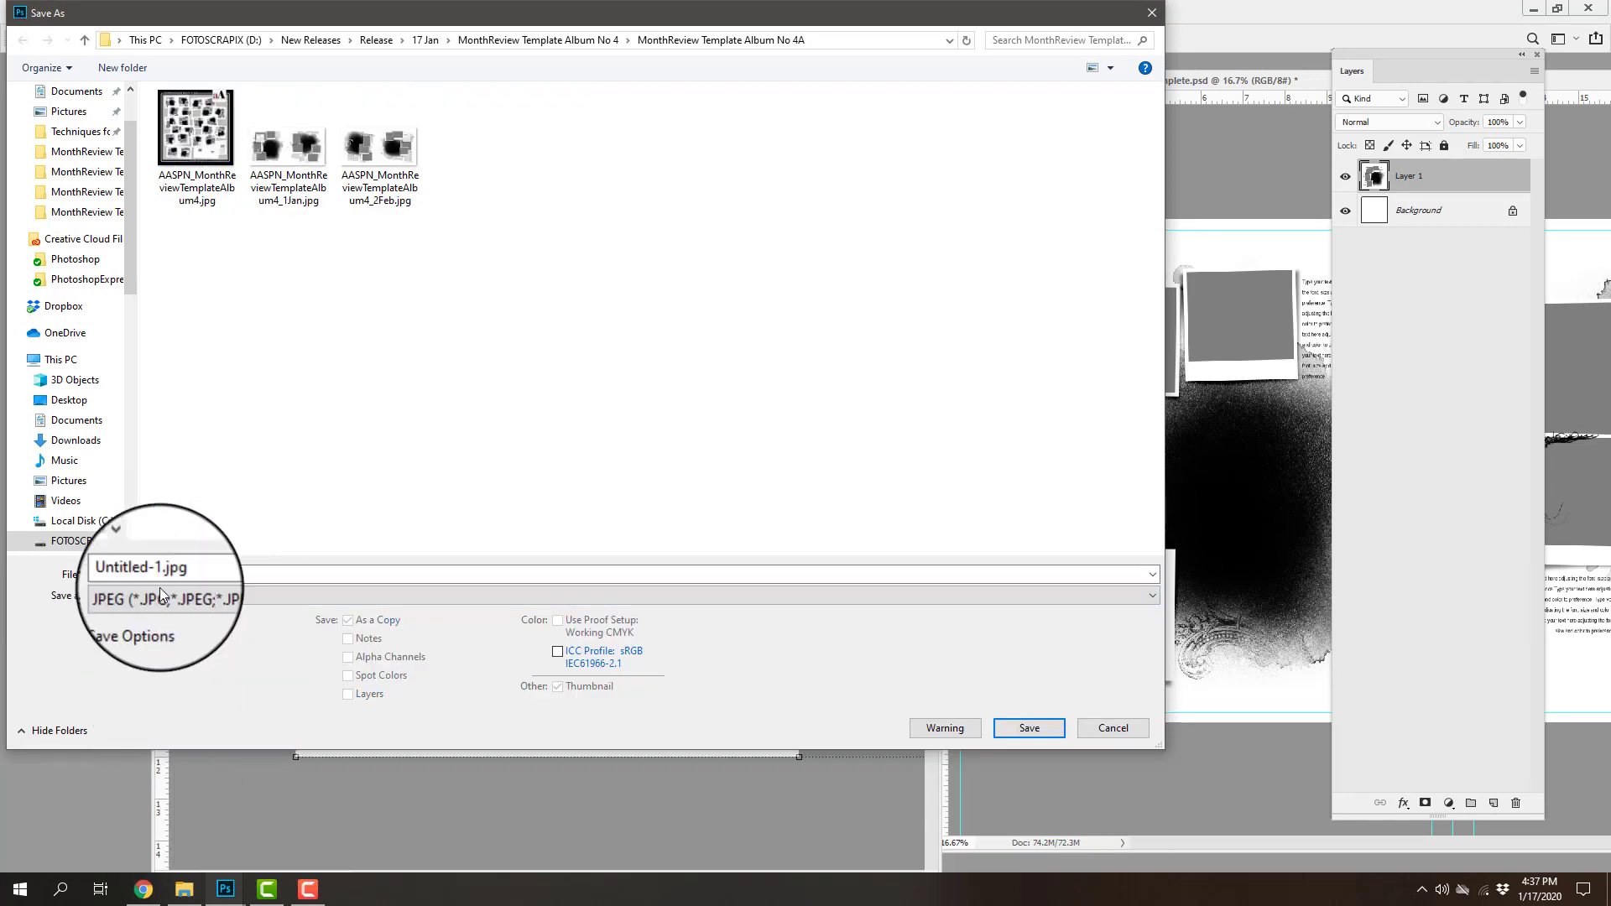
left_click(289, 145)
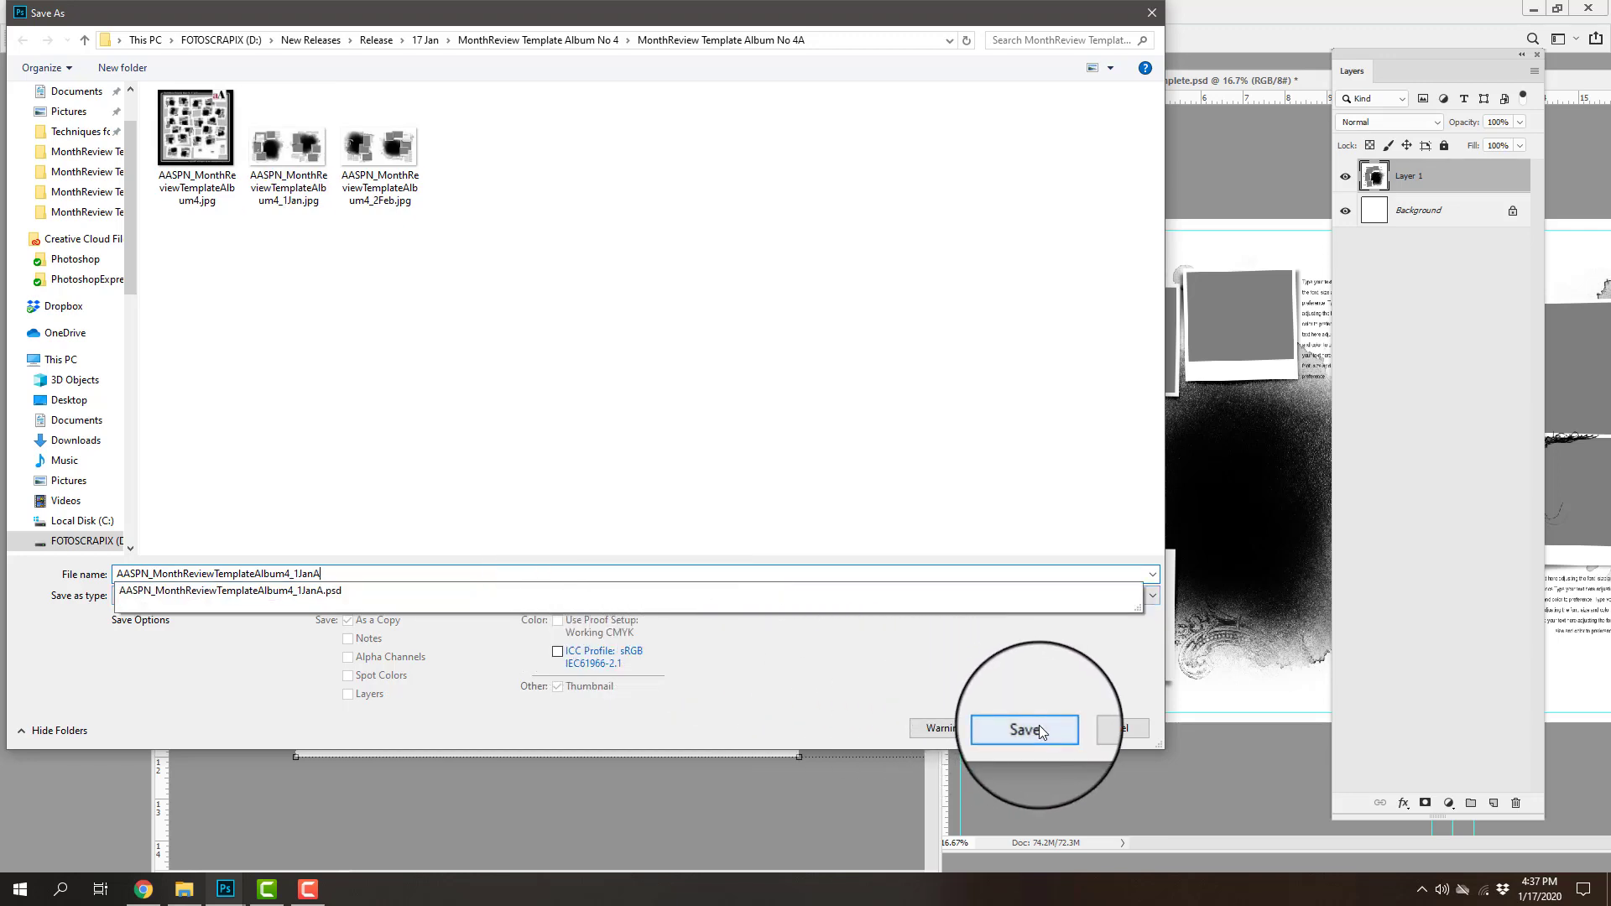
left_click(1024, 730)
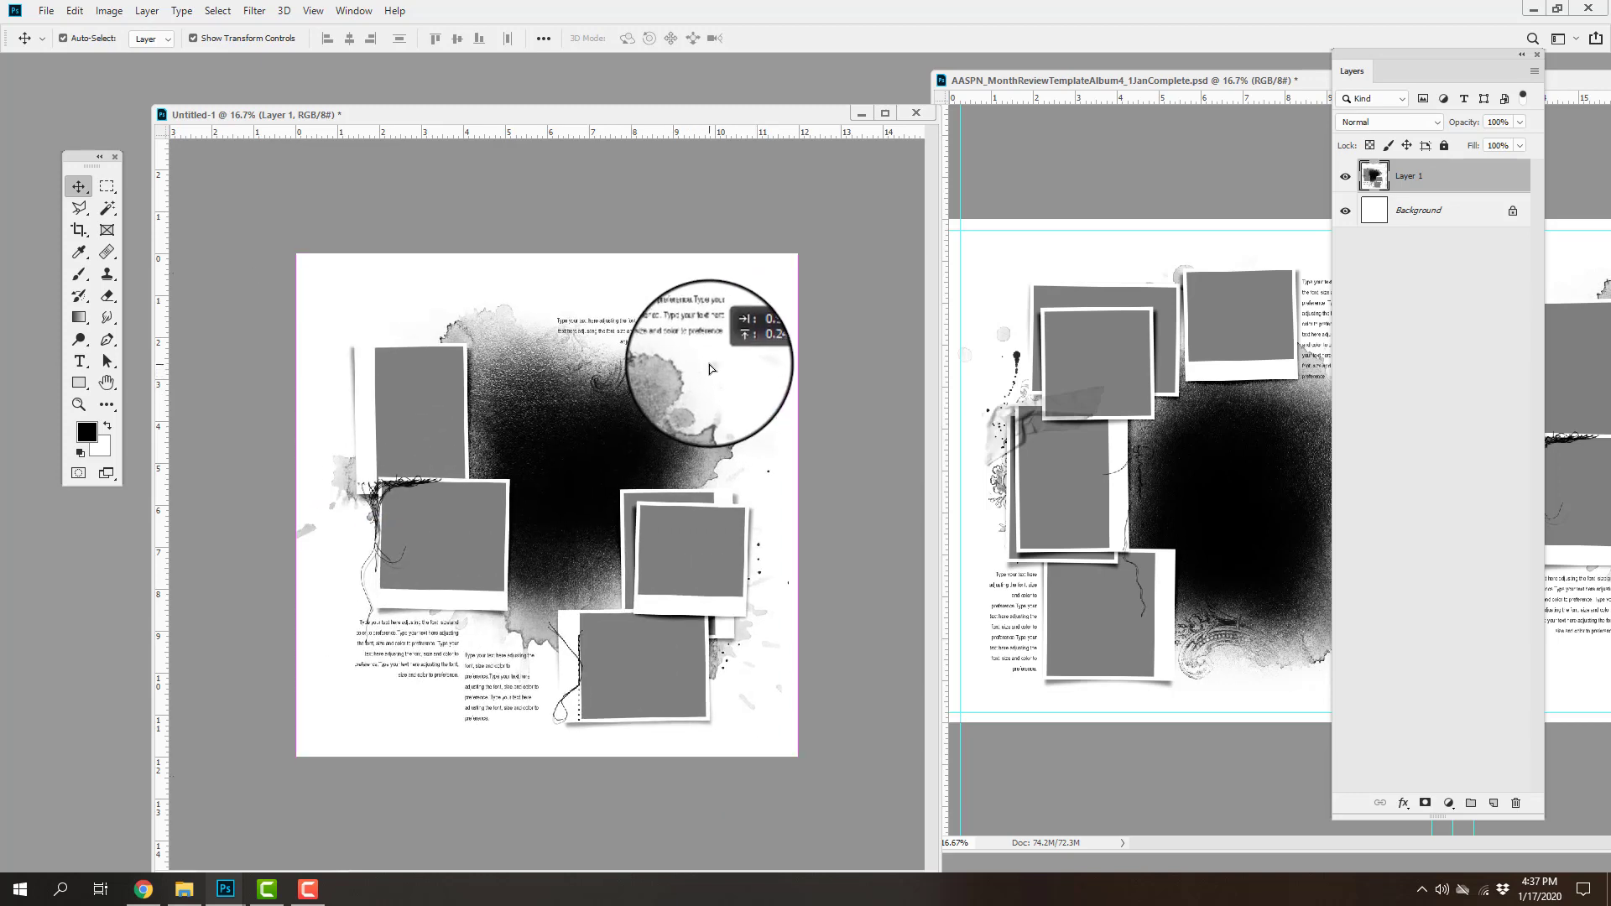
Save the right page as JPEG AASPN_MonthReviewTemplateAlbum4_1JanB at Quality 8 High.
left_click(45, 10)
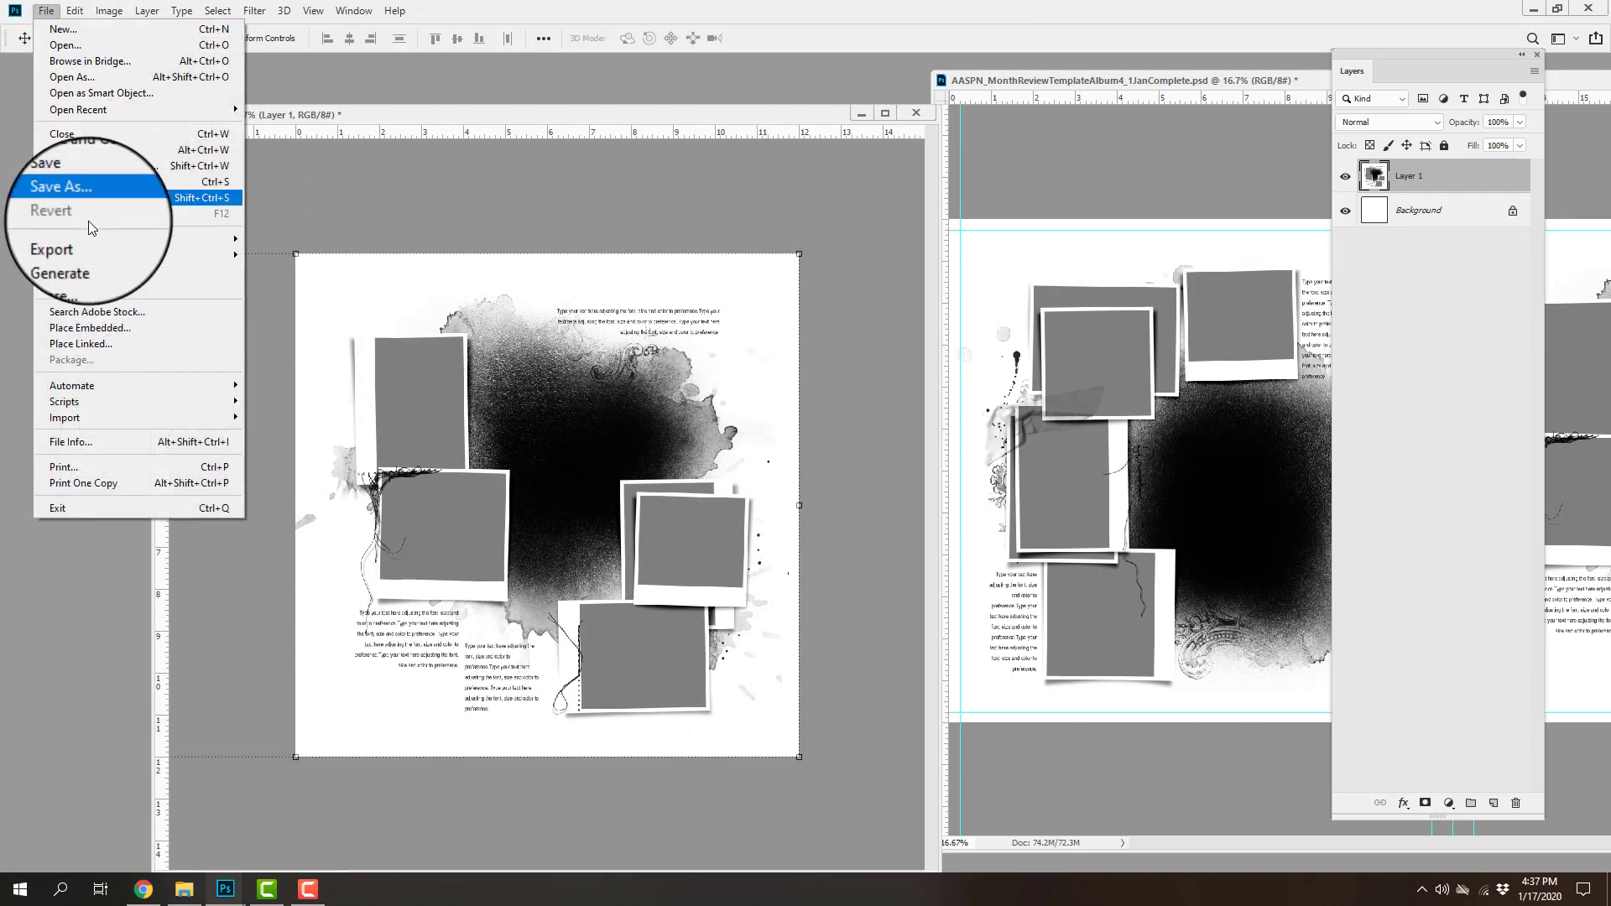
left_click(62, 186)
type("AASPN_MonthReviewTemplateAlbum4_1JanB")
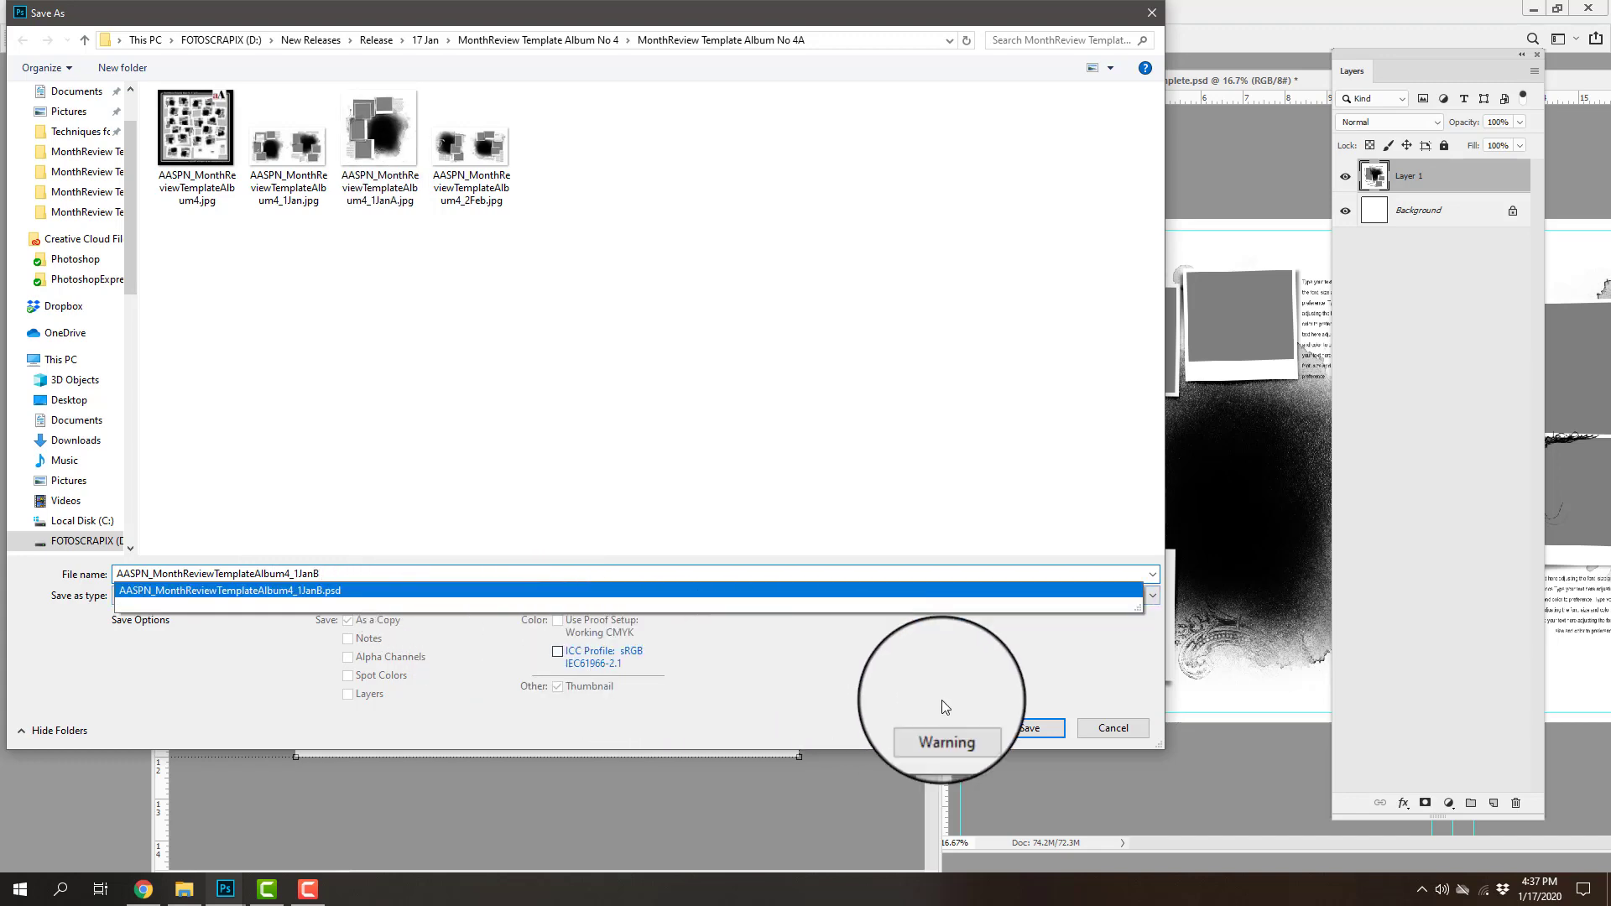
left_click(1035, 728)
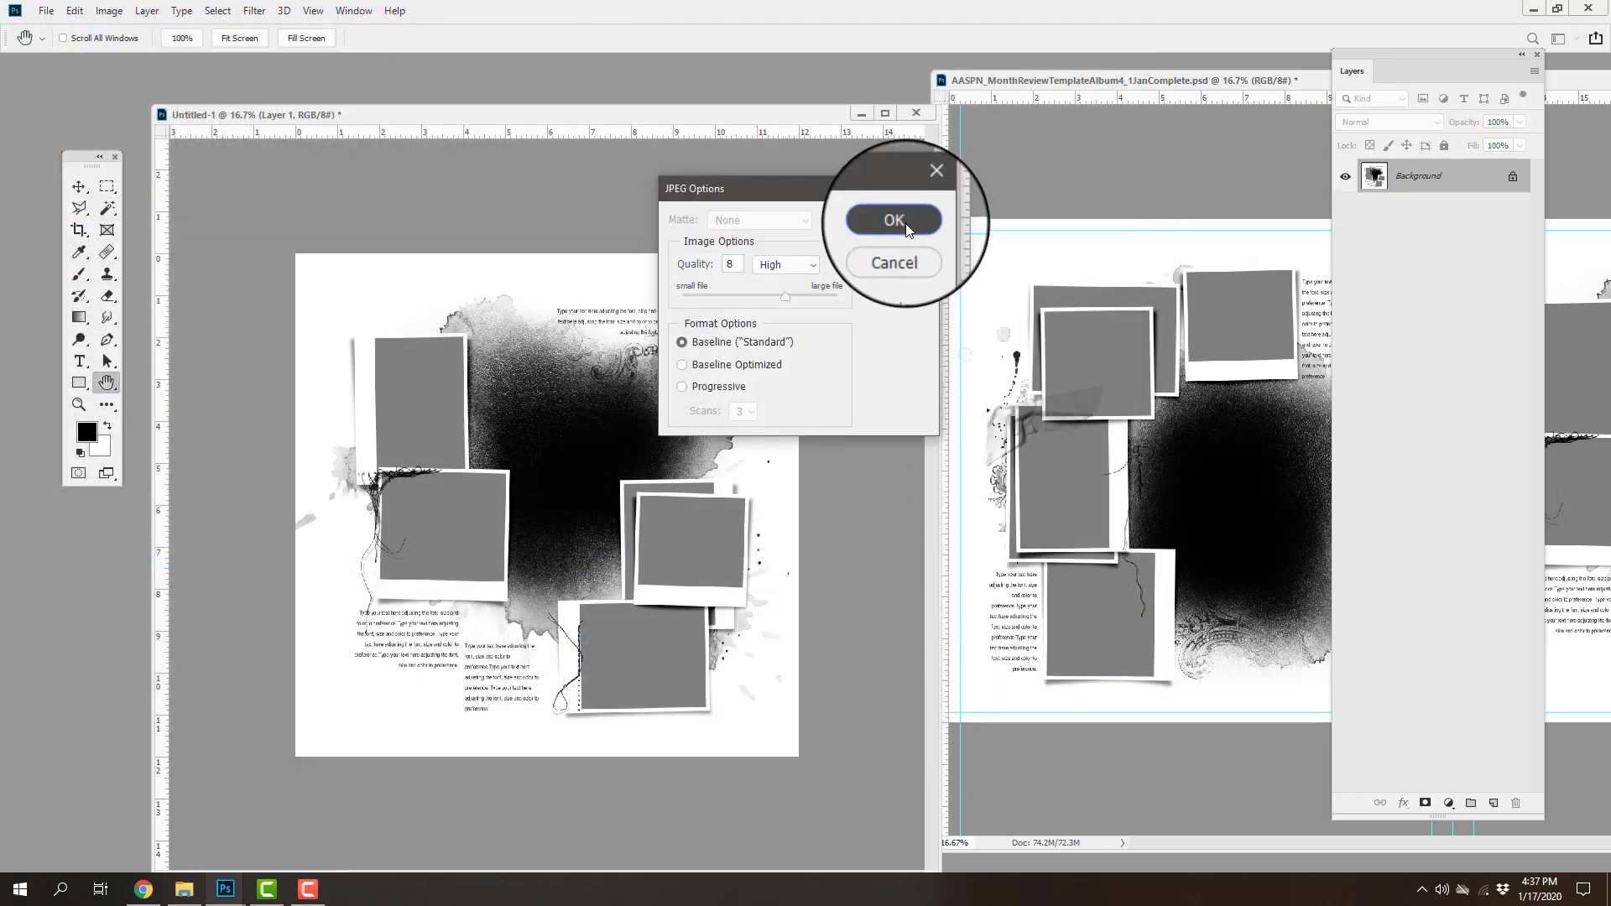
left_click(891, 219)
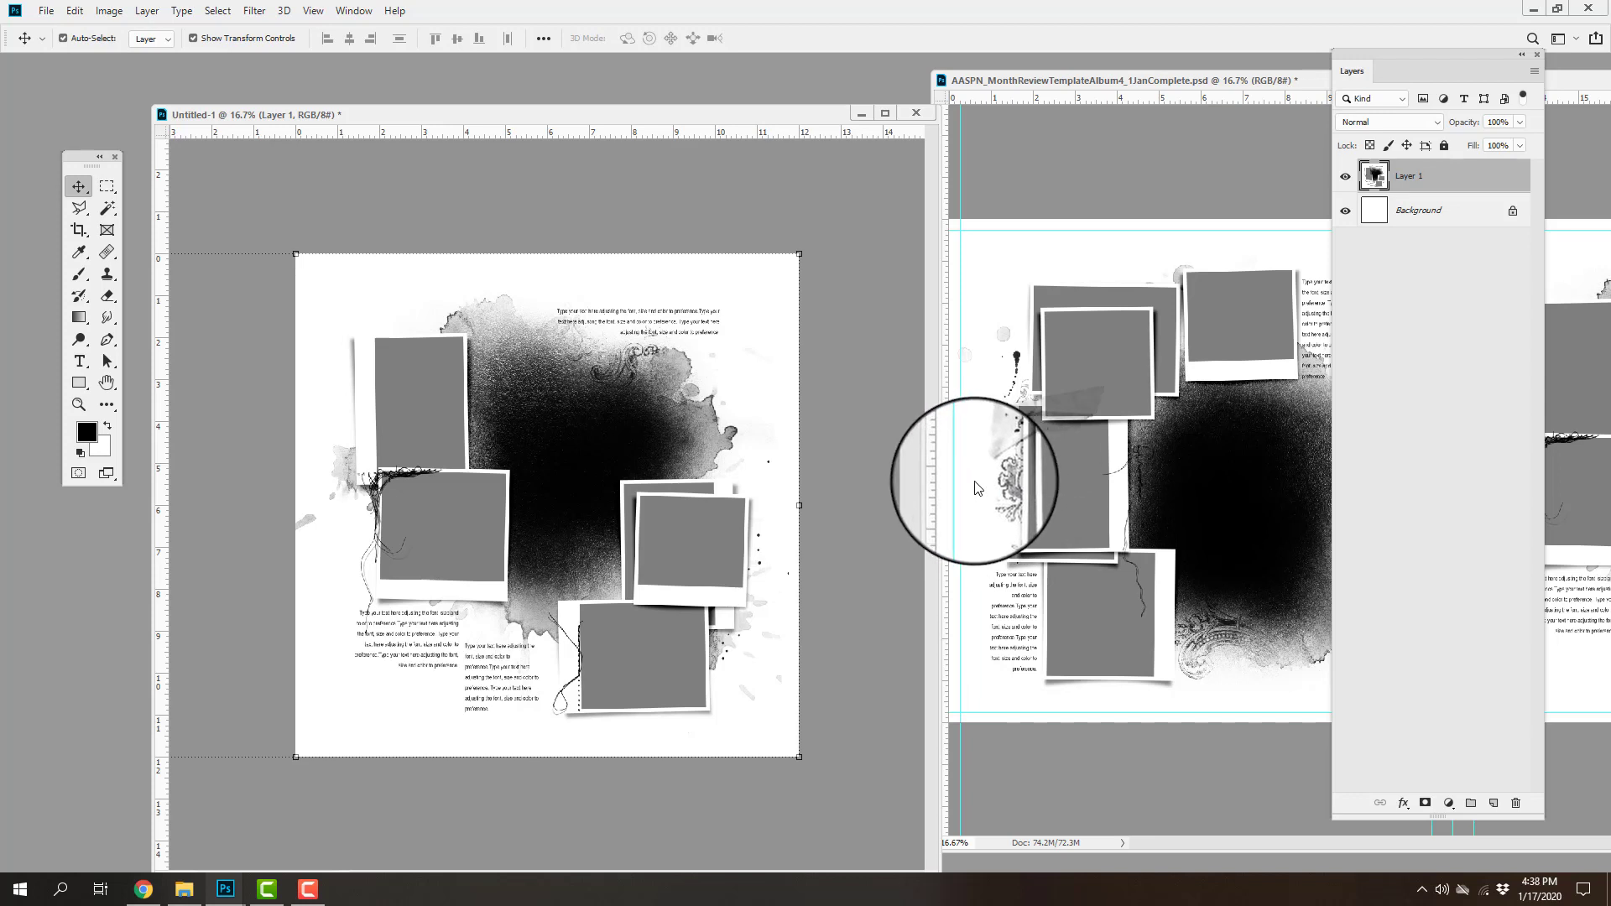
mouse_move(950, 496)
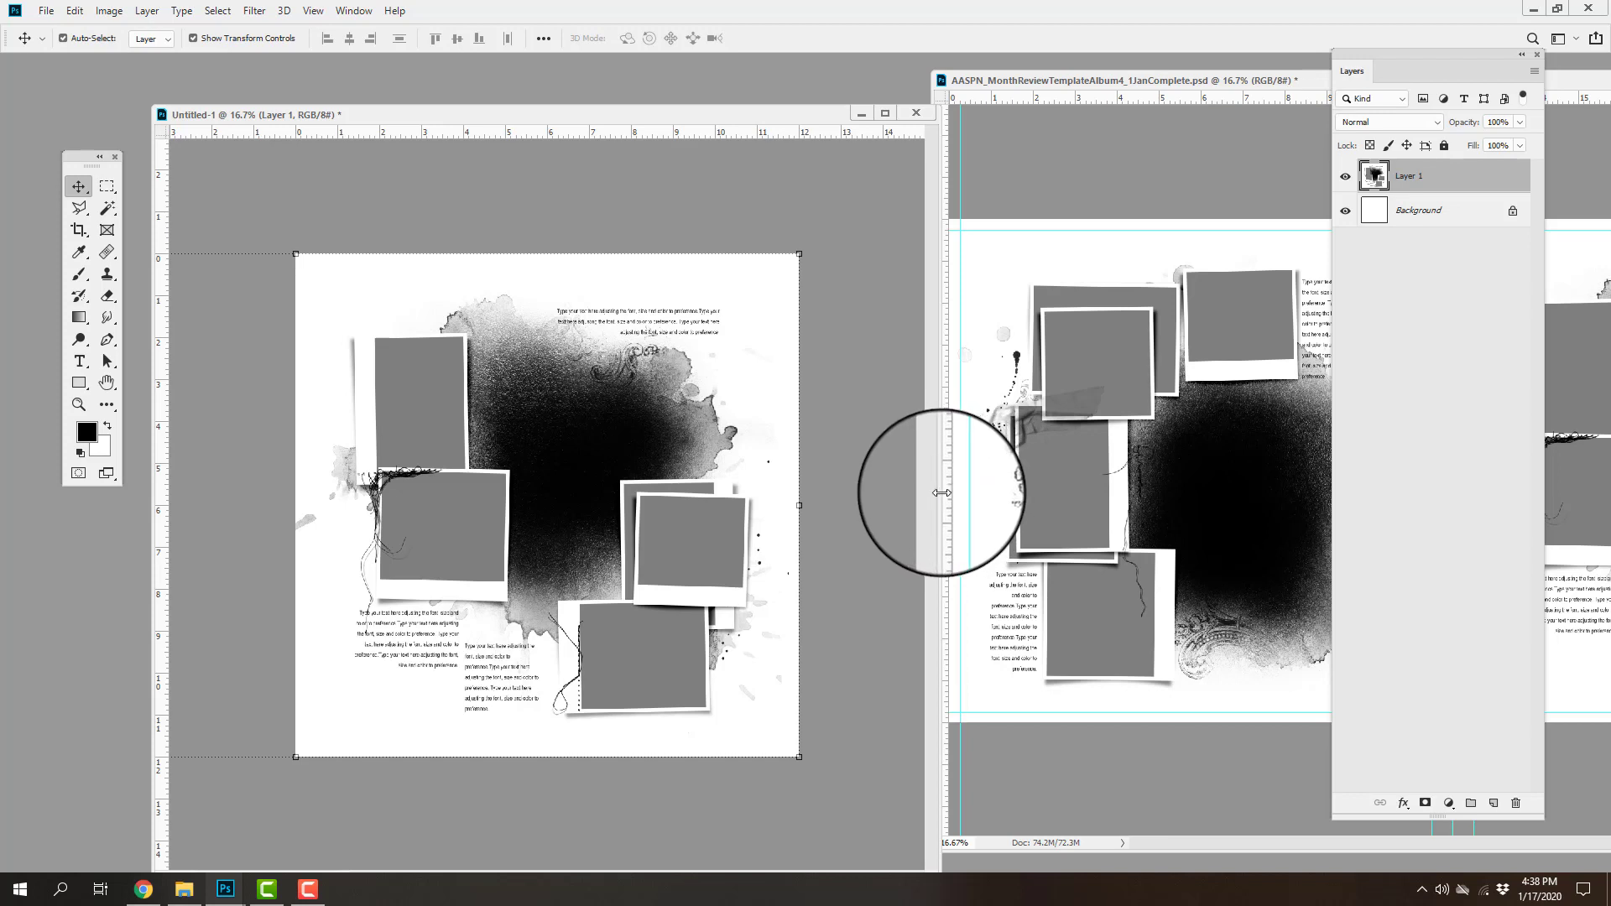
mouse_move(938, 504)
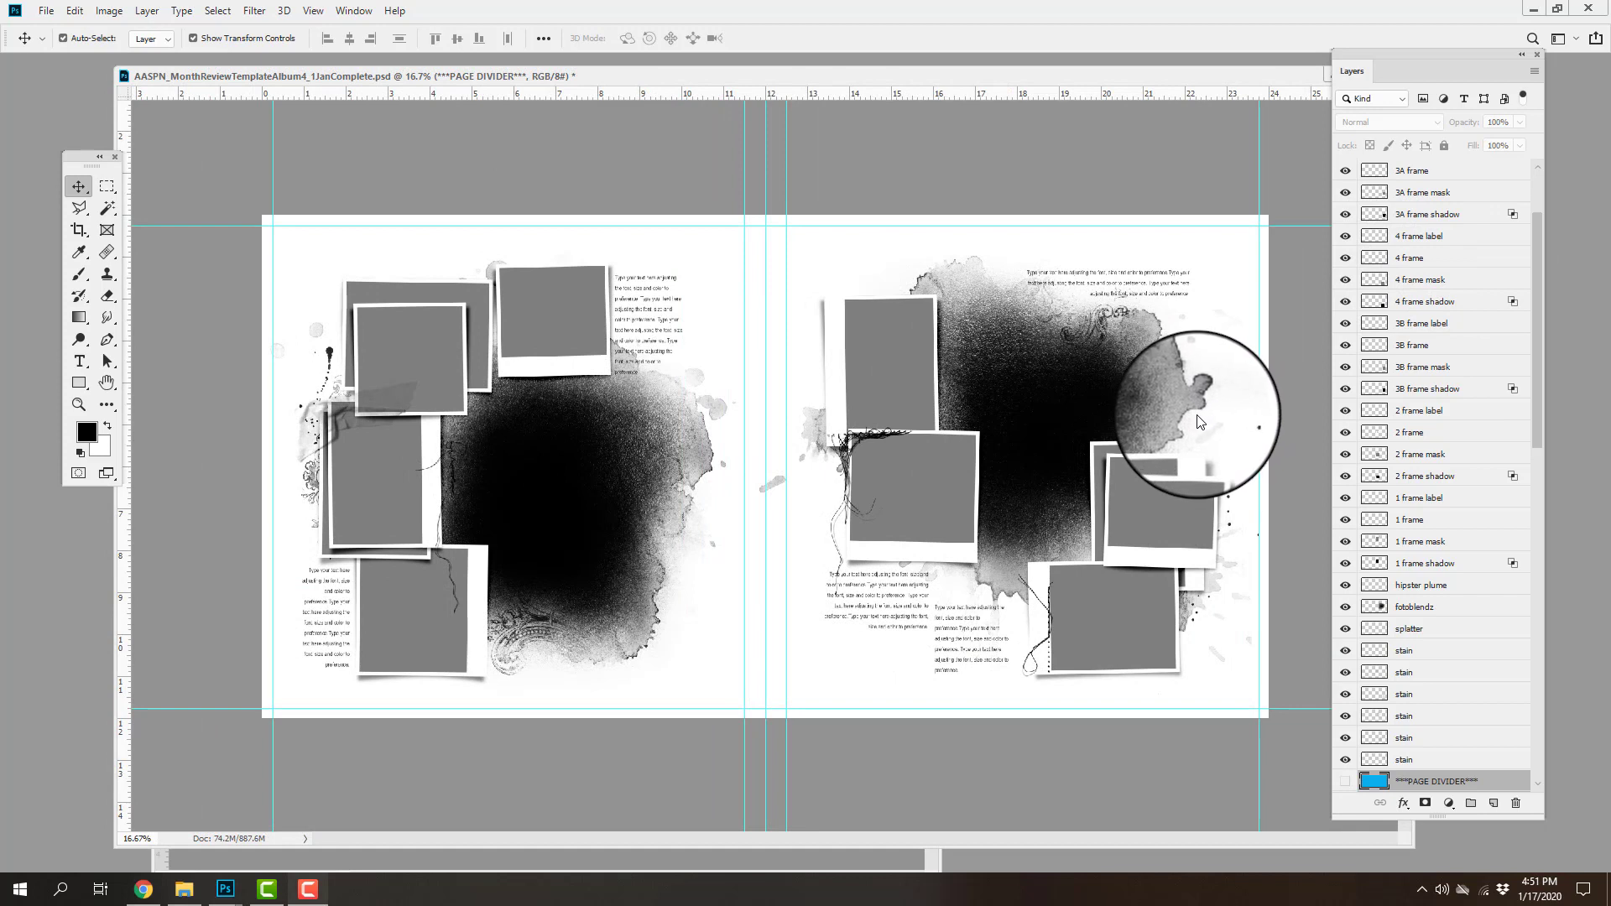
mouse_move(1186, 426)
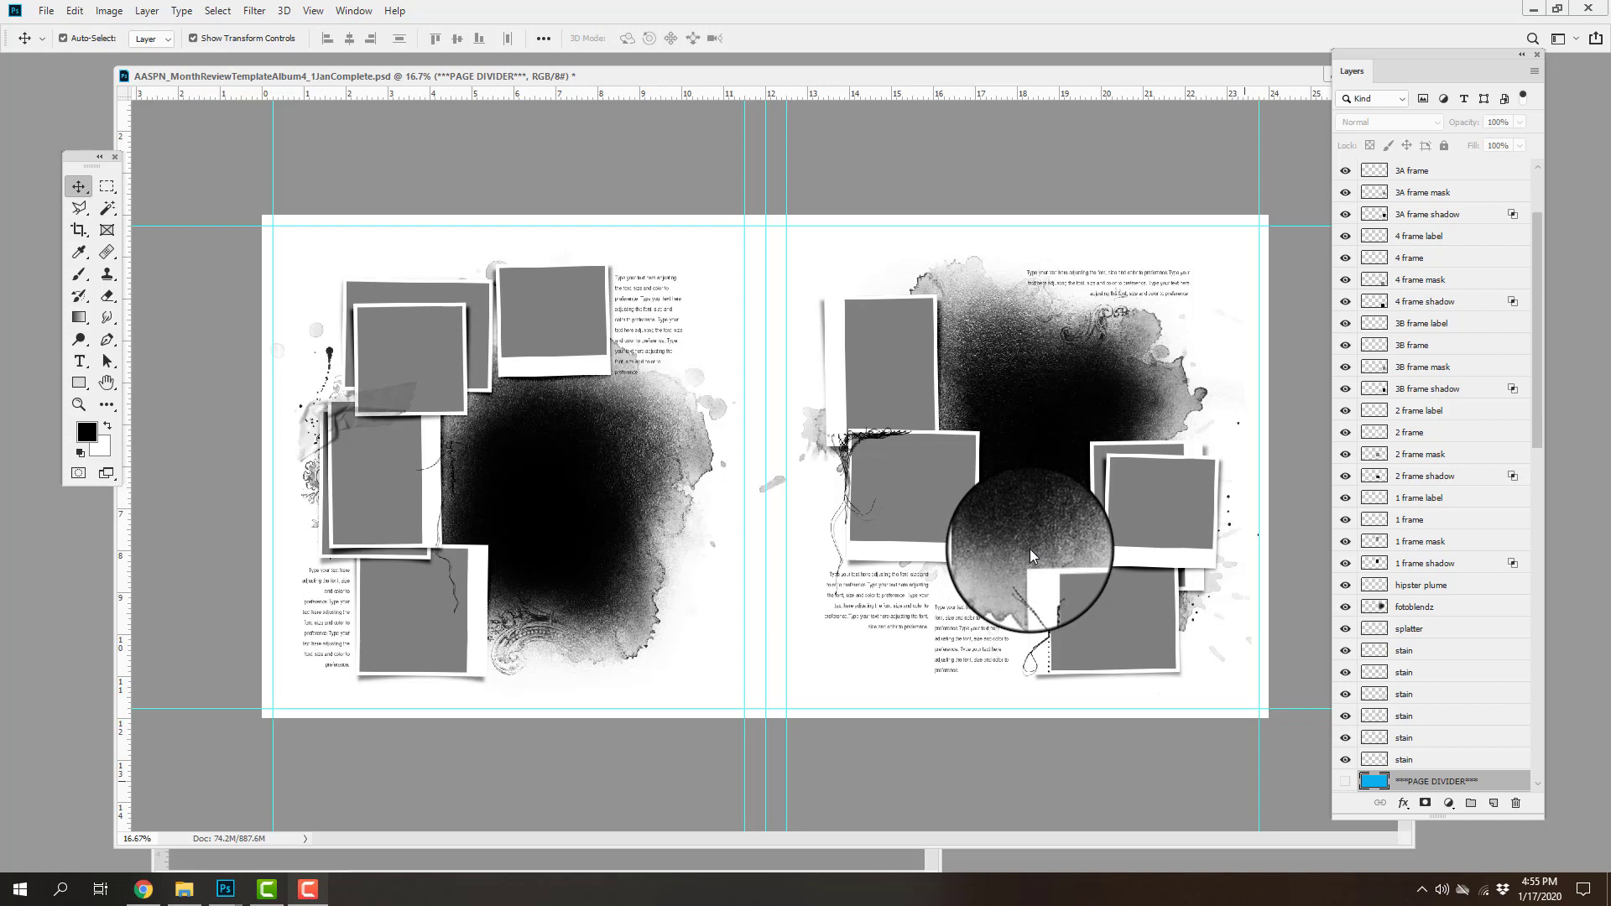
mouse_move(1022, 557)
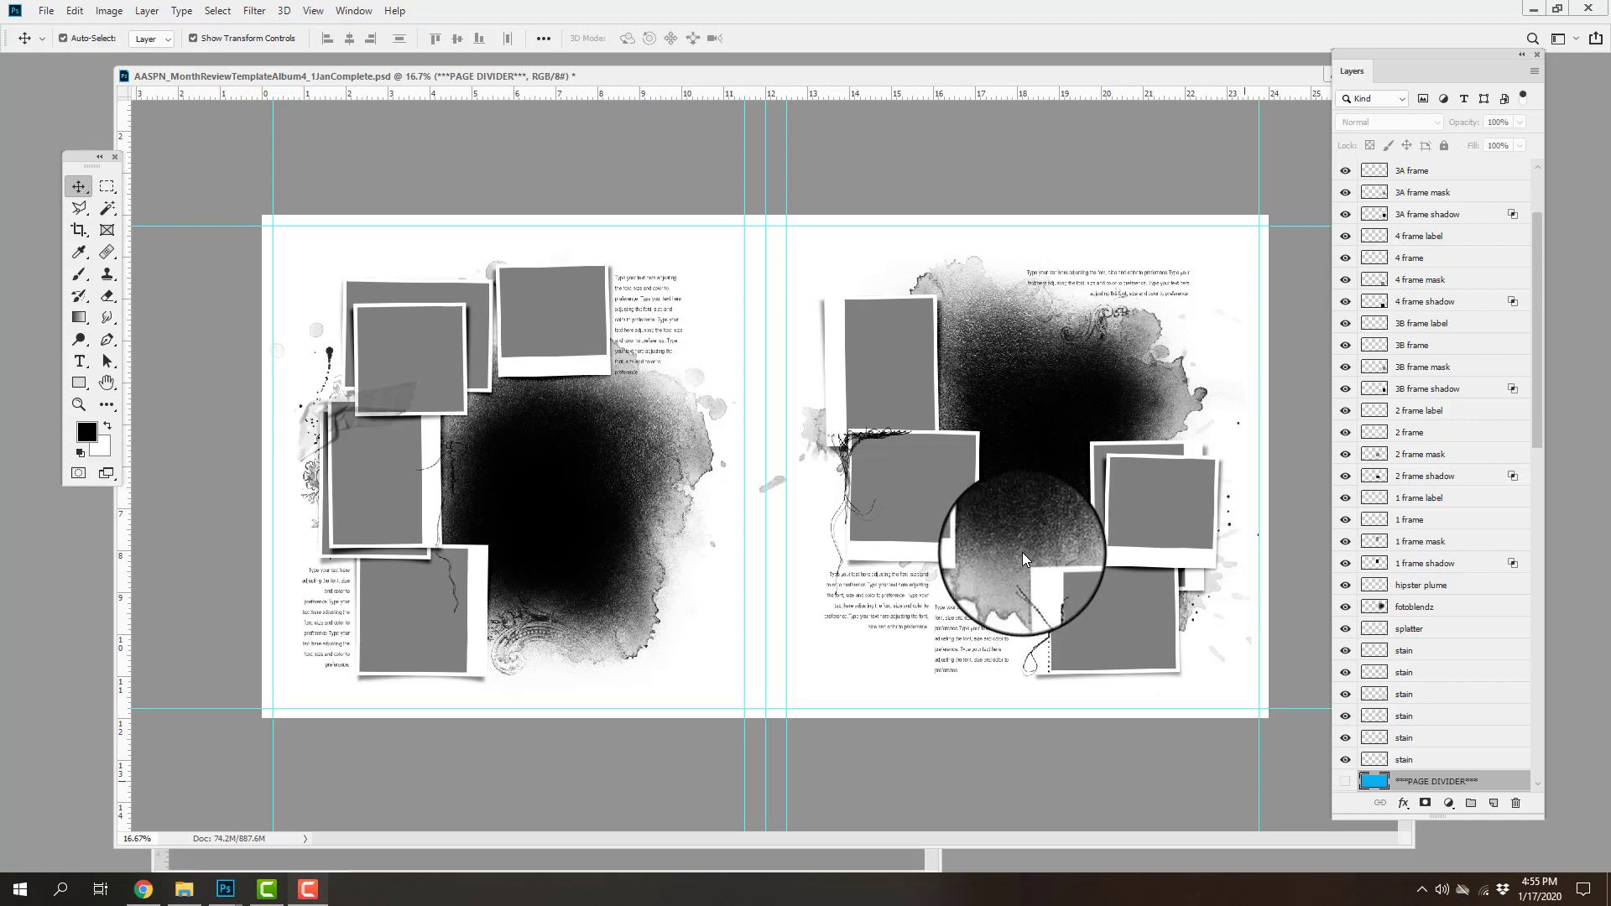